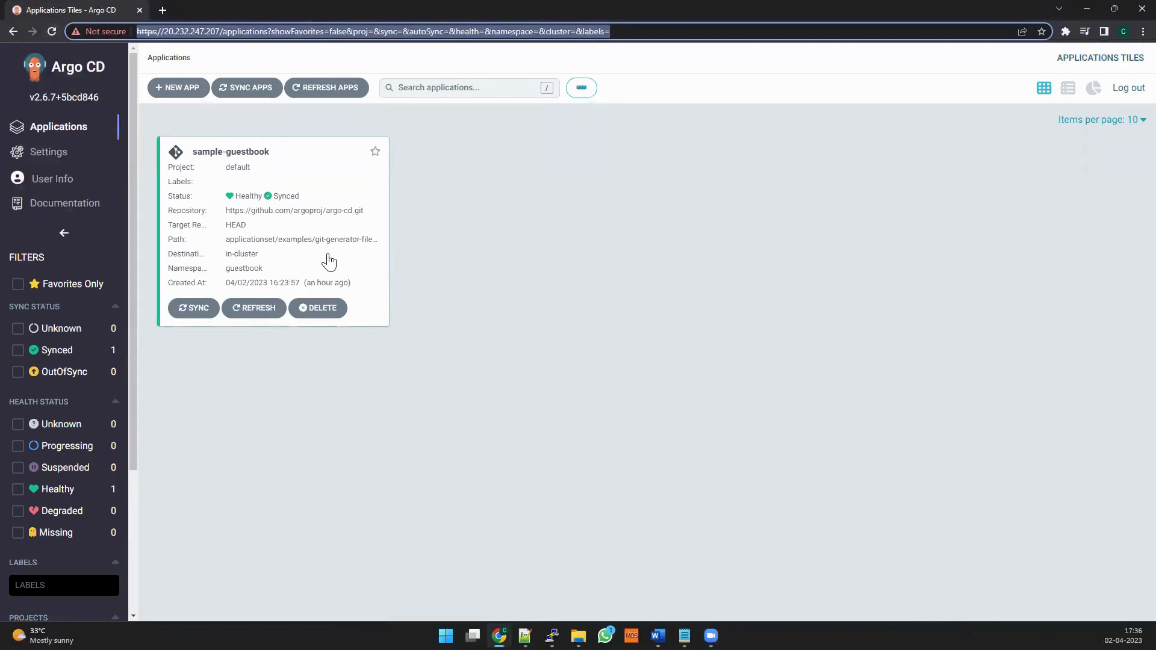
Review the guestbook ui pod's details and scroll through its live manifest, then return to the tree
click(231, 152)
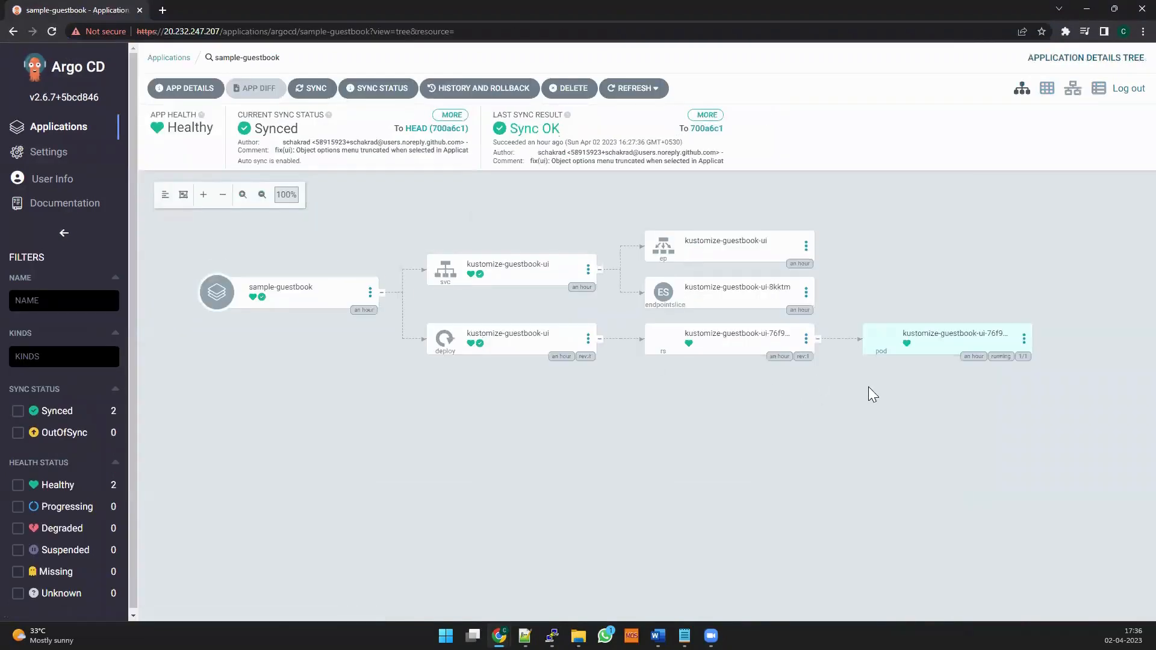
click(948, 339)
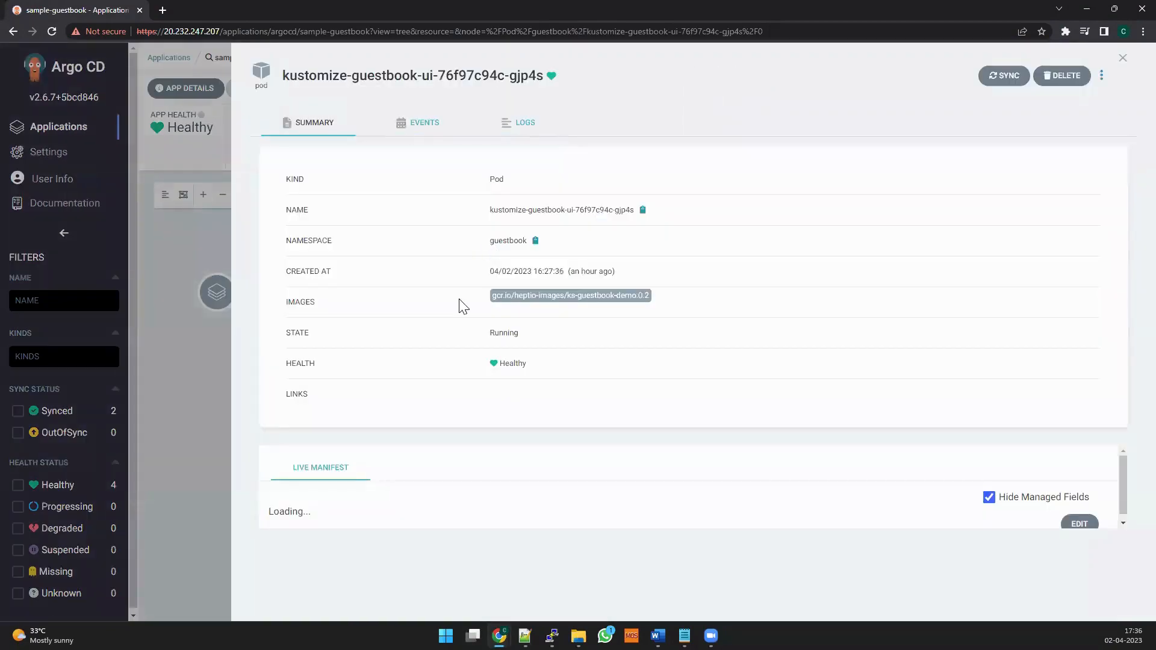
scroll(down, 3)
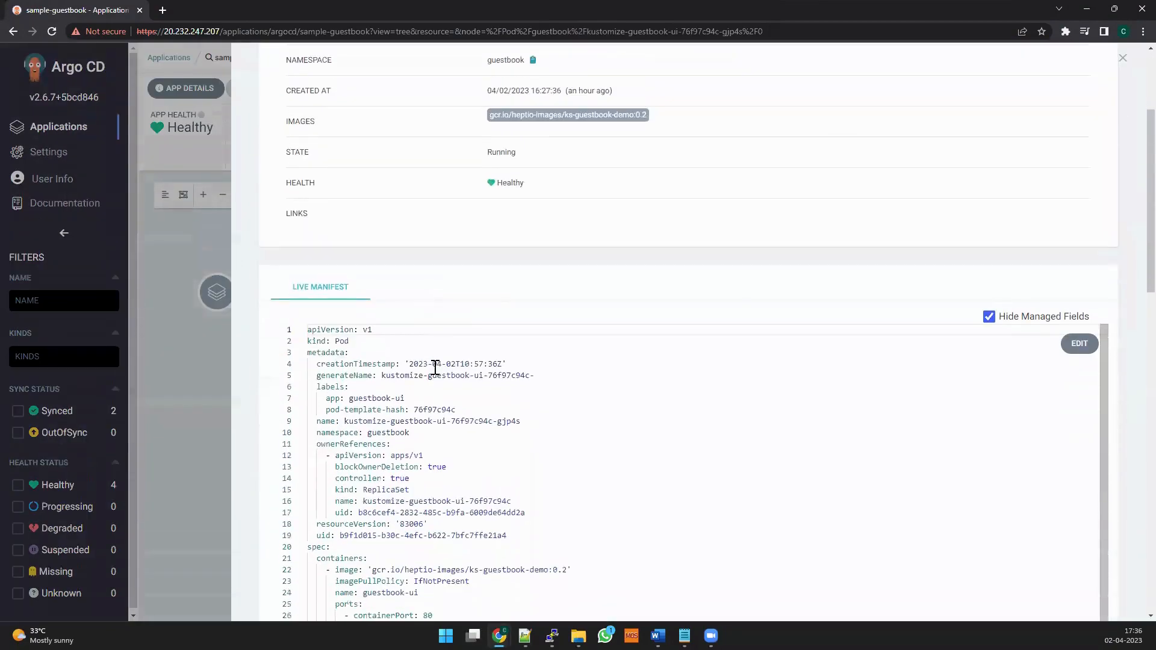
scroll(down, 3)
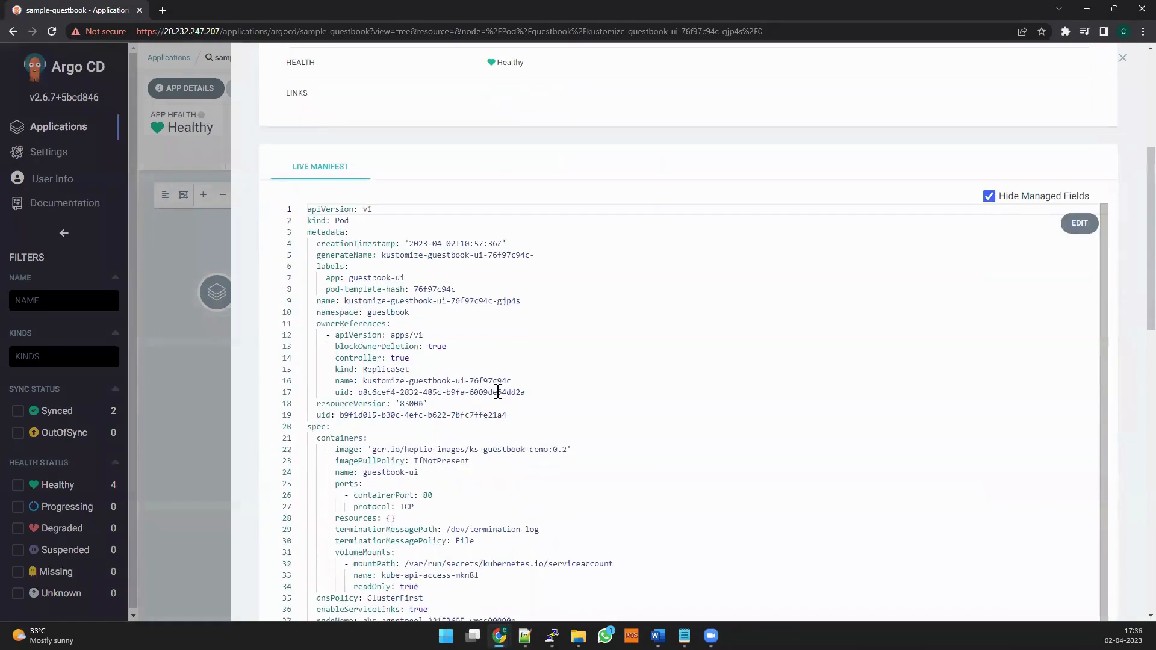
scroll(down, 3)
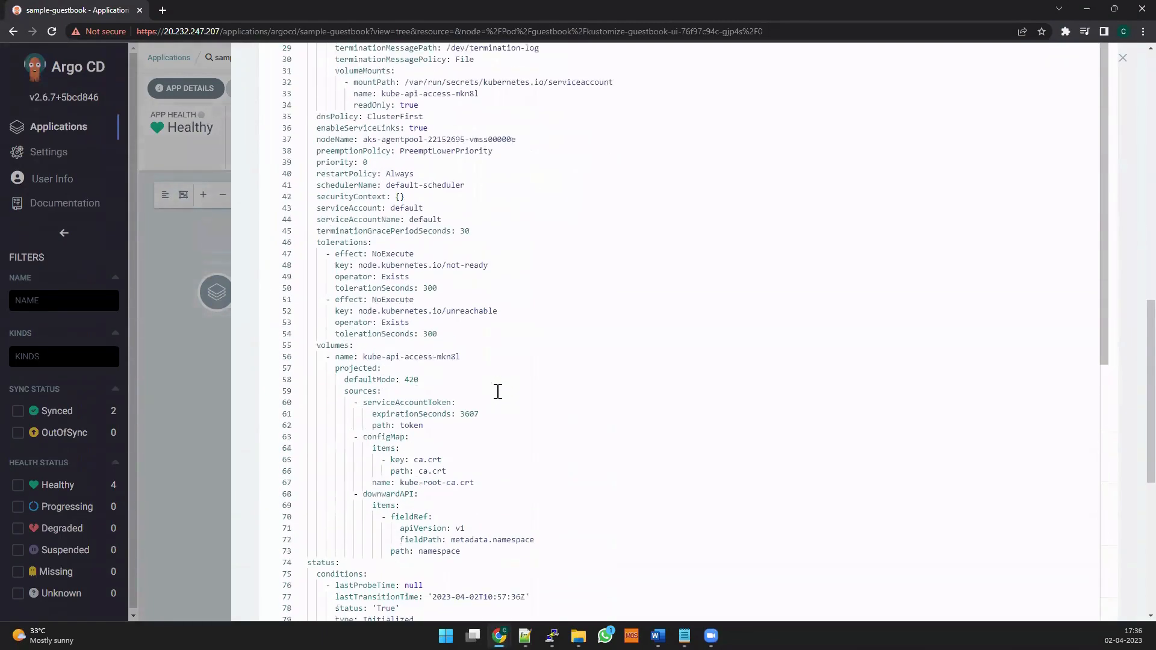
scroll(down, 3)
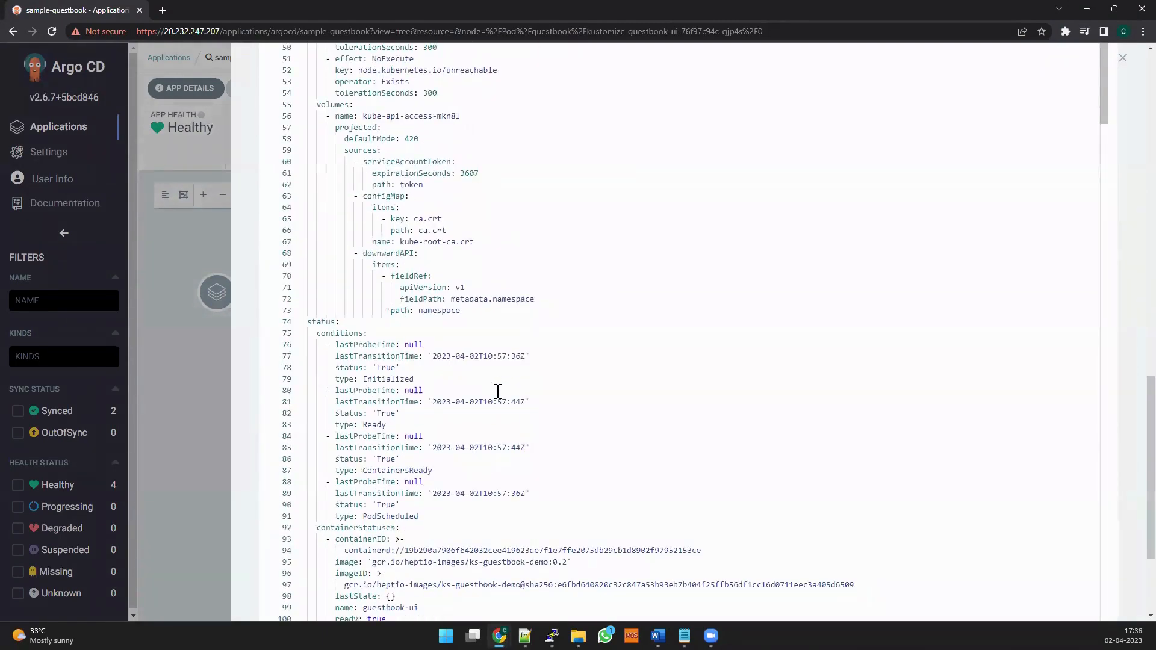
scroll(up, 3)
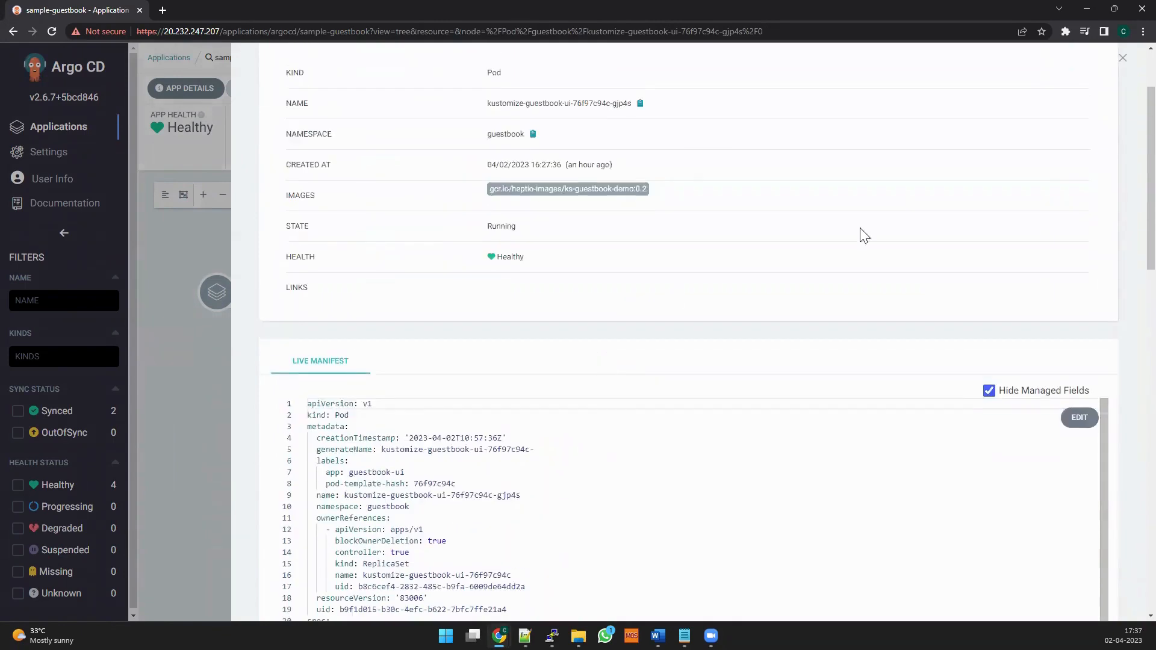
click(1121, 58)
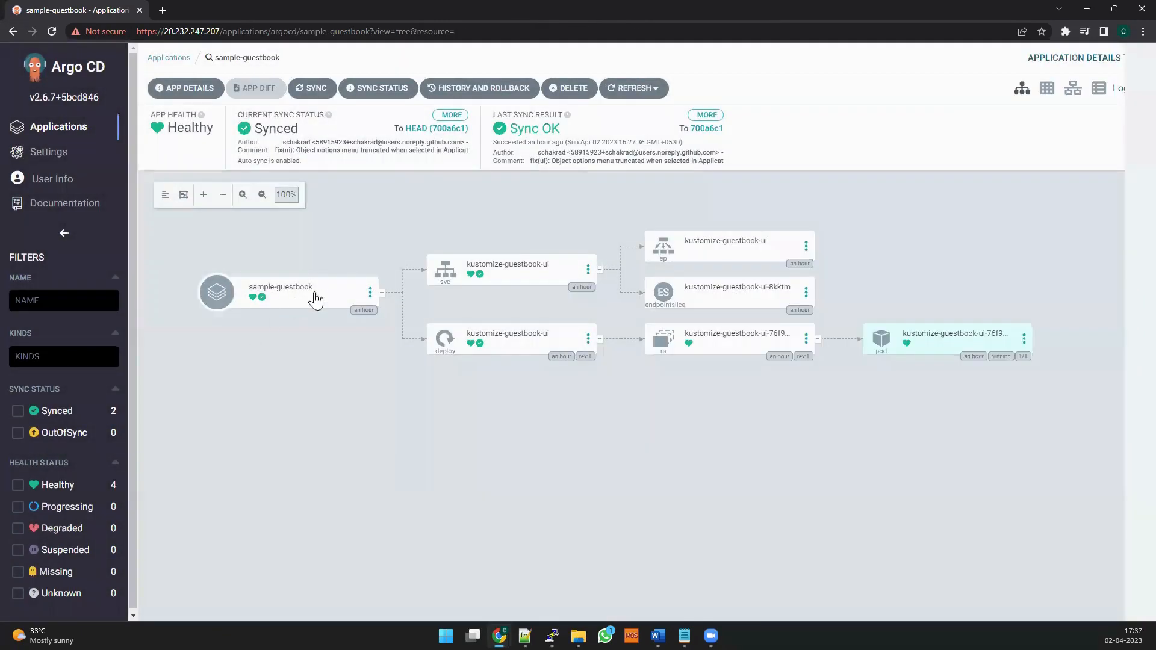
Review the sample-guestbook application's summary, Parameters and Manifest tabs
click(280, 291)
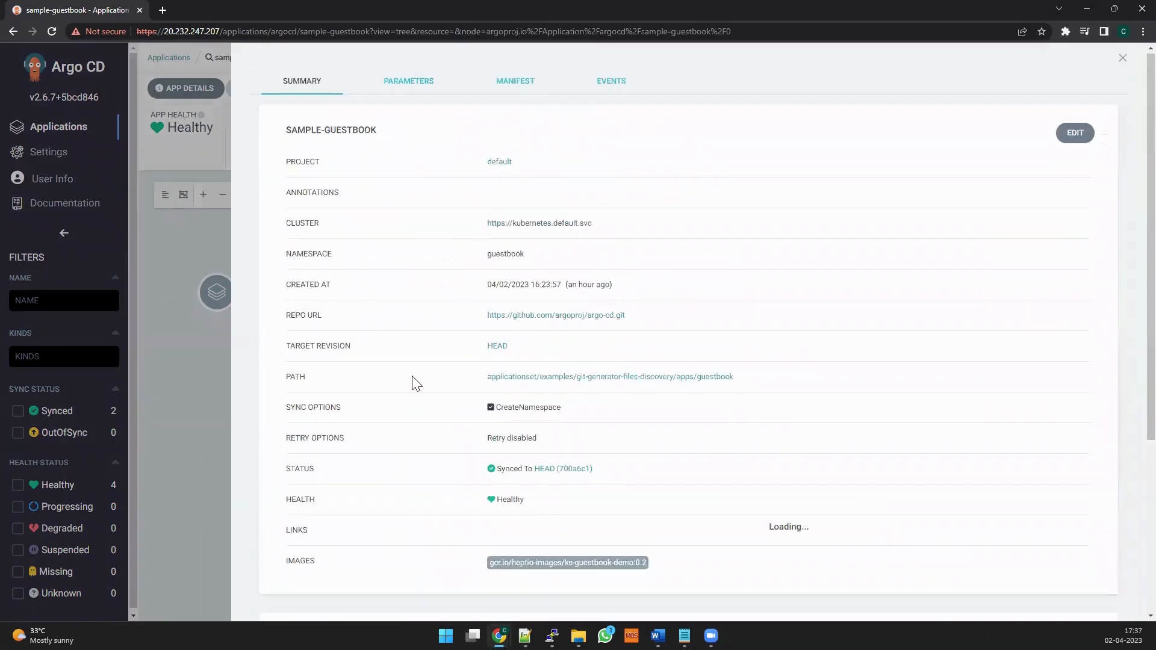
click(408, 82)
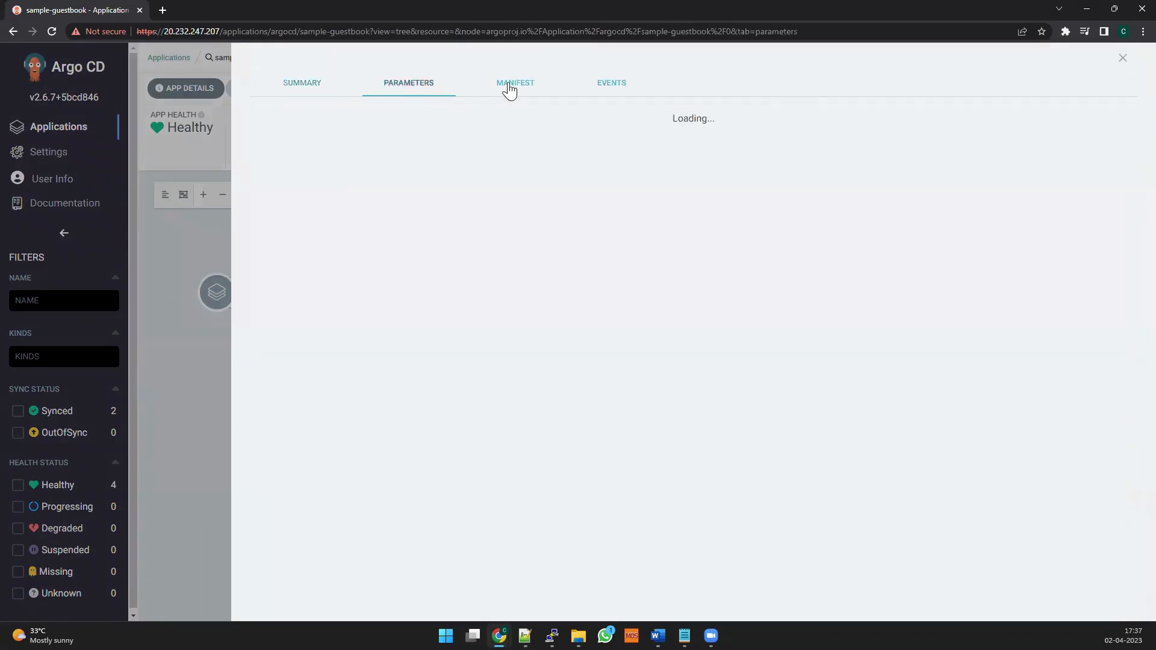
click(514, 82)
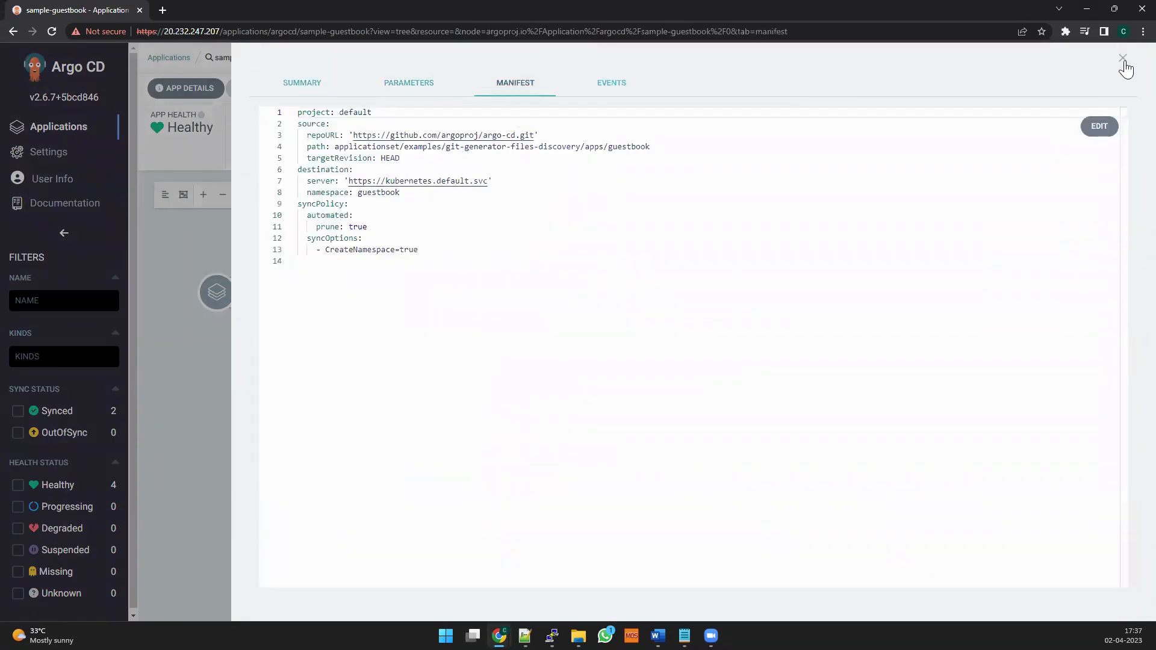
click(1121, 58)
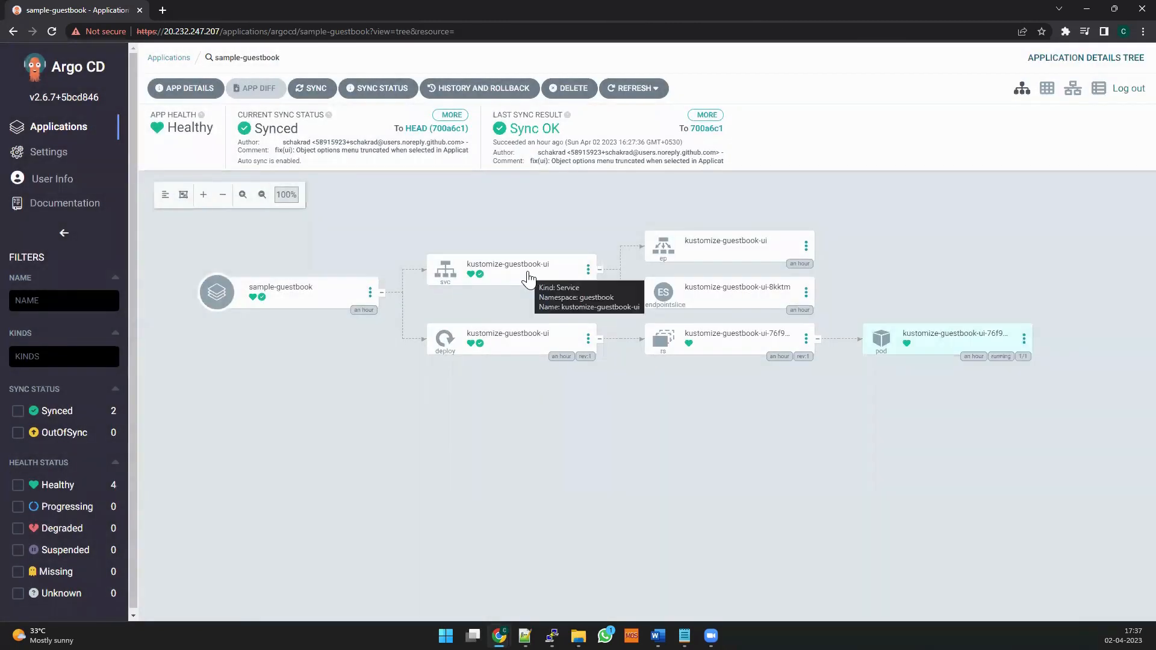
Inspect the kustomize-guestbook-ui Service's details down to its live manifest annotations
click(507, 269)
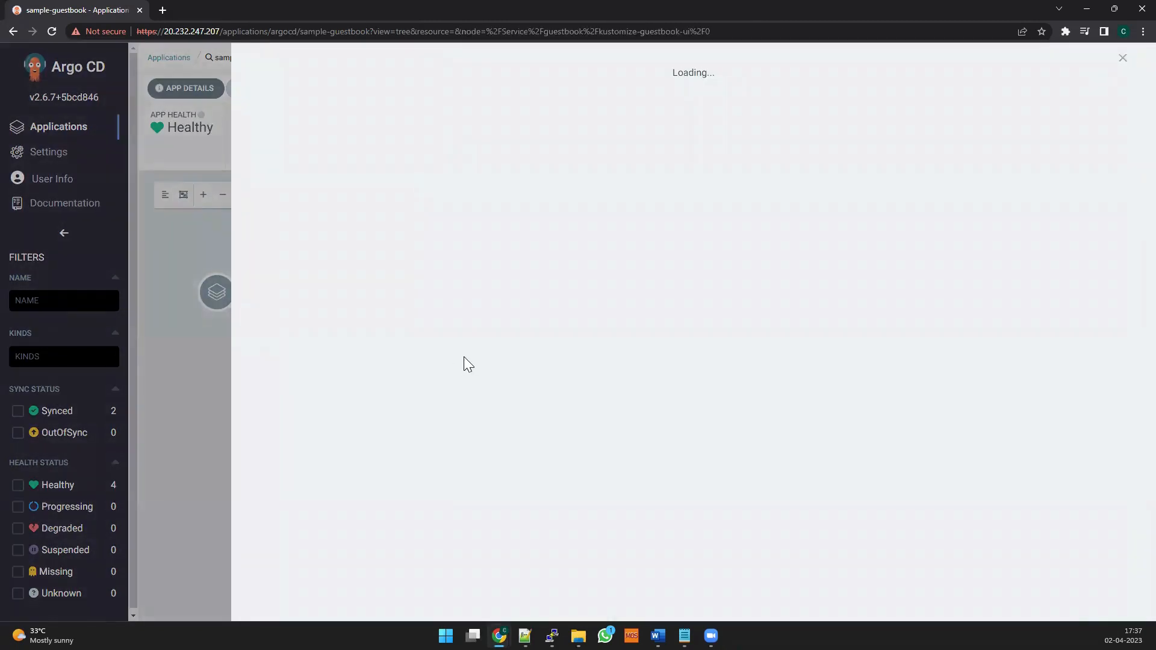
mouse_move(471, 390)
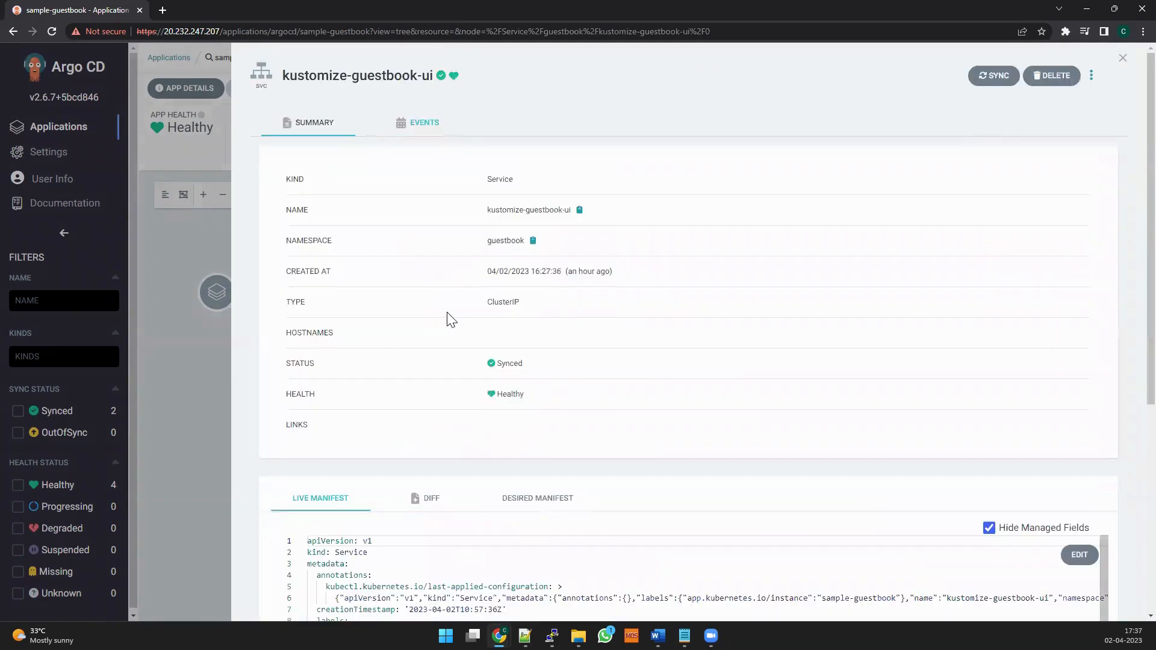
scroll(down, 3)
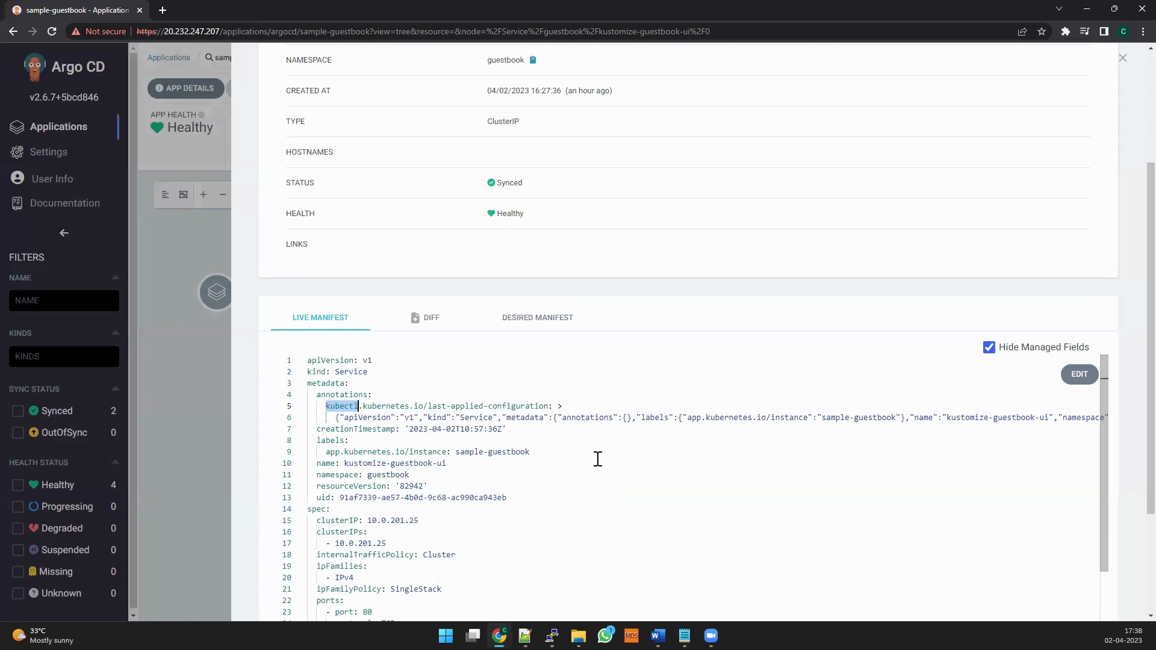
mouse_move(555, 455)
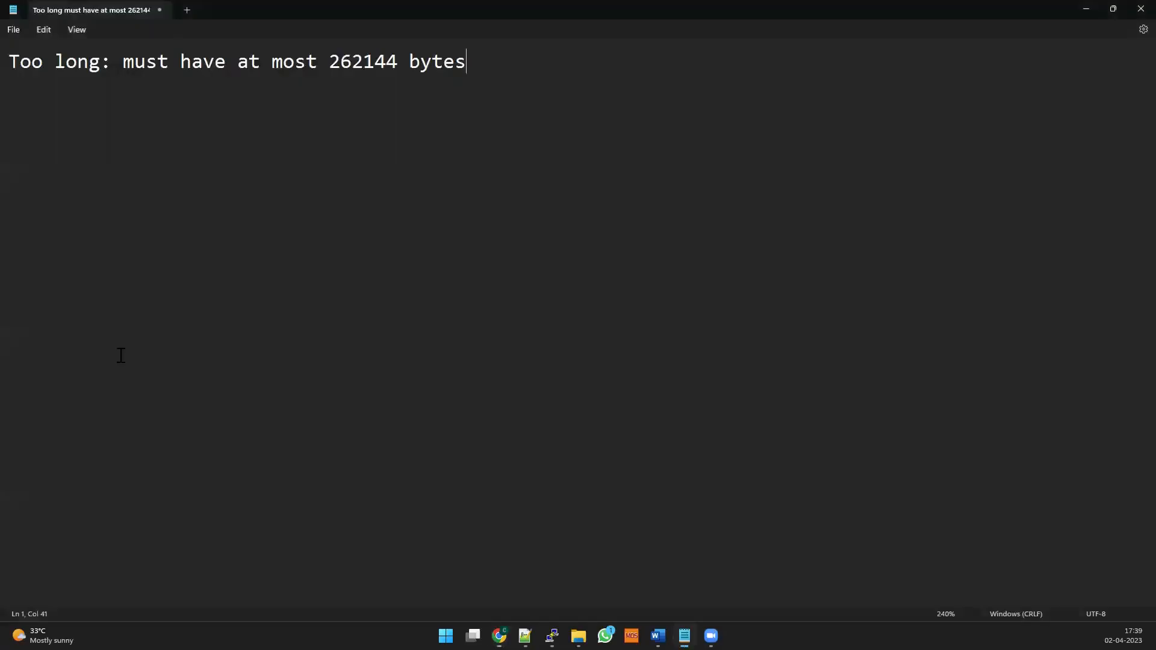
Note test.yaml and 'kubectl apply -f test.yaml - Client side apply' below the size-limit error
key(Enter)
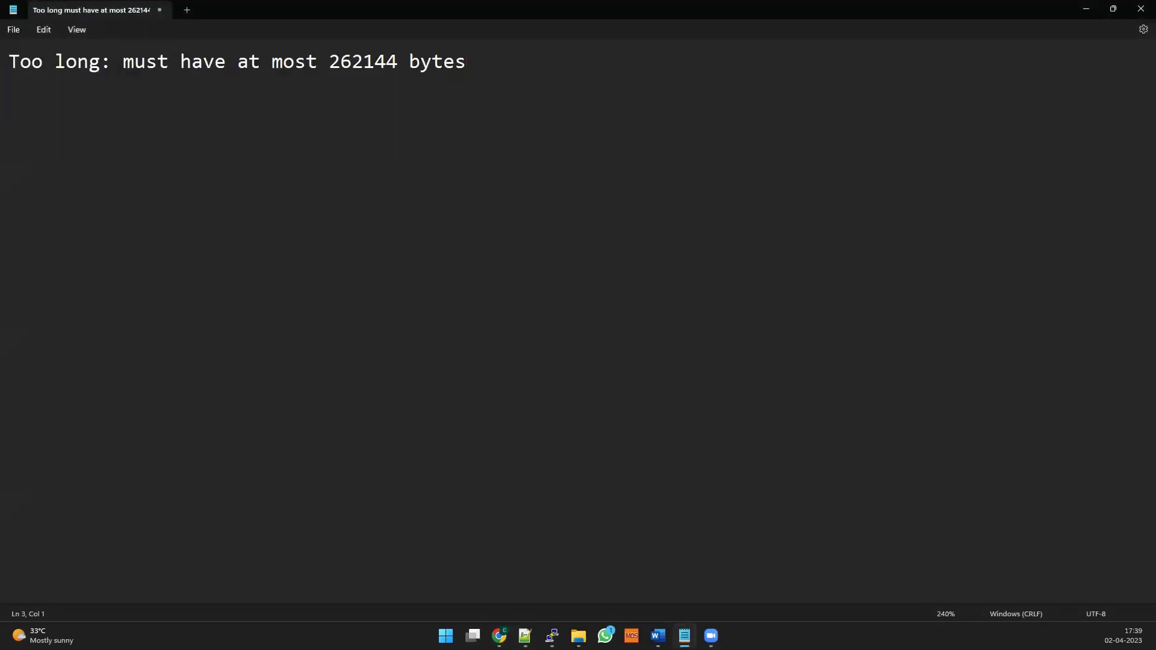
text(t)
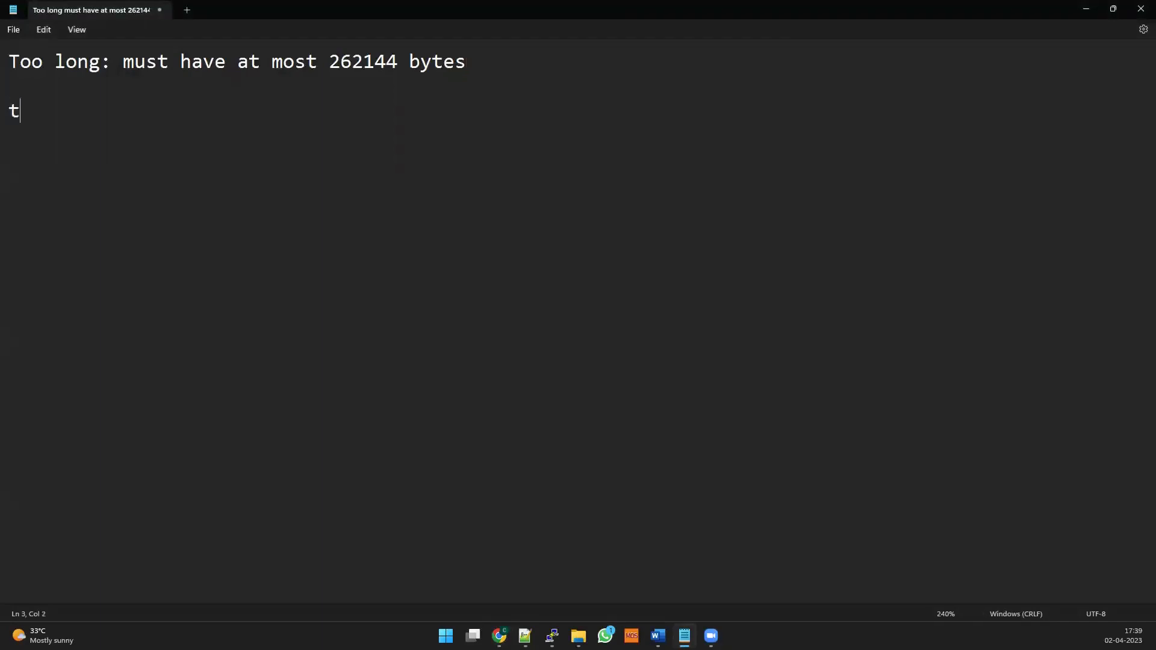
text(est.yaml)
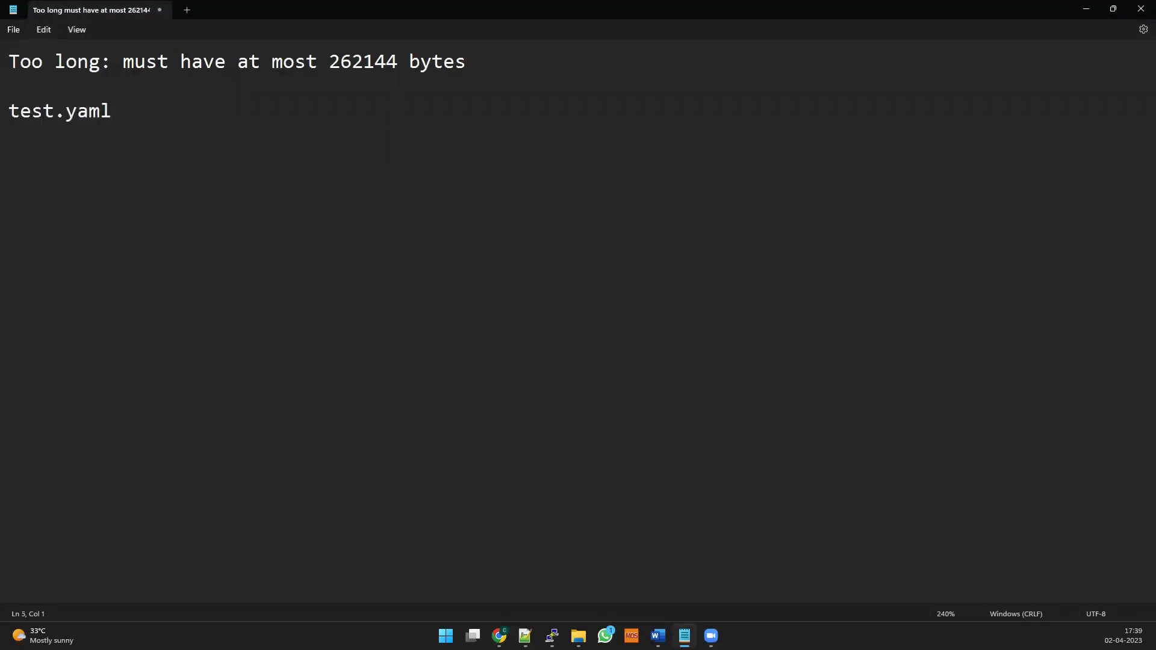
text(kubec)
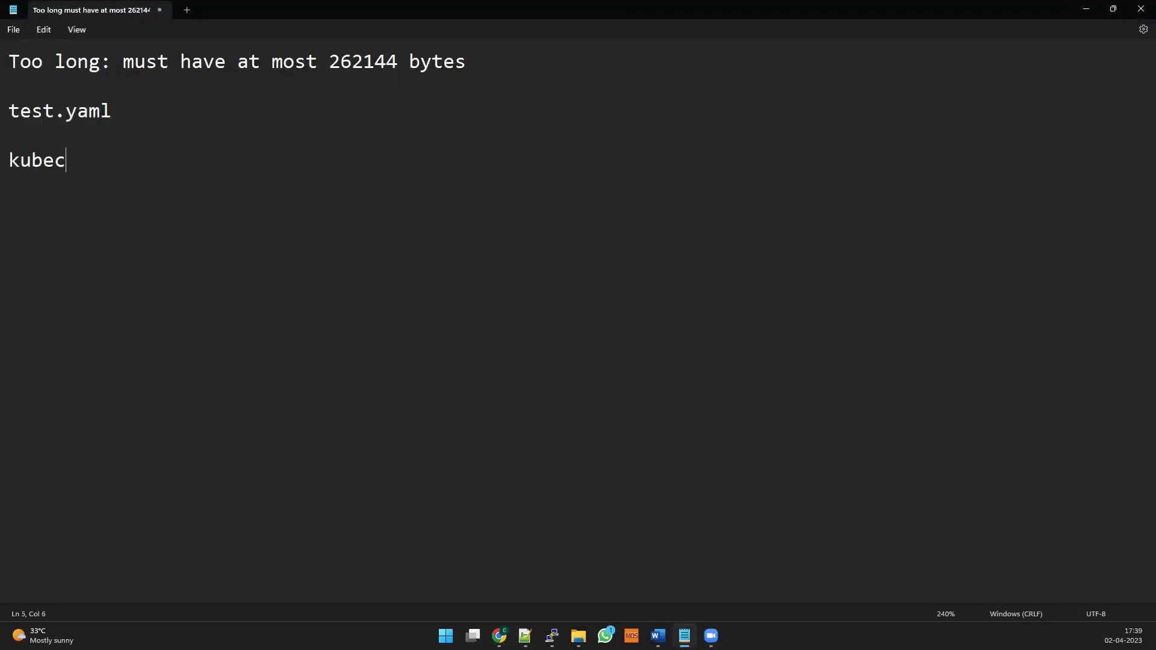
text(tl apply -)
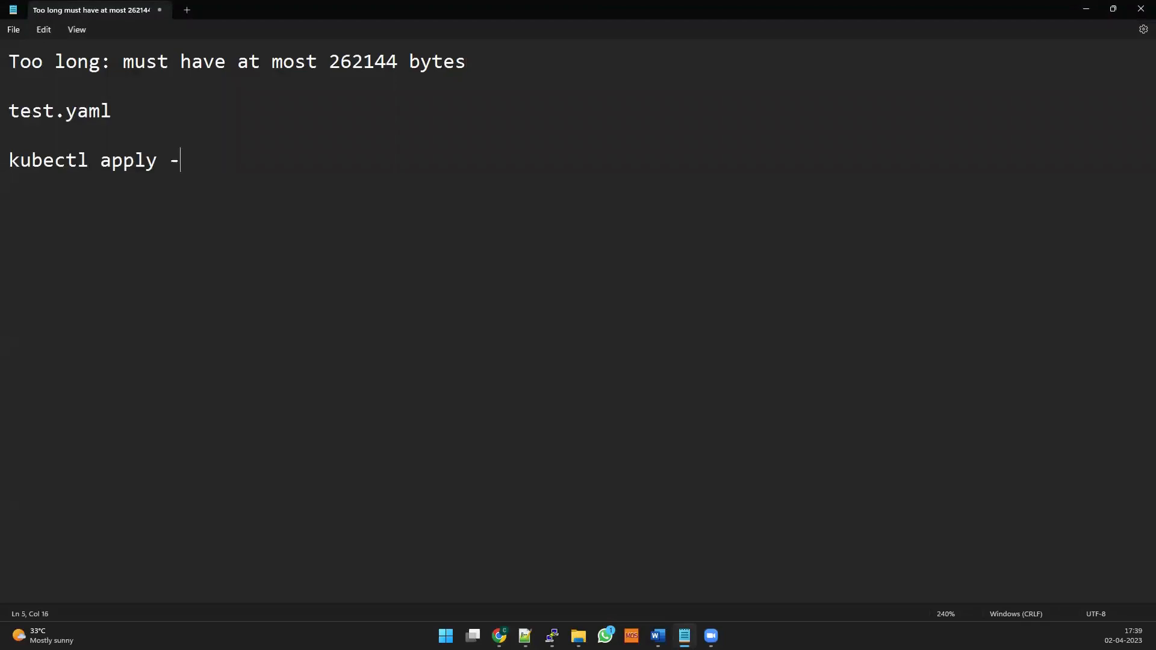
text(f test.)
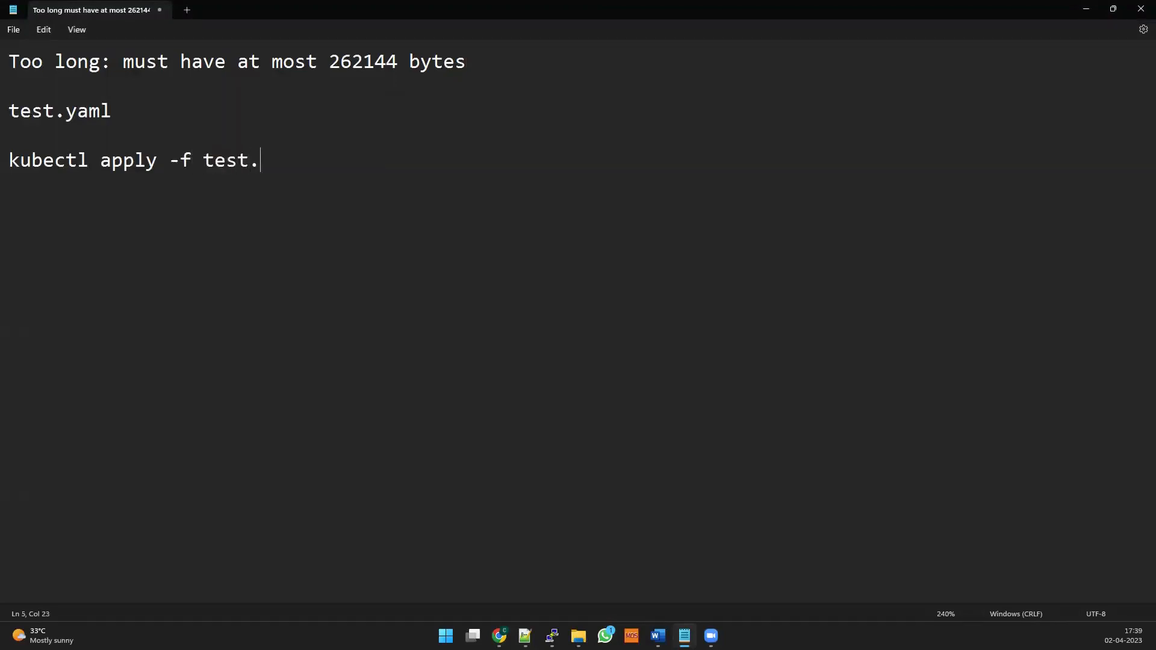
text(yaml)
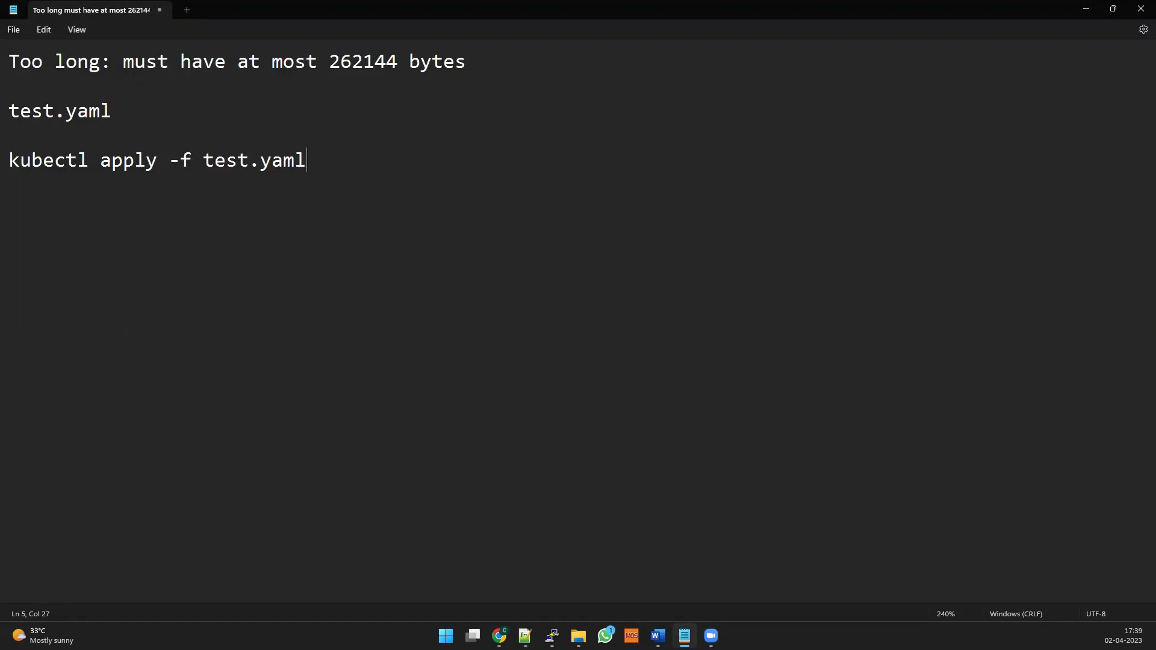
text(- Clie)
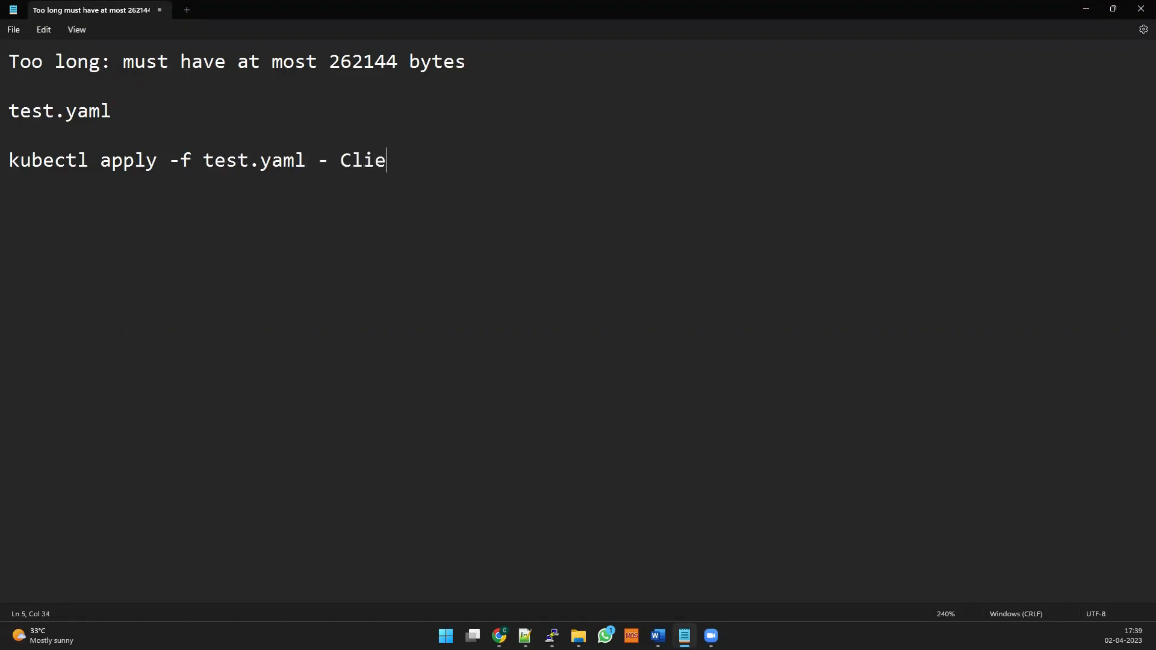
text(nt side apply)
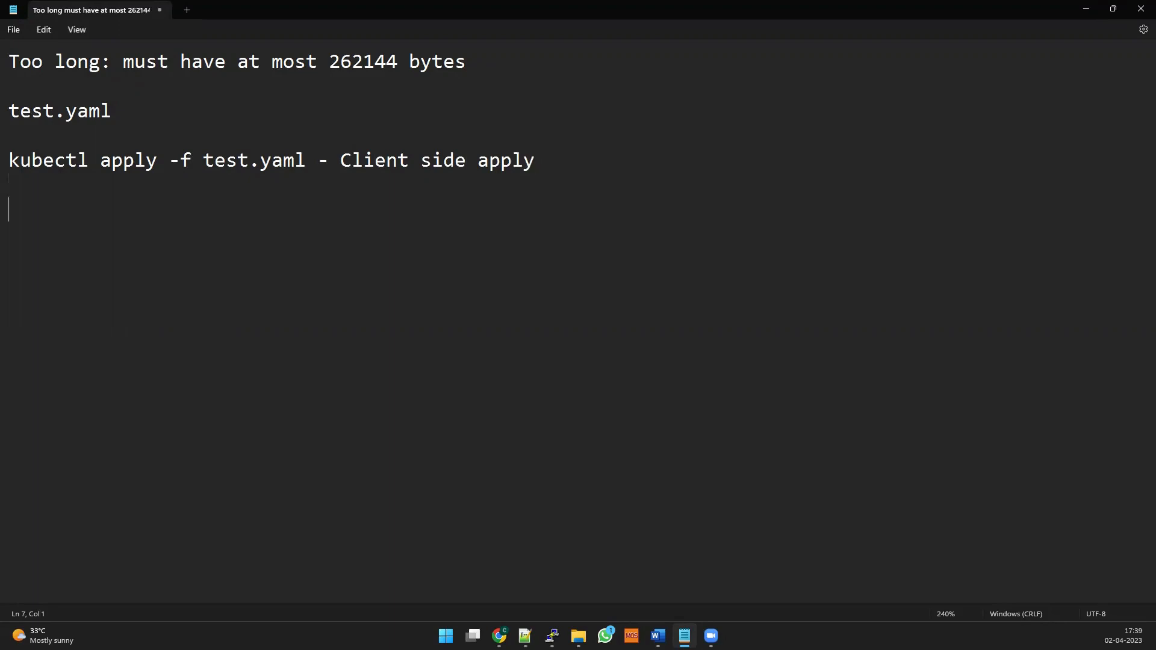
Note 'kubectl apply -f test.yaml --server-side' on a new line below the client-side line
drag(8, 160, 191, 161)
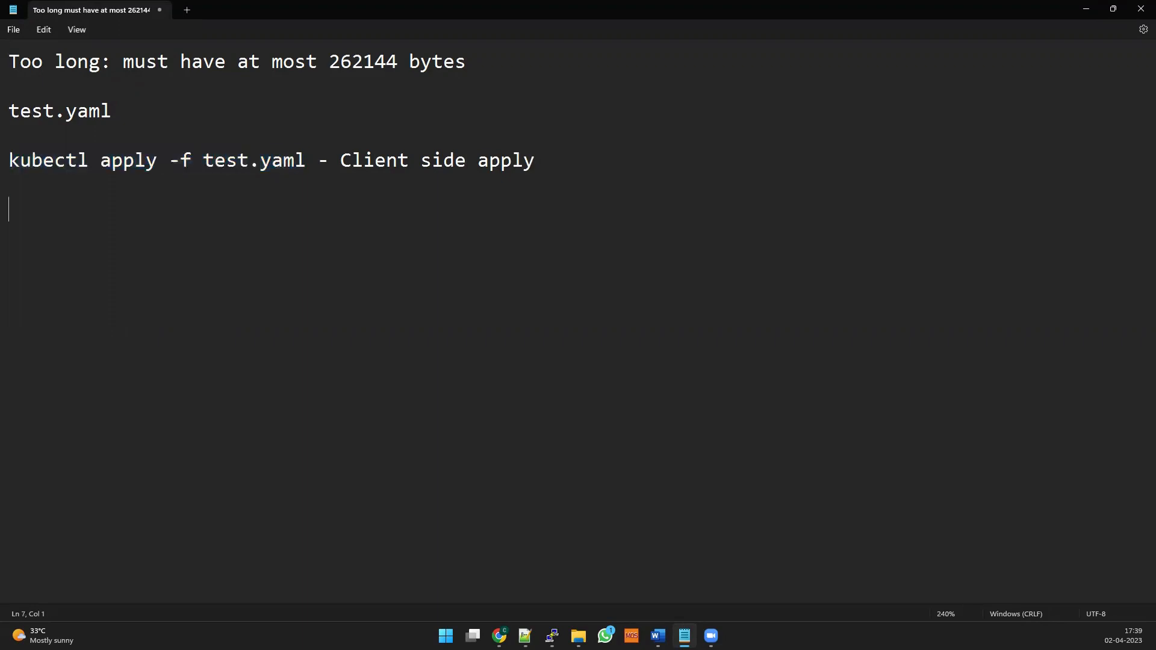
text(kubectl apply -f test.yaml --)
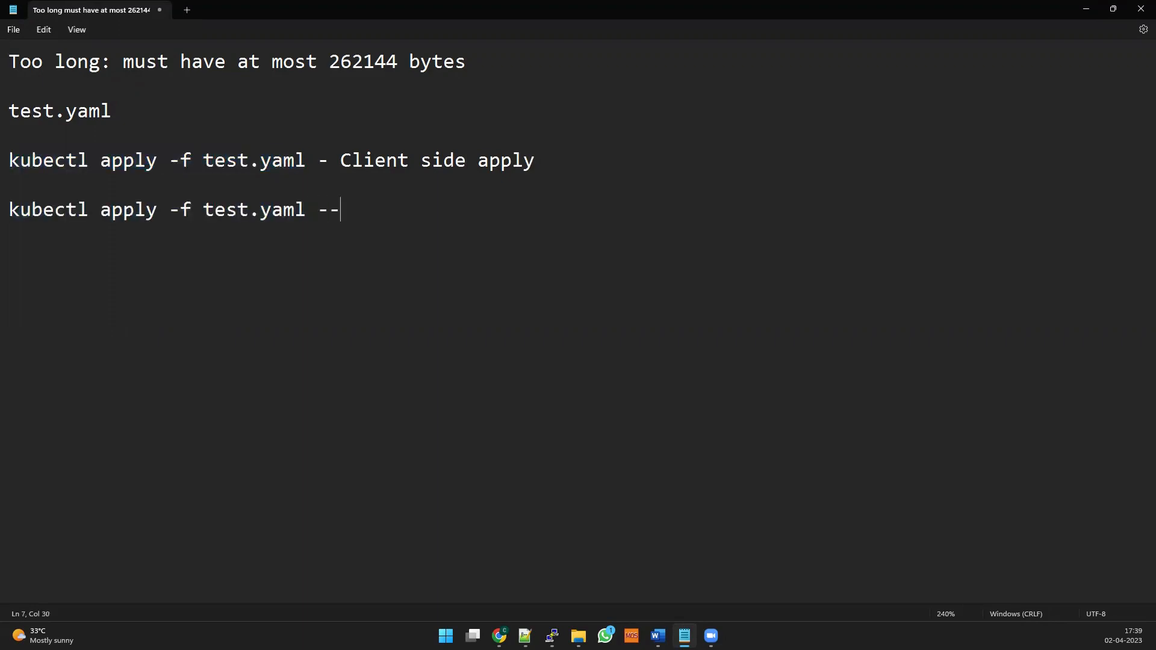
text(server-)
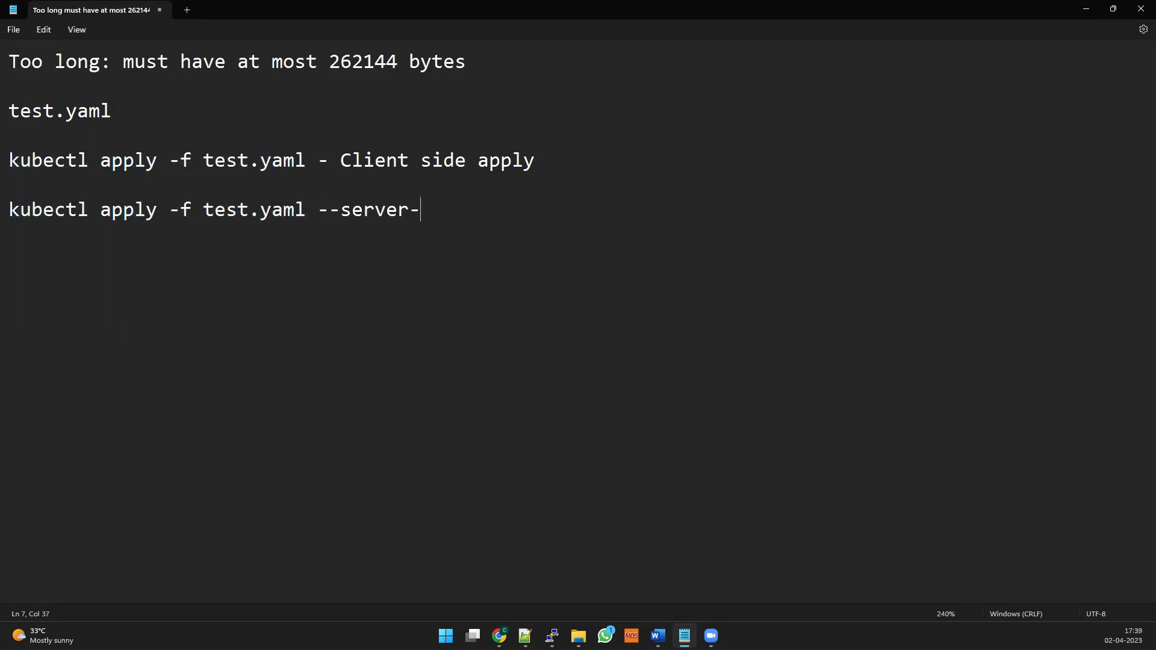
text(side)
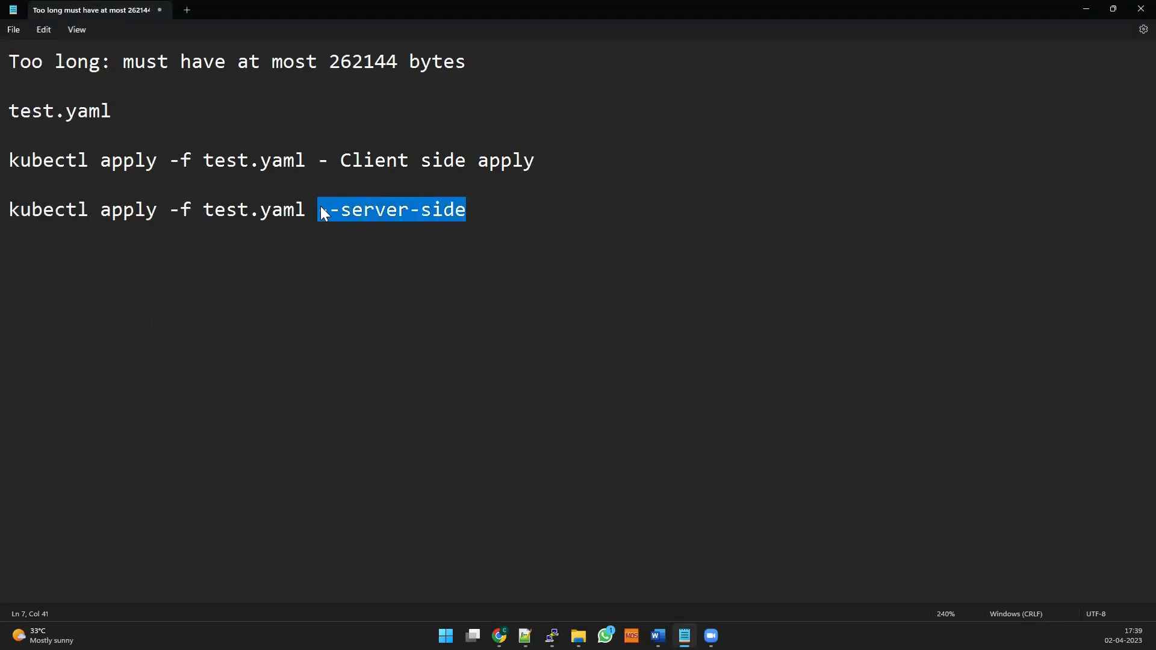
Start a further 'kubectl apply -f test.yaml' line beneath the server-side note
click(310, 209)
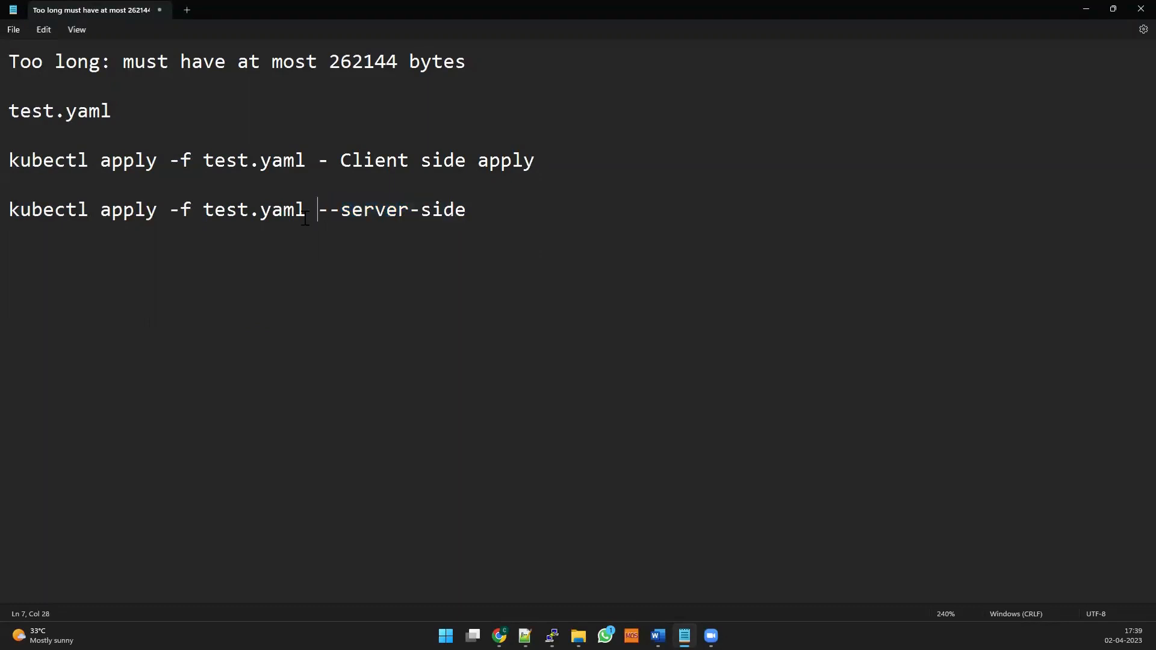
double_click(254, 210)
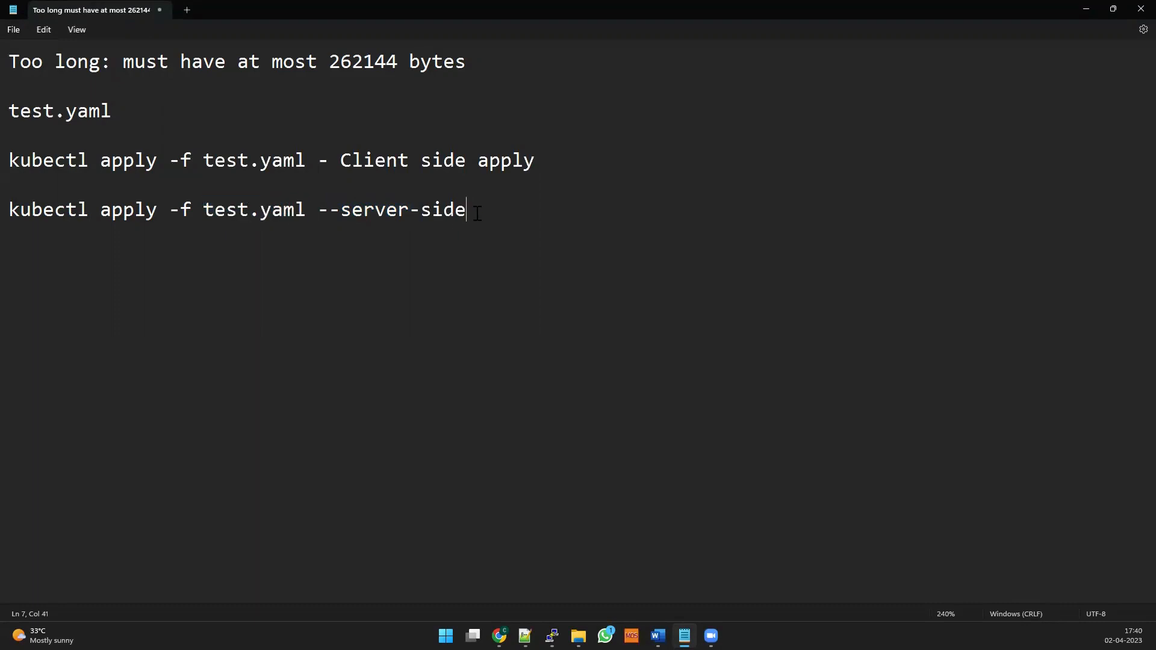
text(kubectl apply -f test.yaml -)
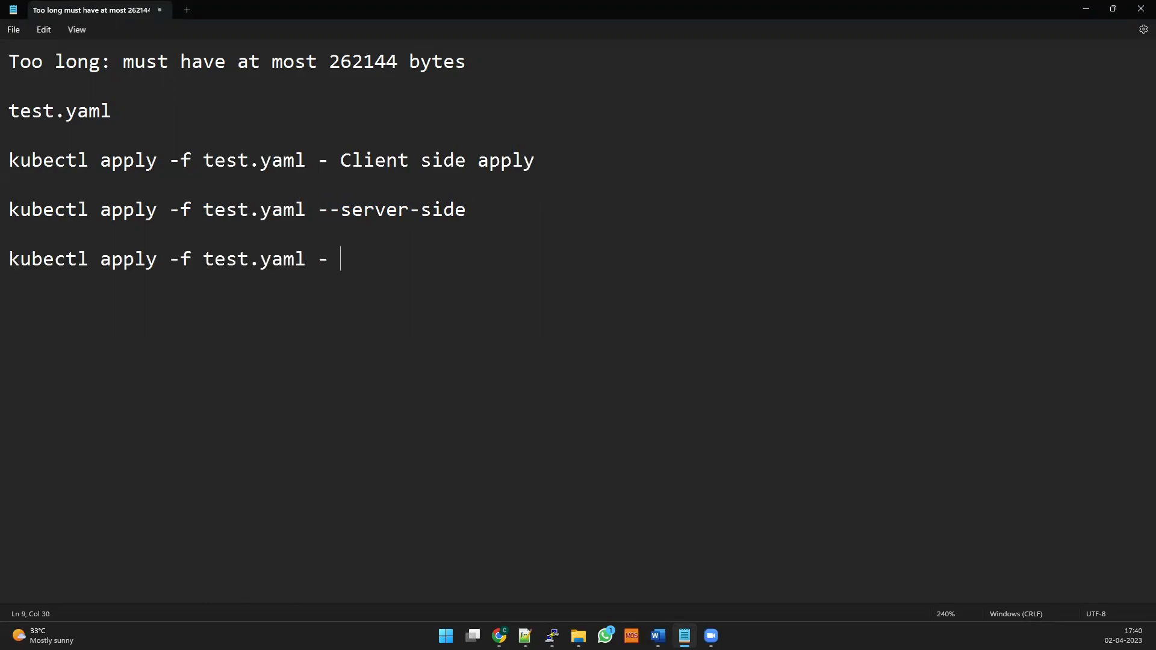
Note the test.yaml apply lines for Replica 2 and Replica 3
text(Replica 2)
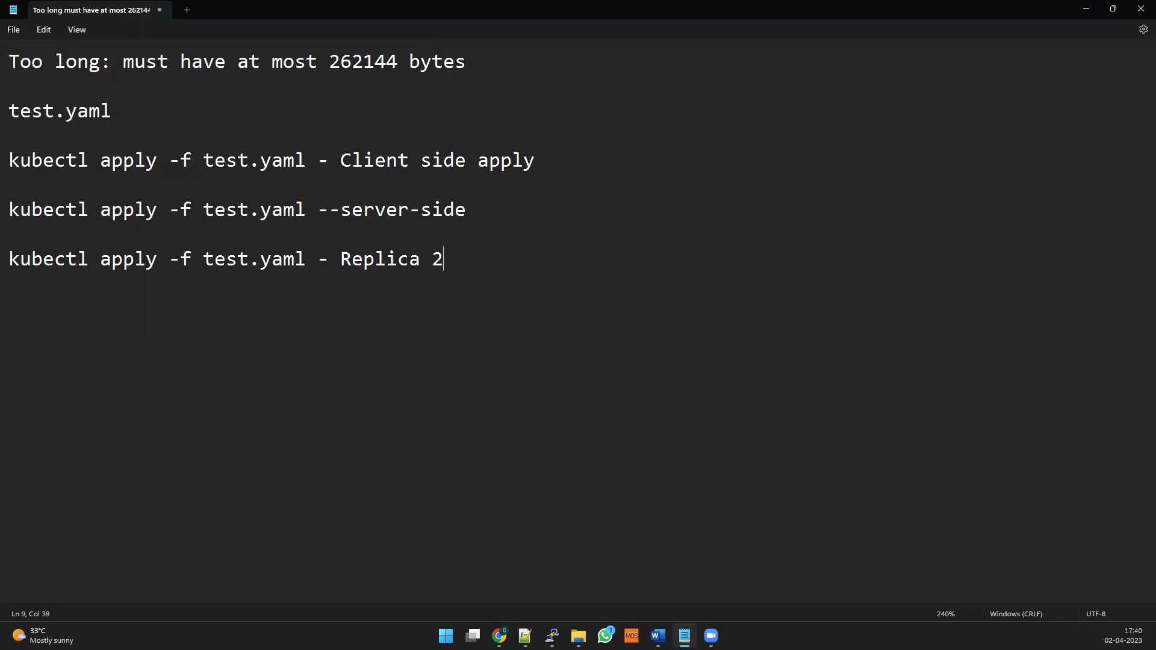
text(kubectl apply -f test.yaml)
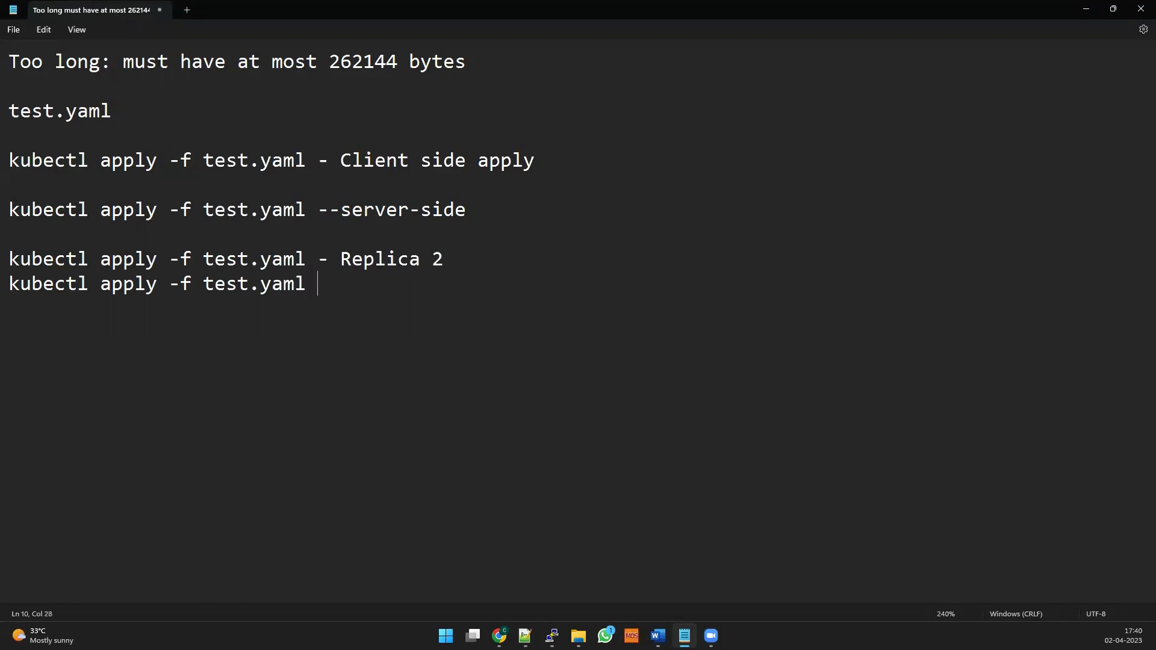
text(- Replic)
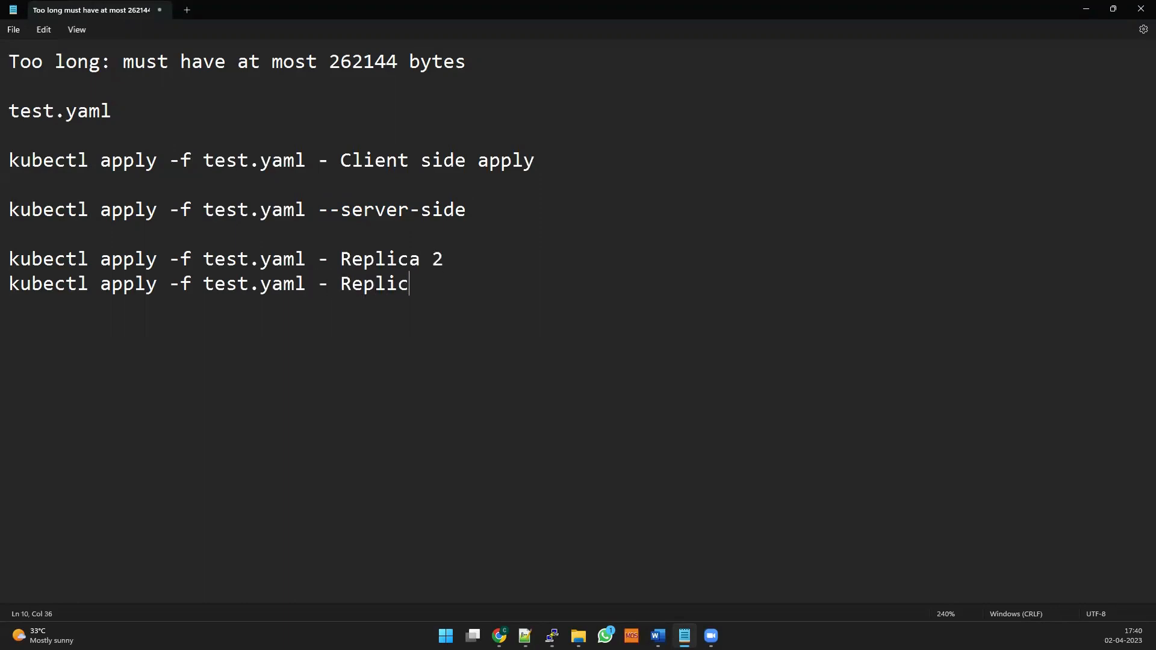
text(a 3)
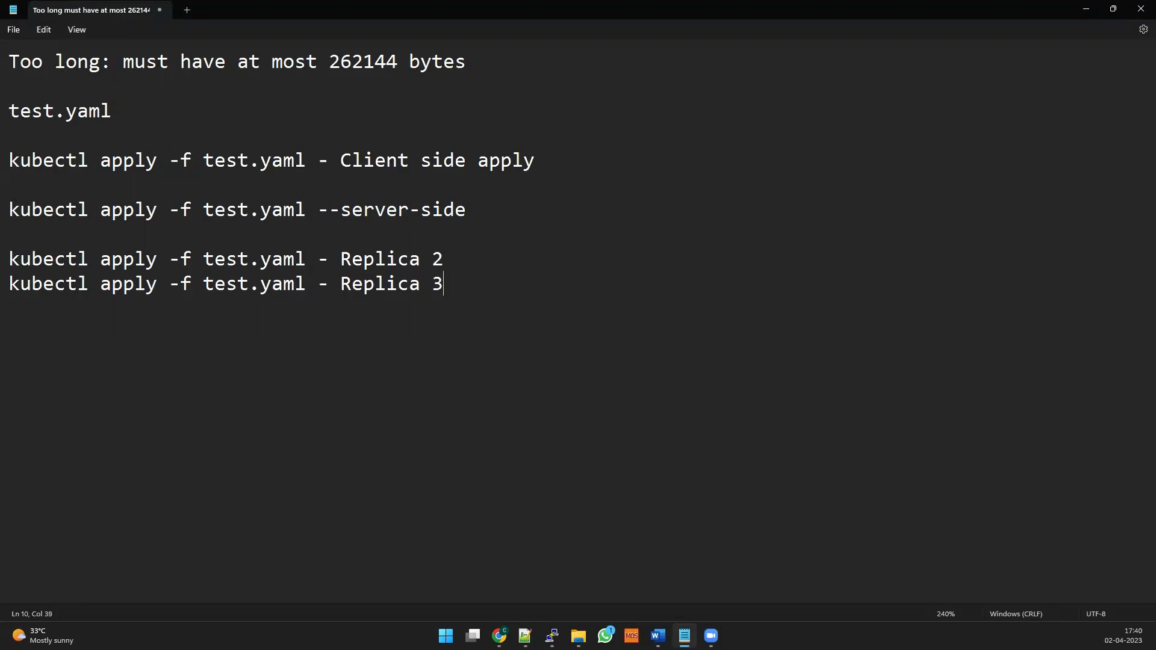
Add the 'kubectl diff -f test.yaml' and 'conflict' lines, briefly highlighting the notes
key(enter)
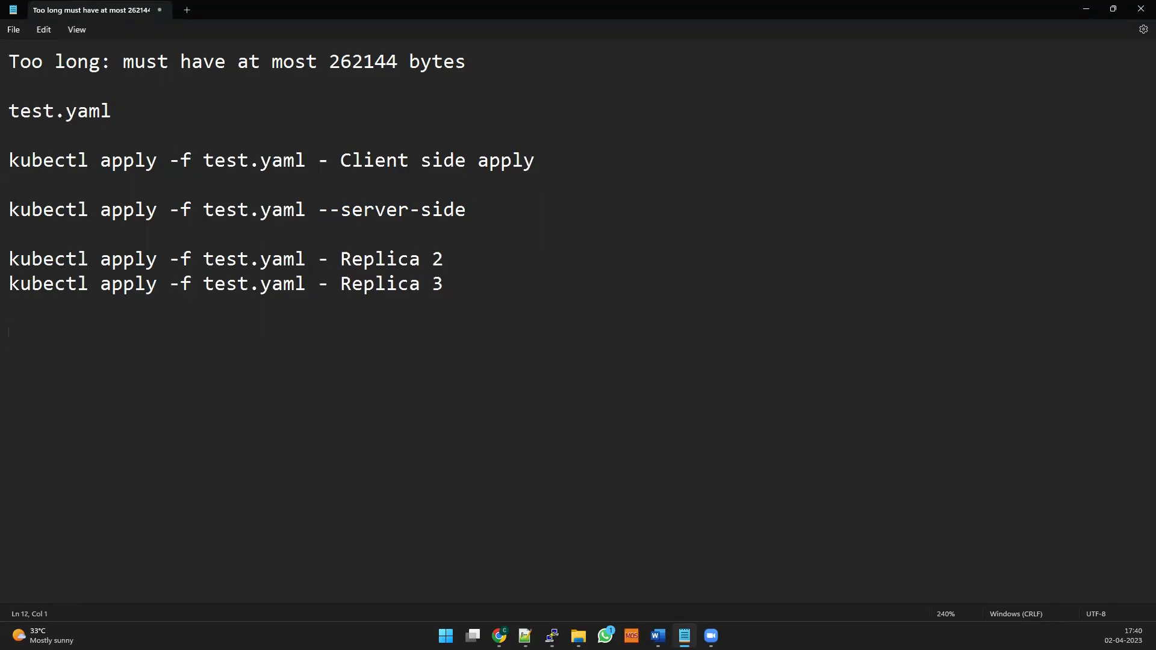
text(kub)
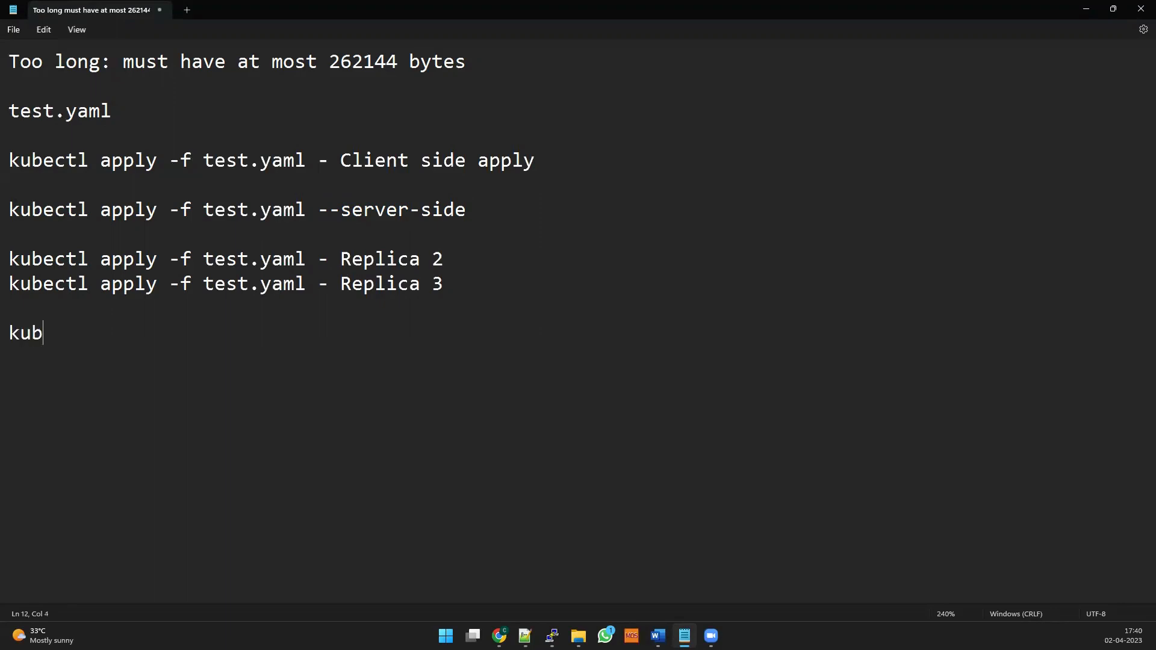
text(ectl diff)
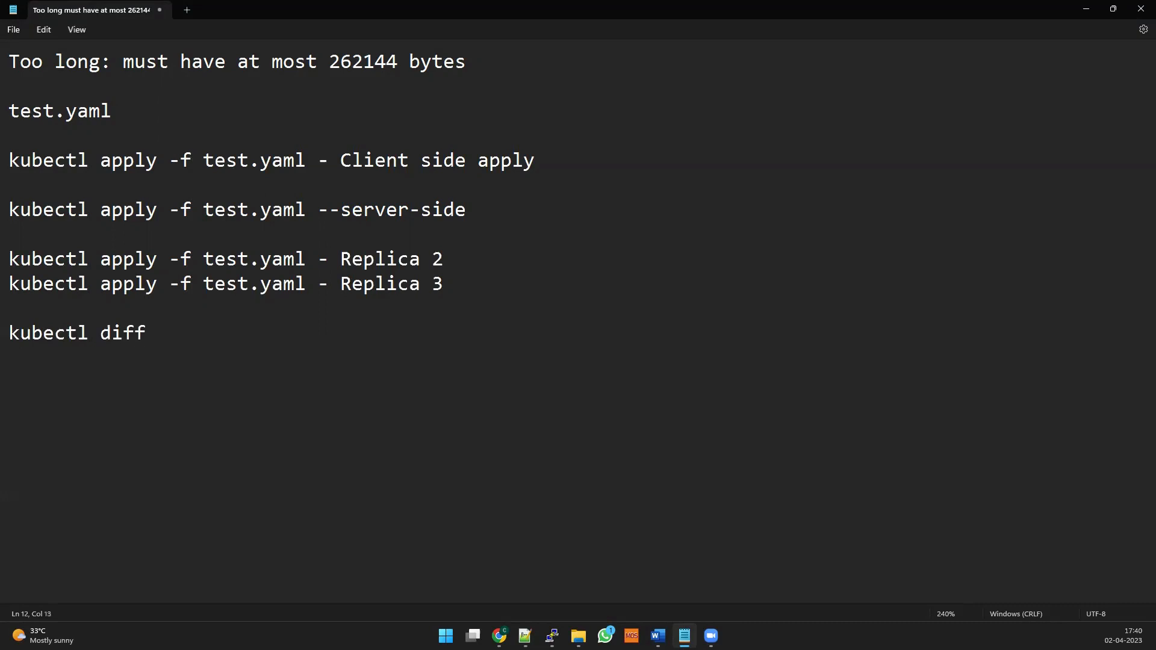
text(-f te)
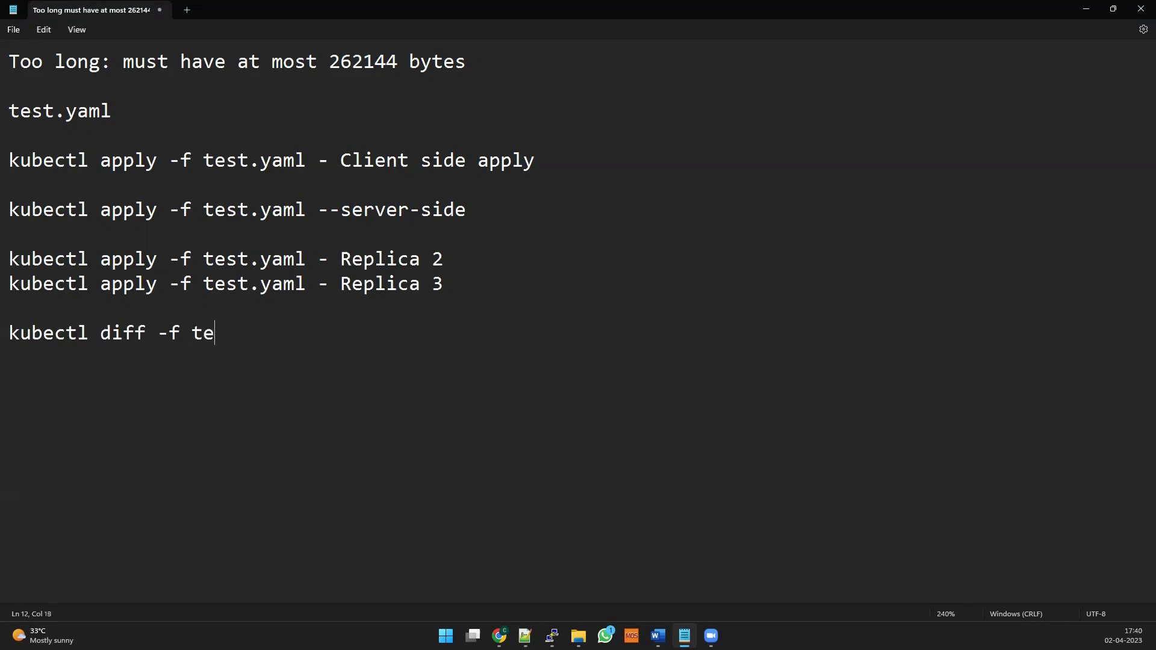
text(st.yaml)
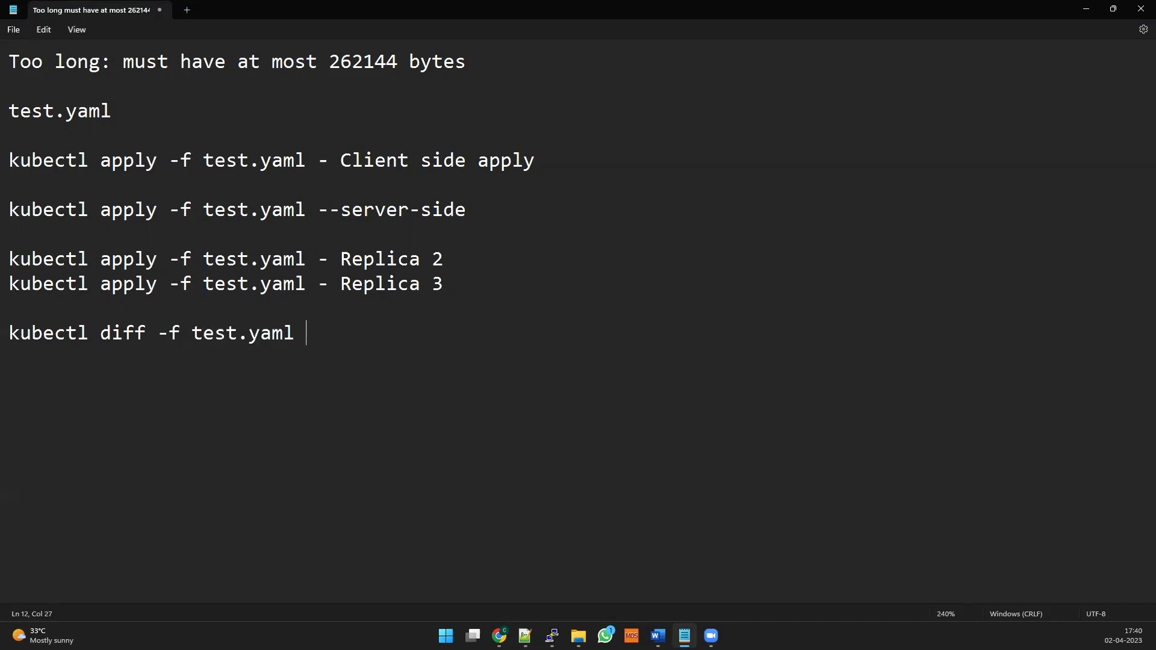
key(enter)
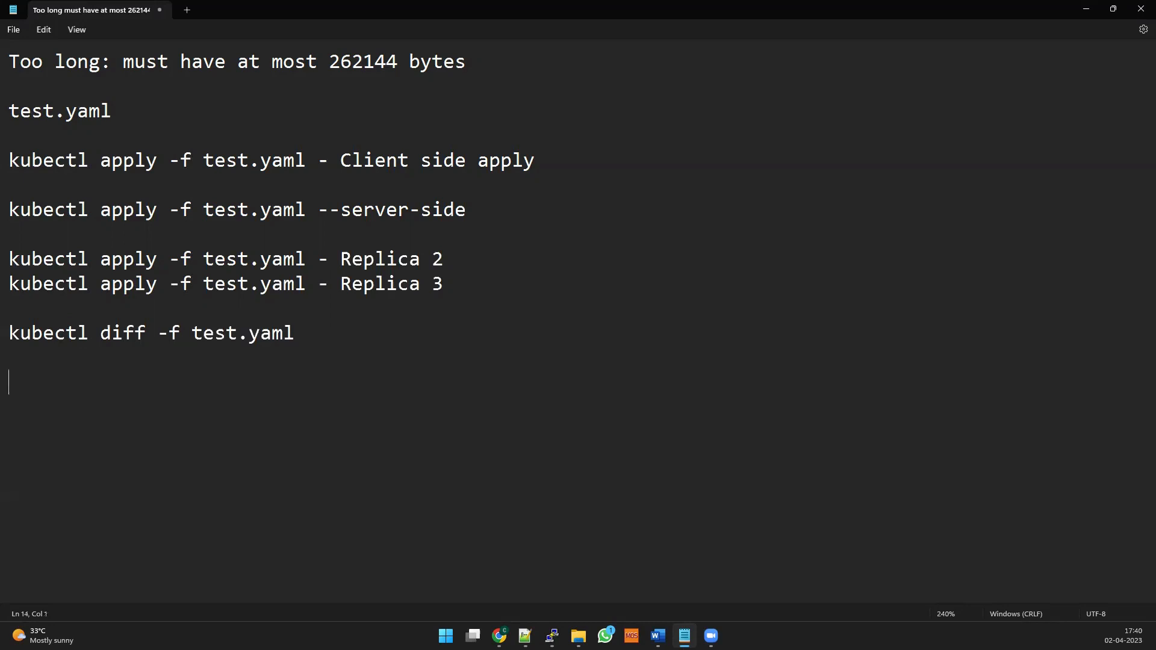
text(la)
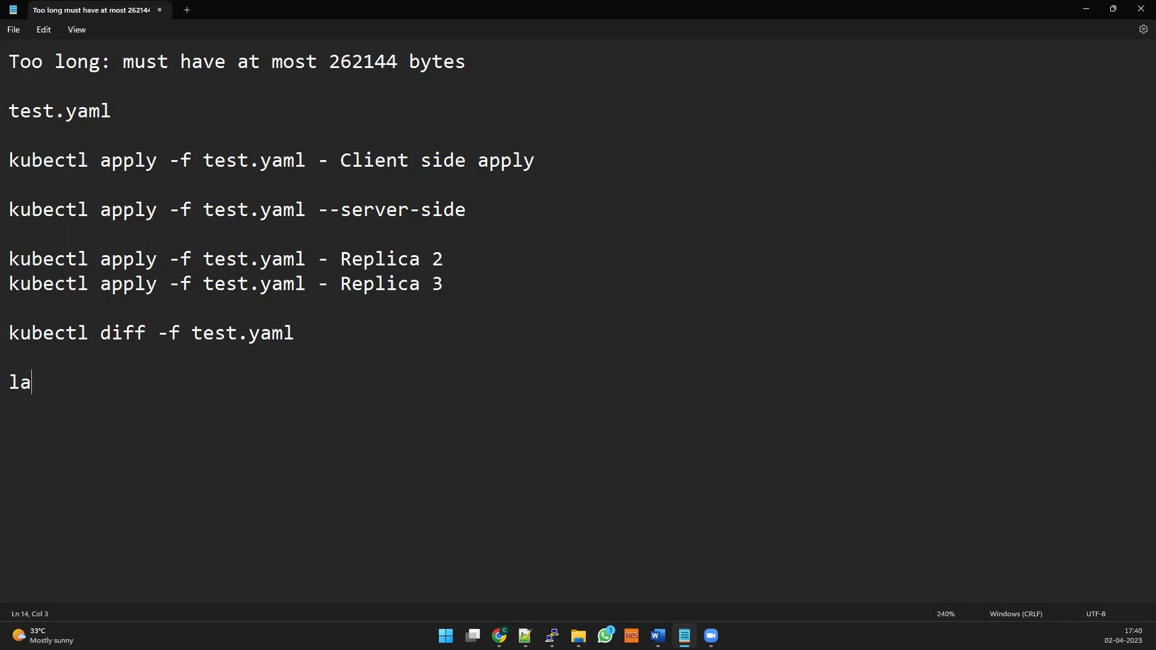
text(st)
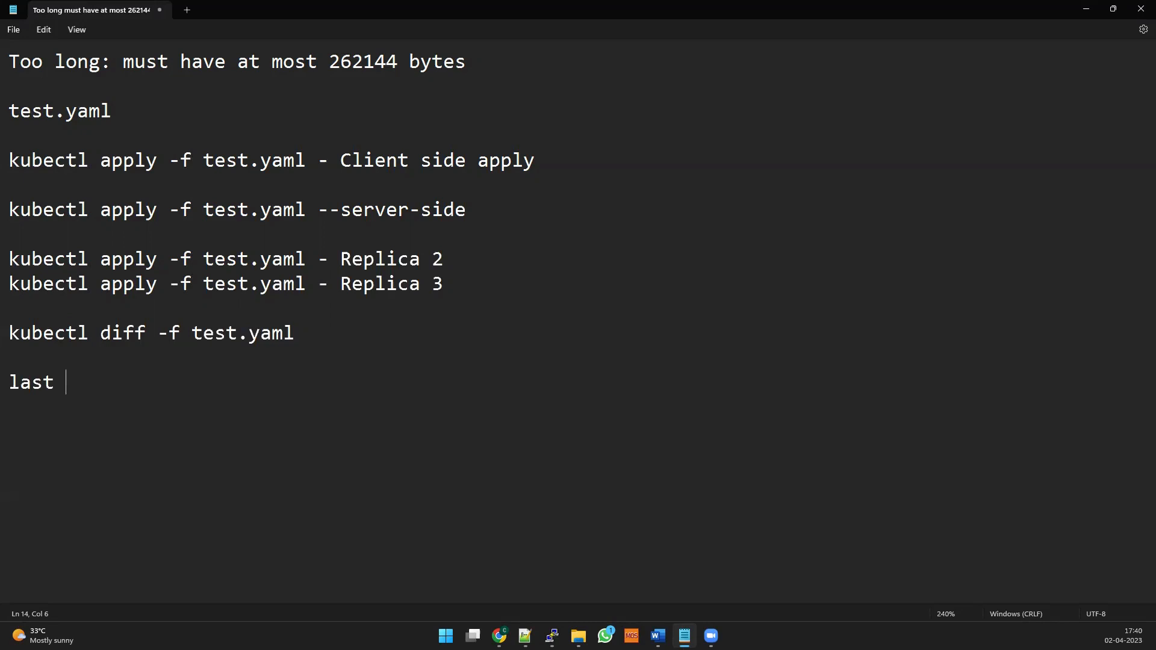
mouse_move(124, 370)
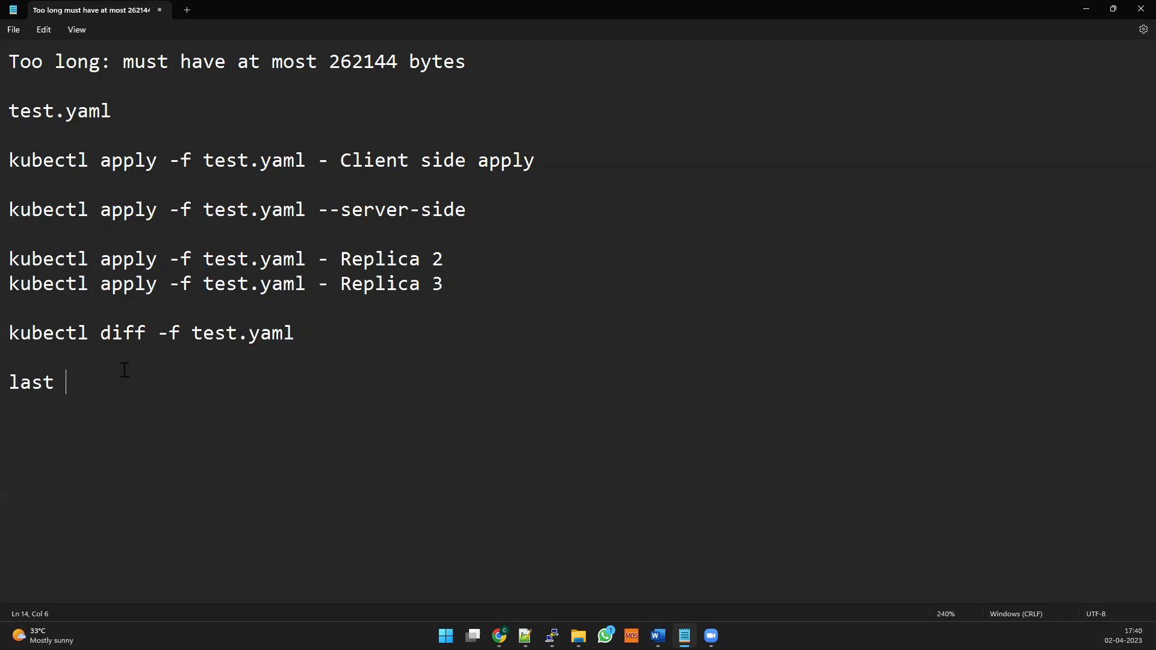
mouse_move(116, 394)
text(conf)
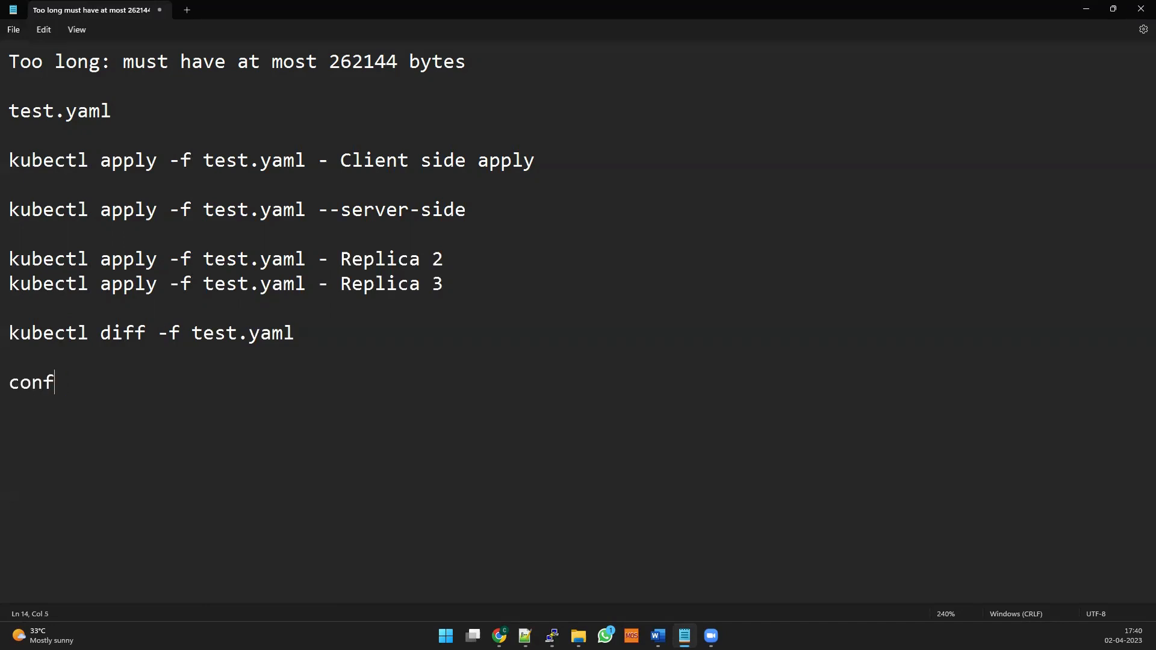
text(lict)
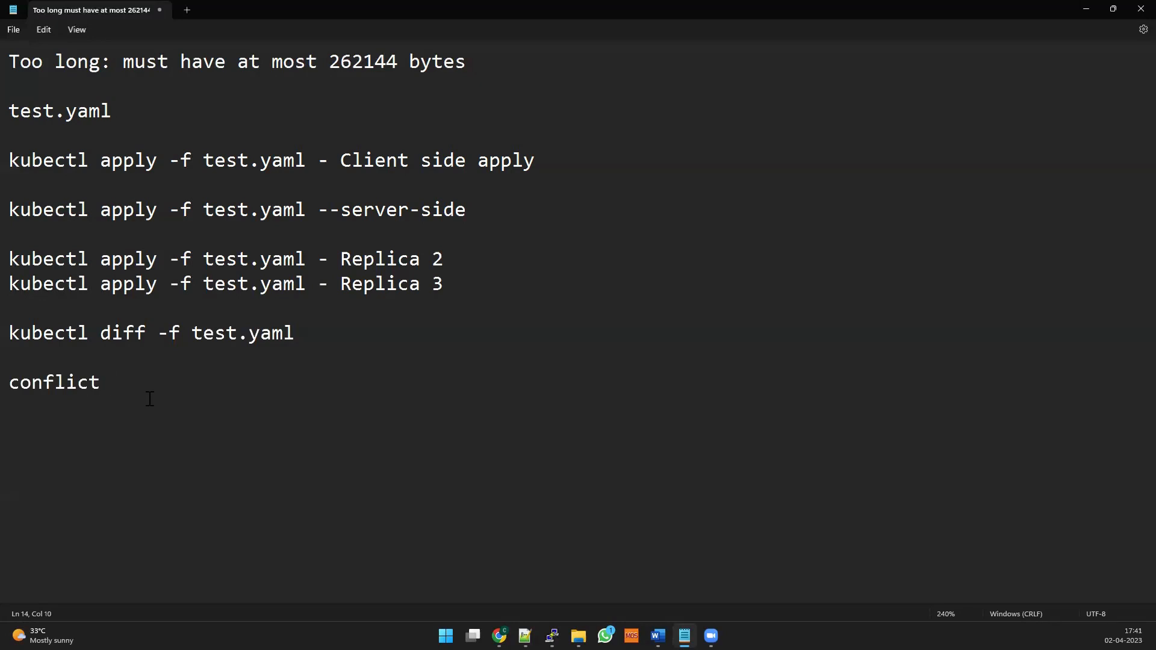
drag(11, 129, 110, 395)
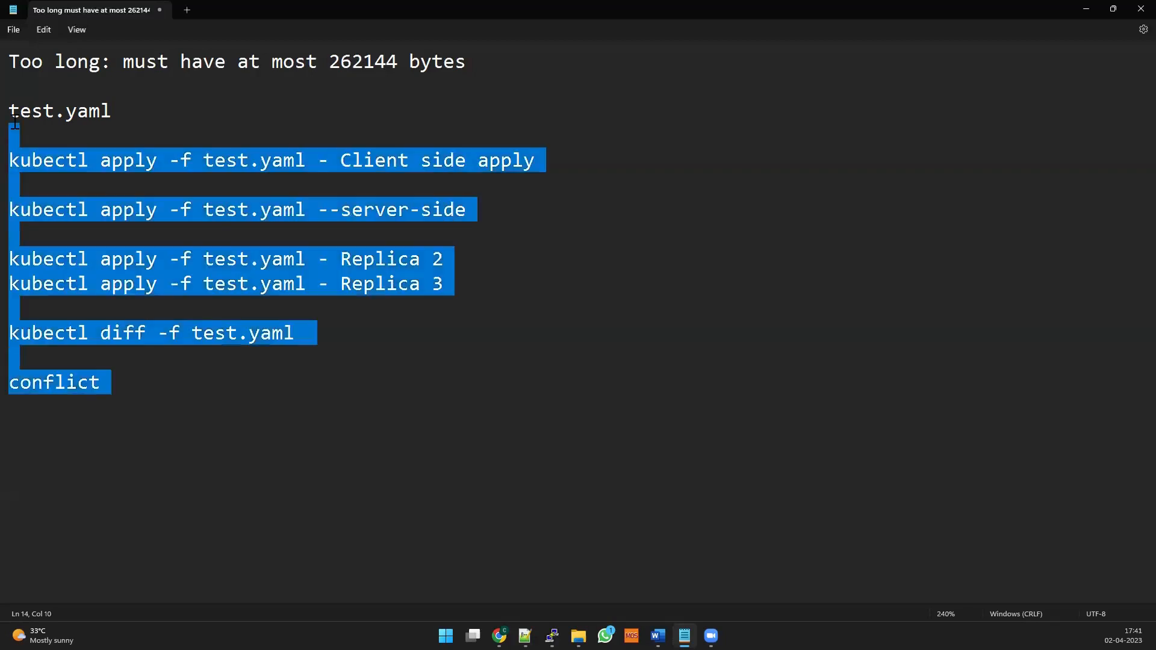
click(342, 62)
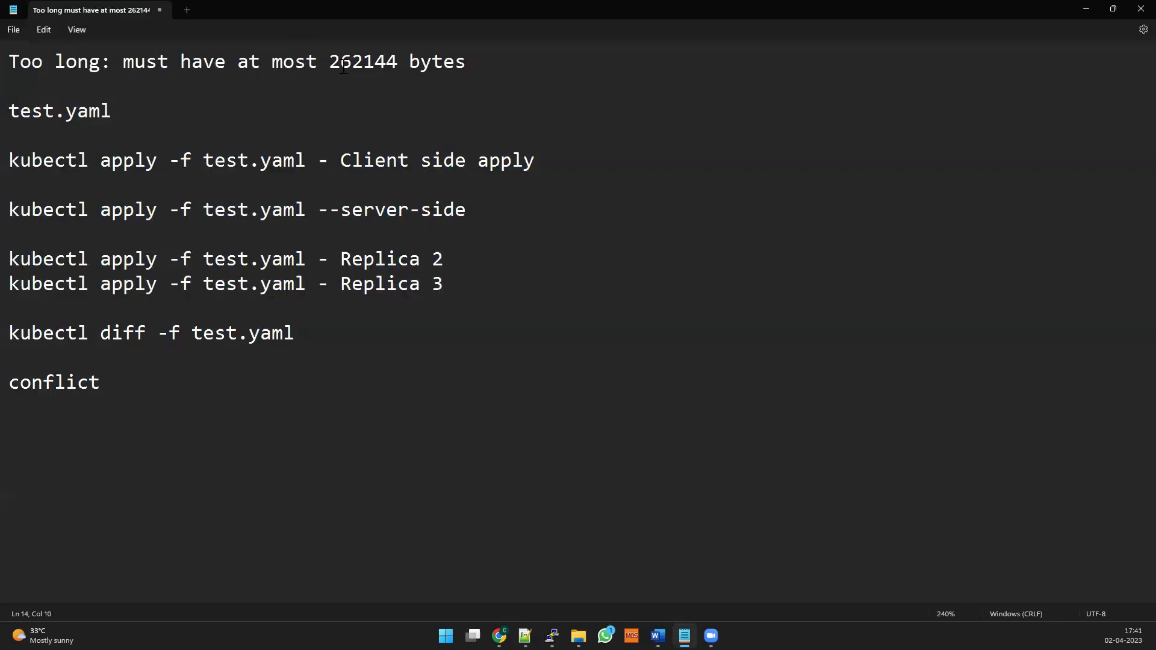
mouse_move(226, 221)
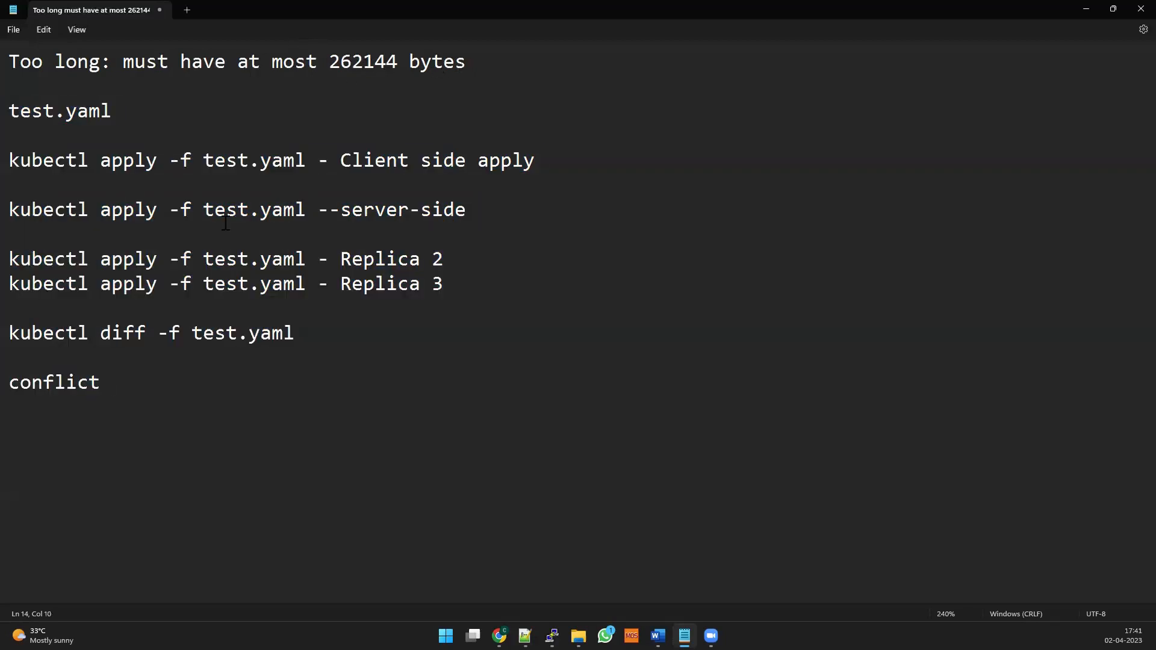
mouse_move(166, 317)
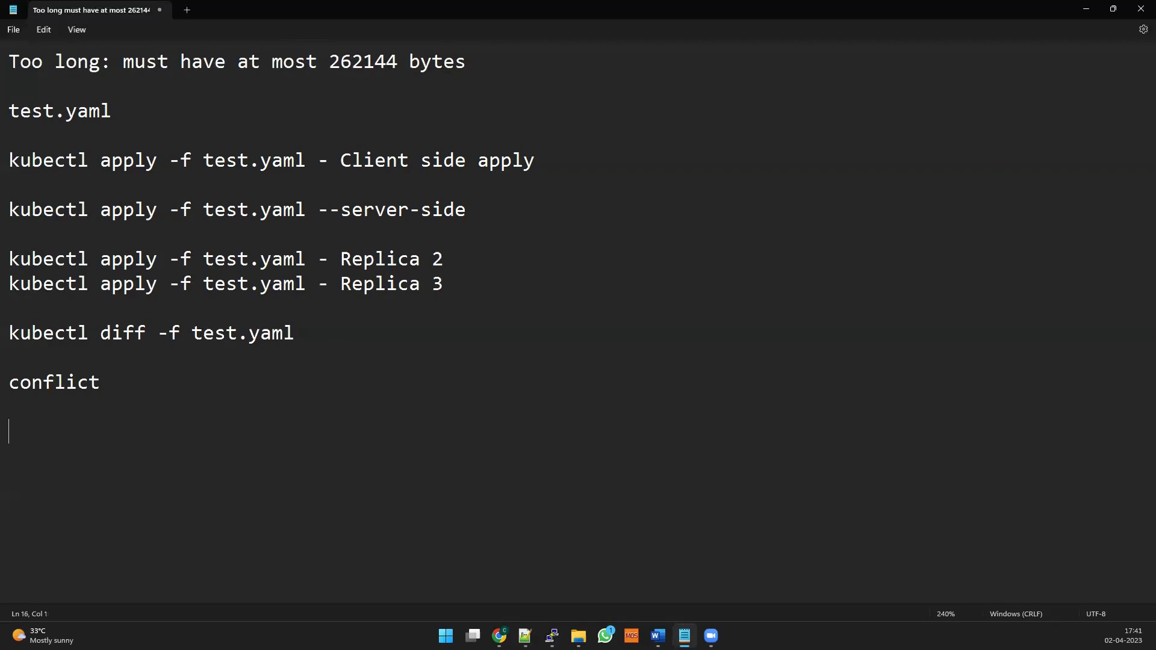
Write 'client ==> Too long: must have at most 262144 bytes' using the copied error line
text(client)
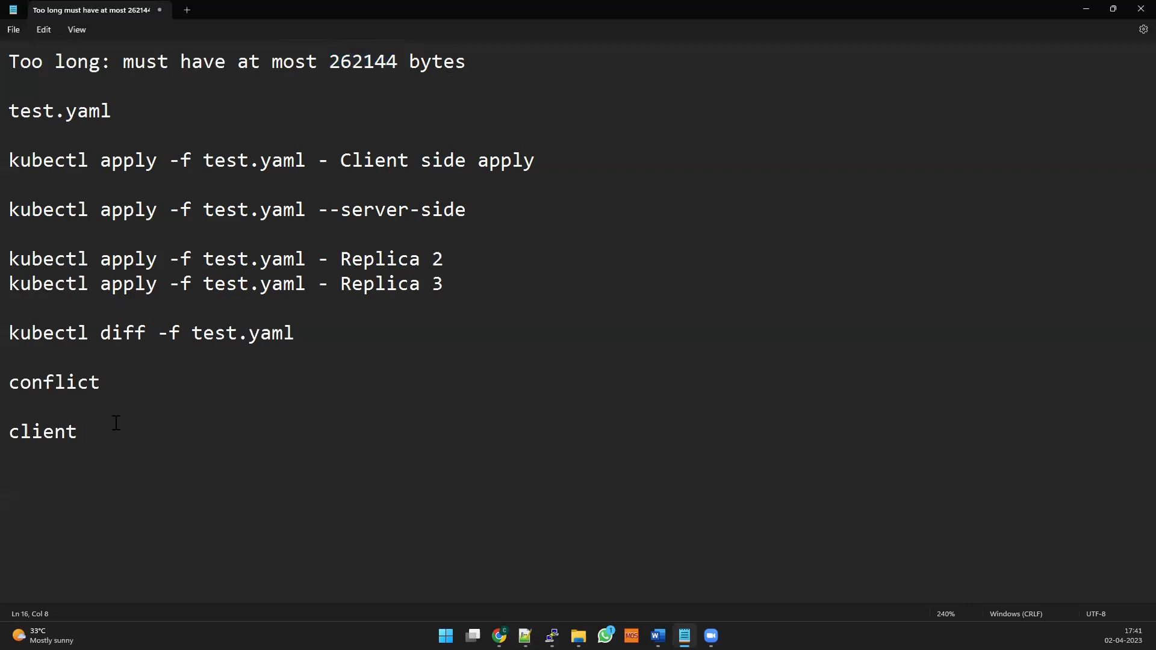
mouse_move(133, 437)
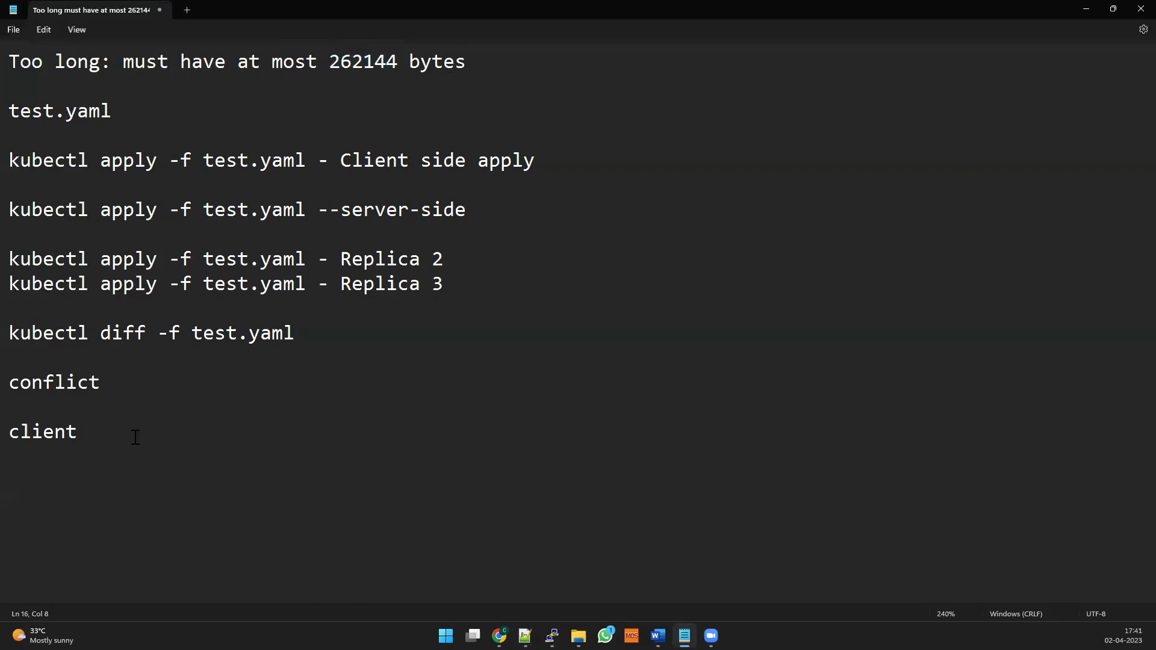
double_click(362, 62)
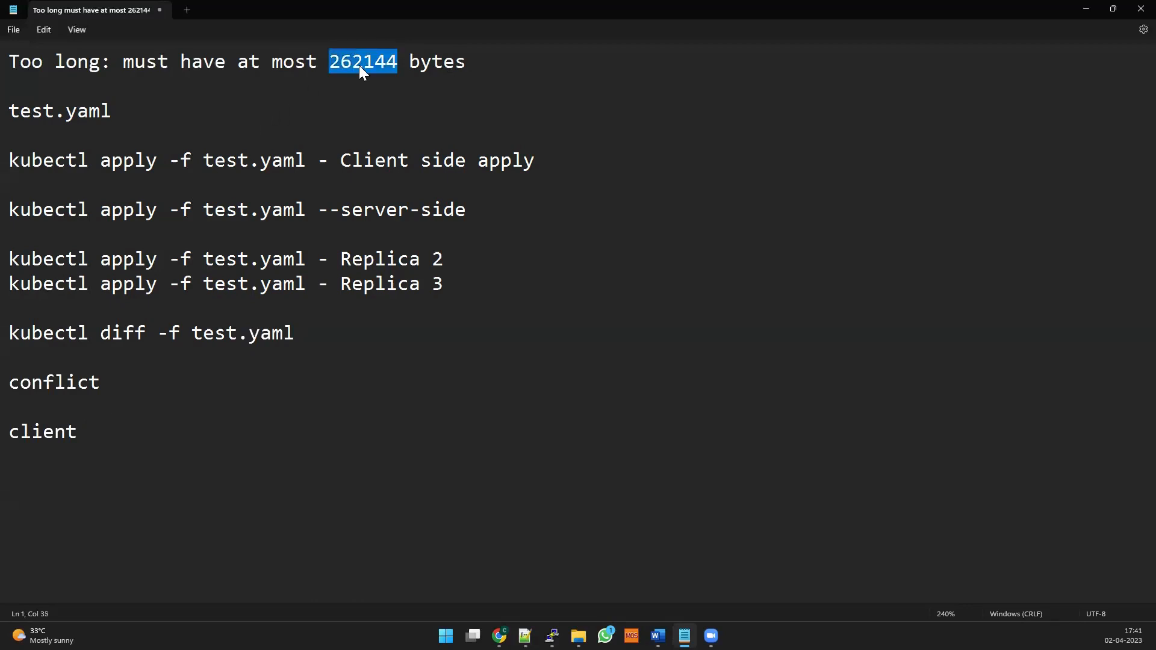
click(132, 431)
text( ==)
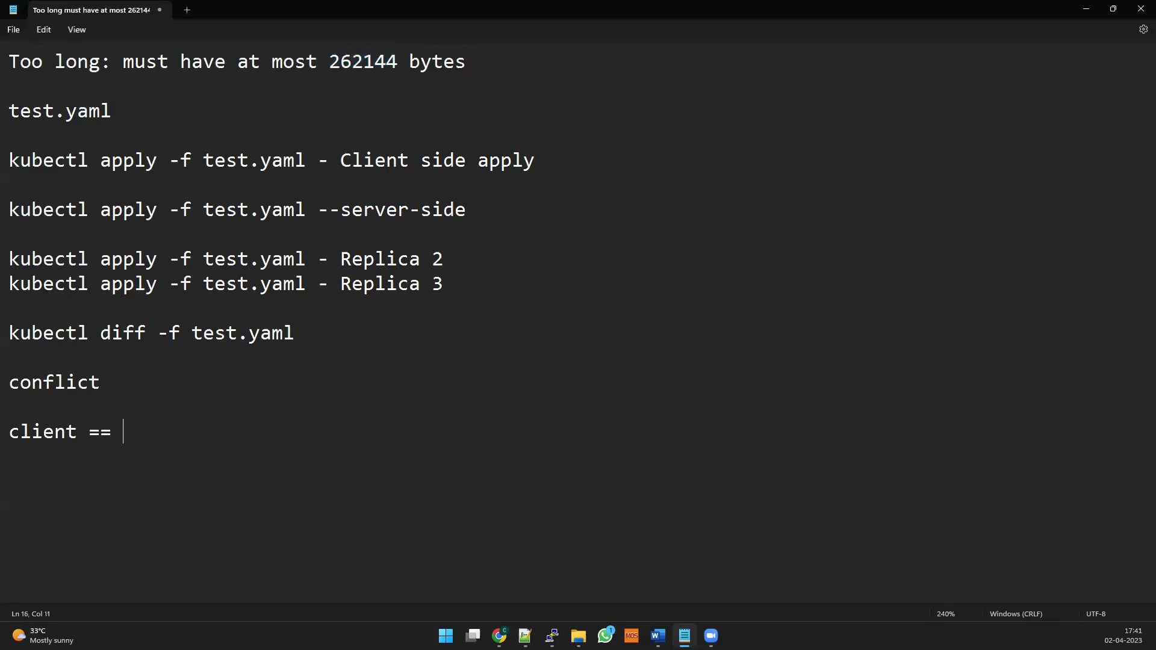
text(>)
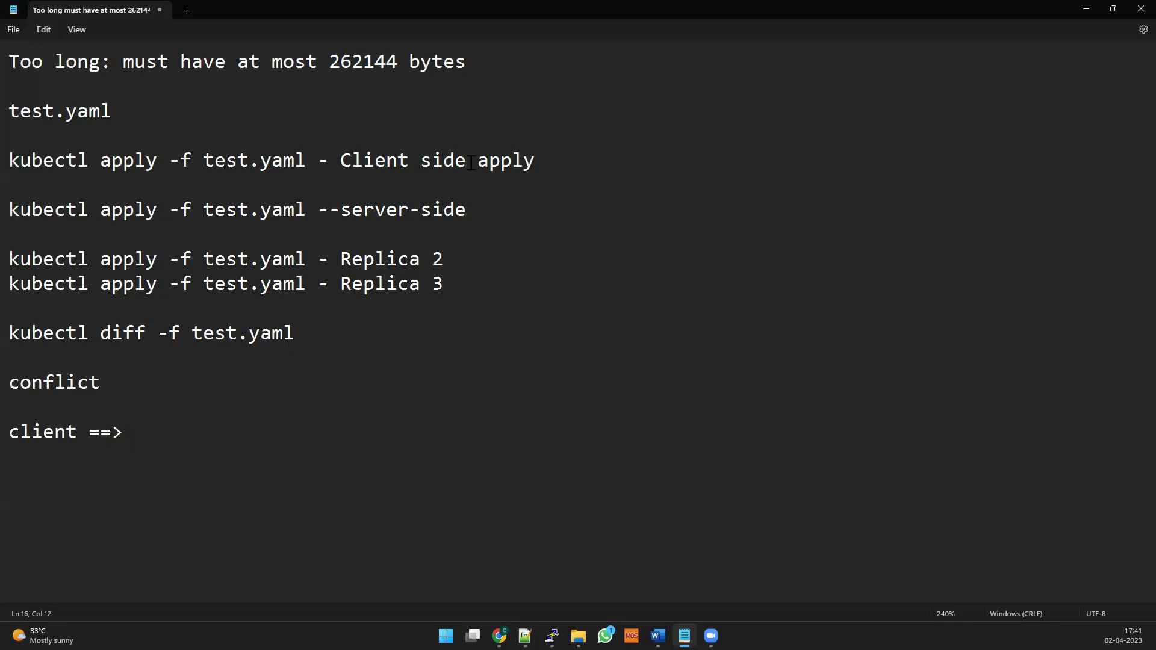
drag(65, 62, 465, 61)
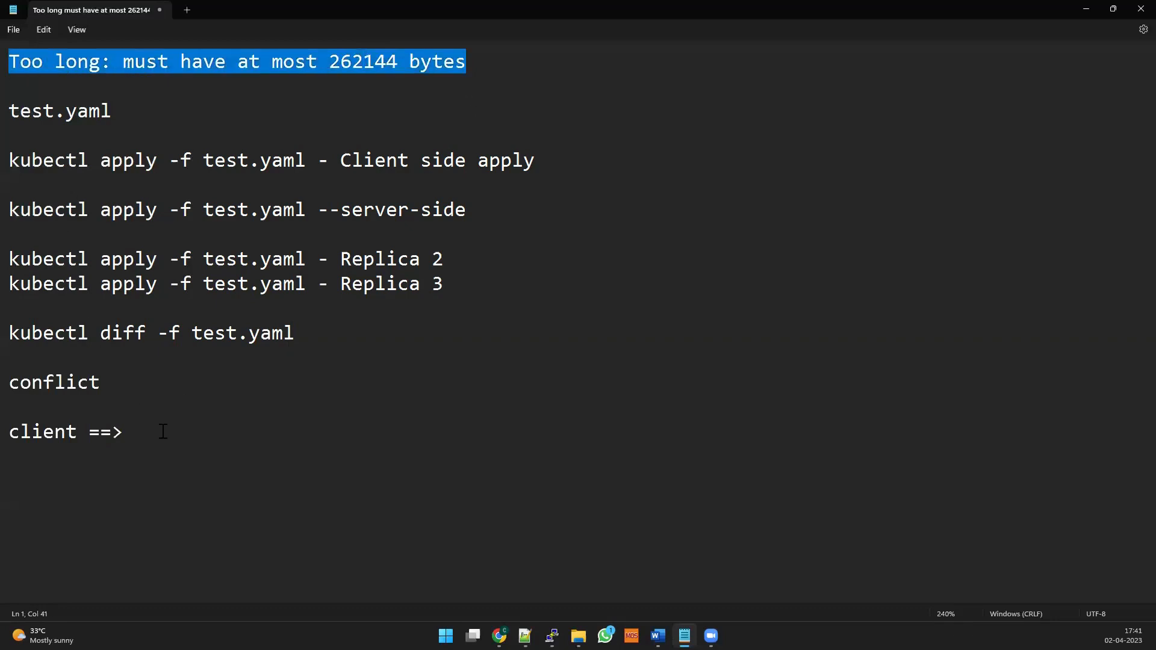
text(Too long: must have at most 262144 bytes)
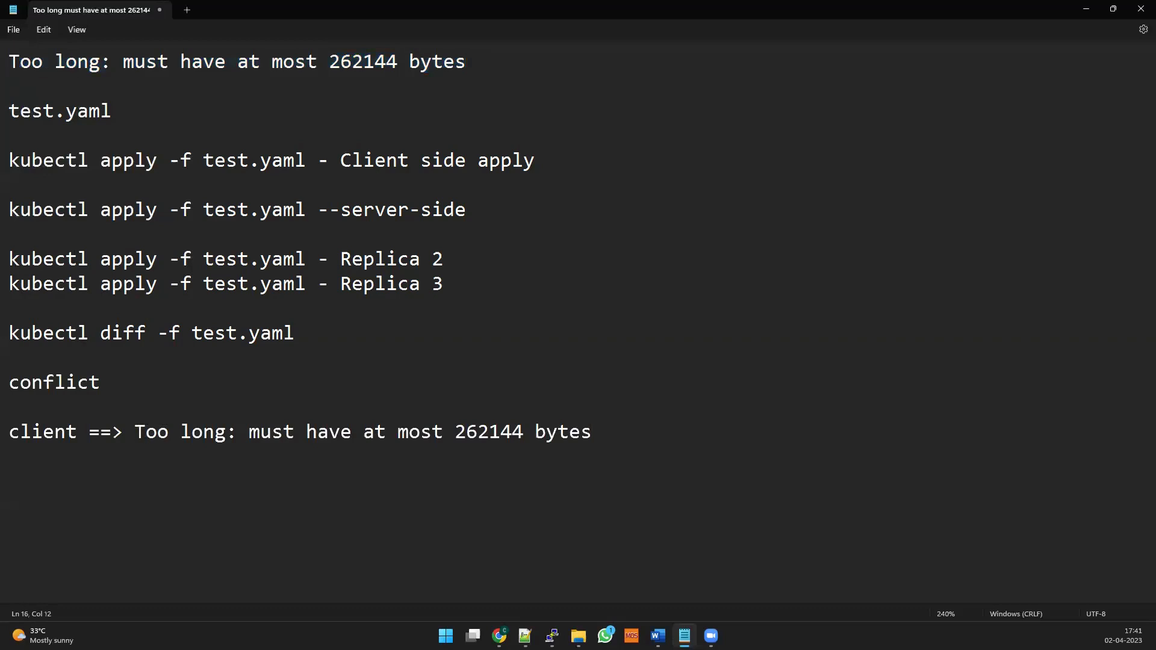
text(ERRO)
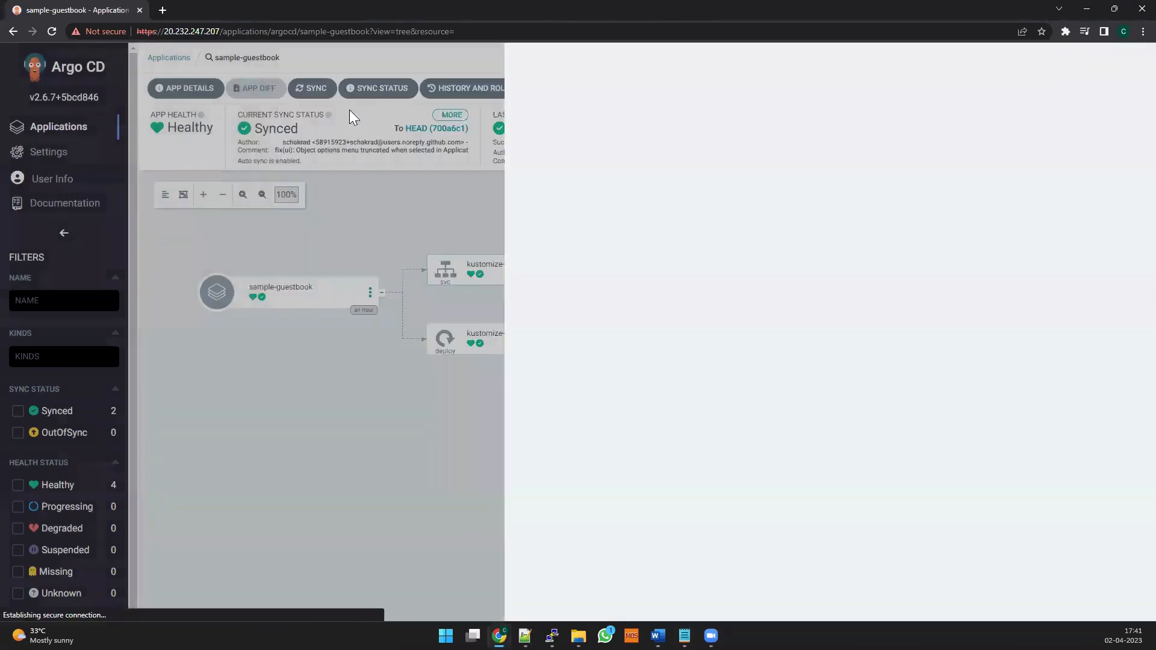
Return to the Argo CD Applications tiles overview
click(169, 58)
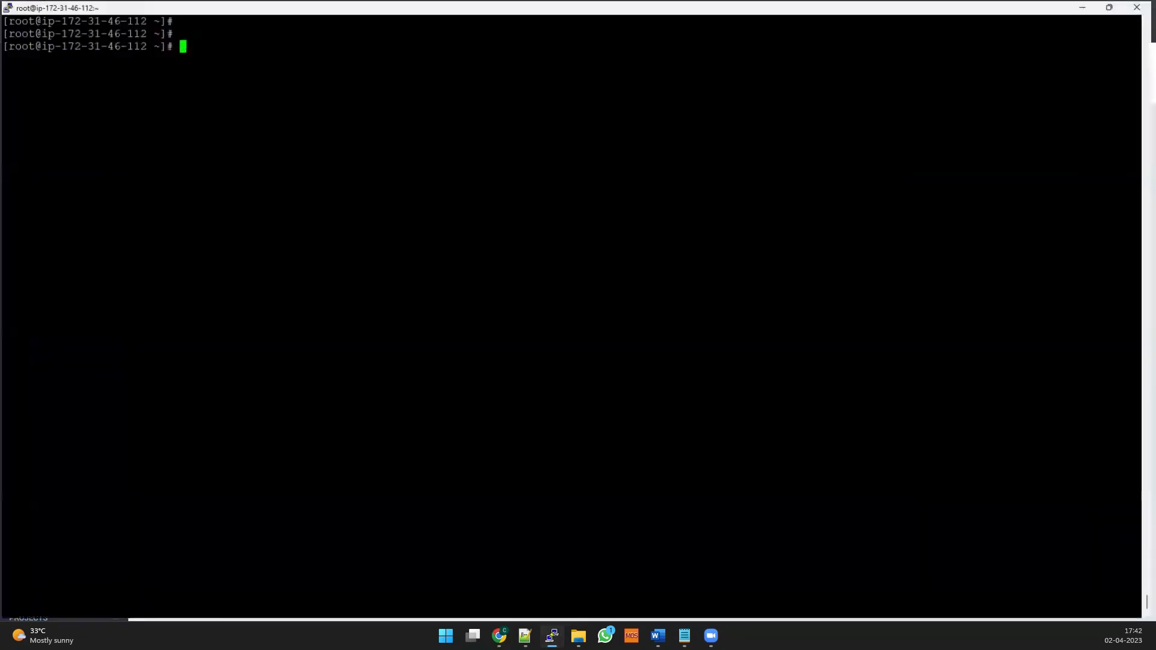
Abandon the cat command, list the home directory and begin editing prom.yaml in vim
text(cat s)
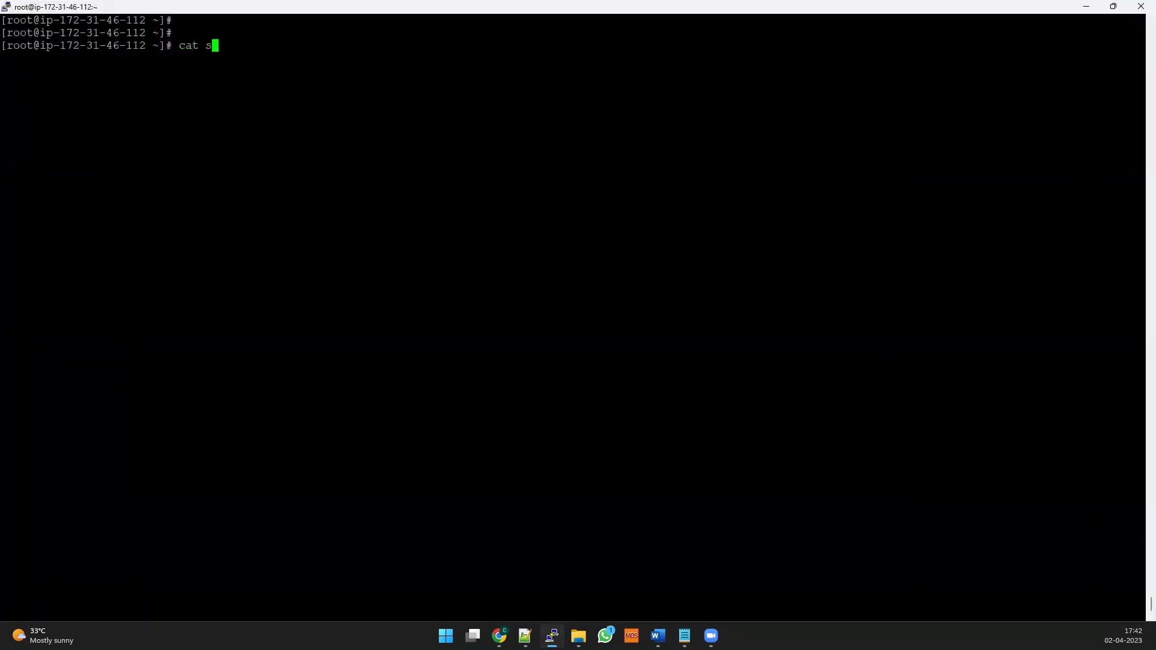
text(ervi)
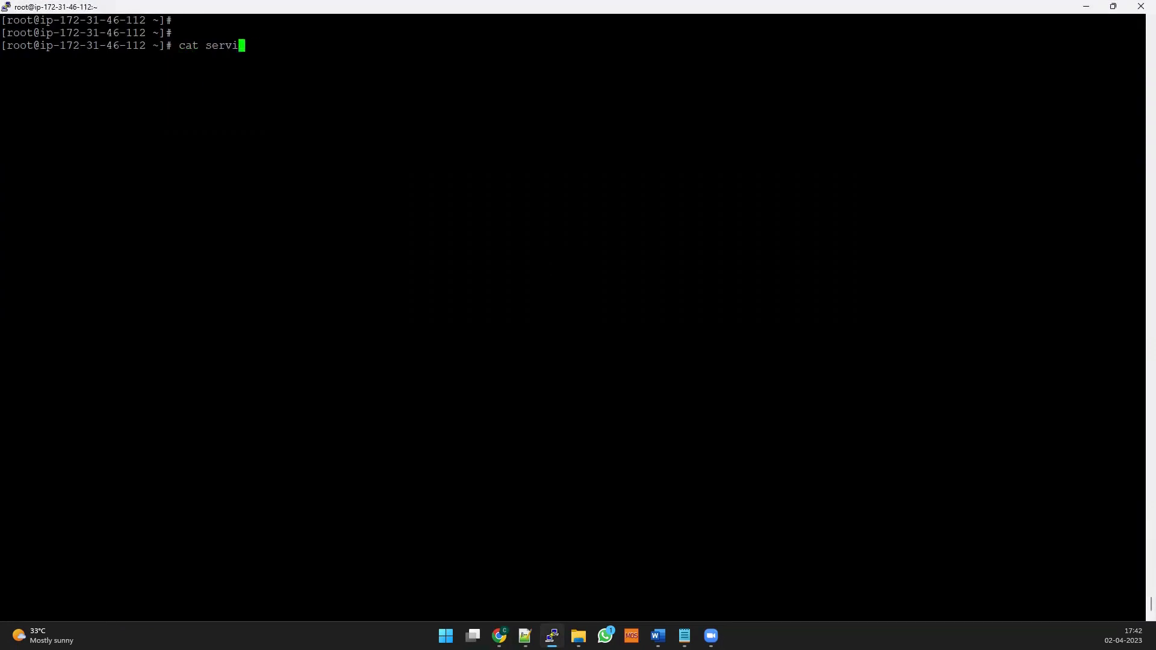
text(er.yam)
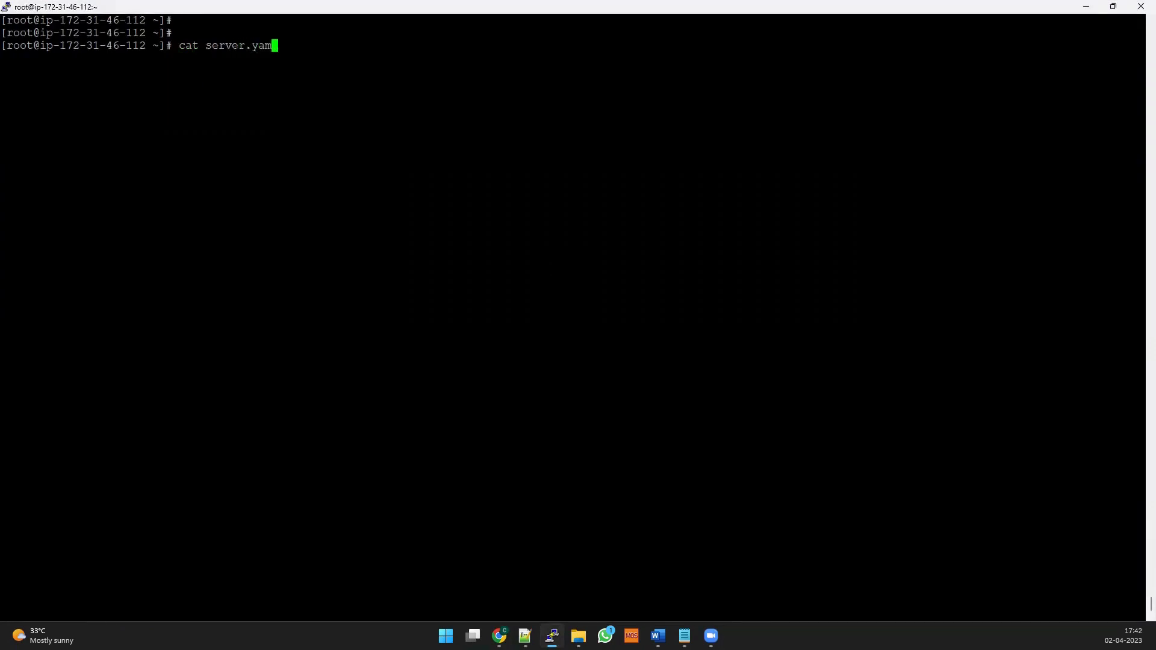
key(Return)
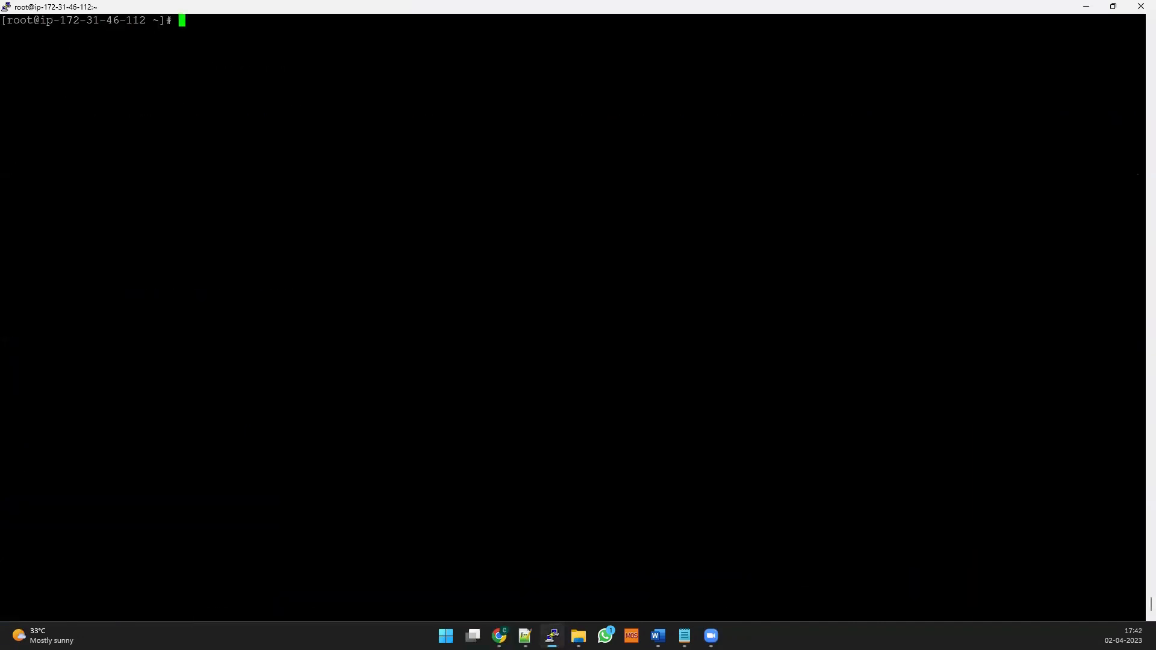
text(ls)
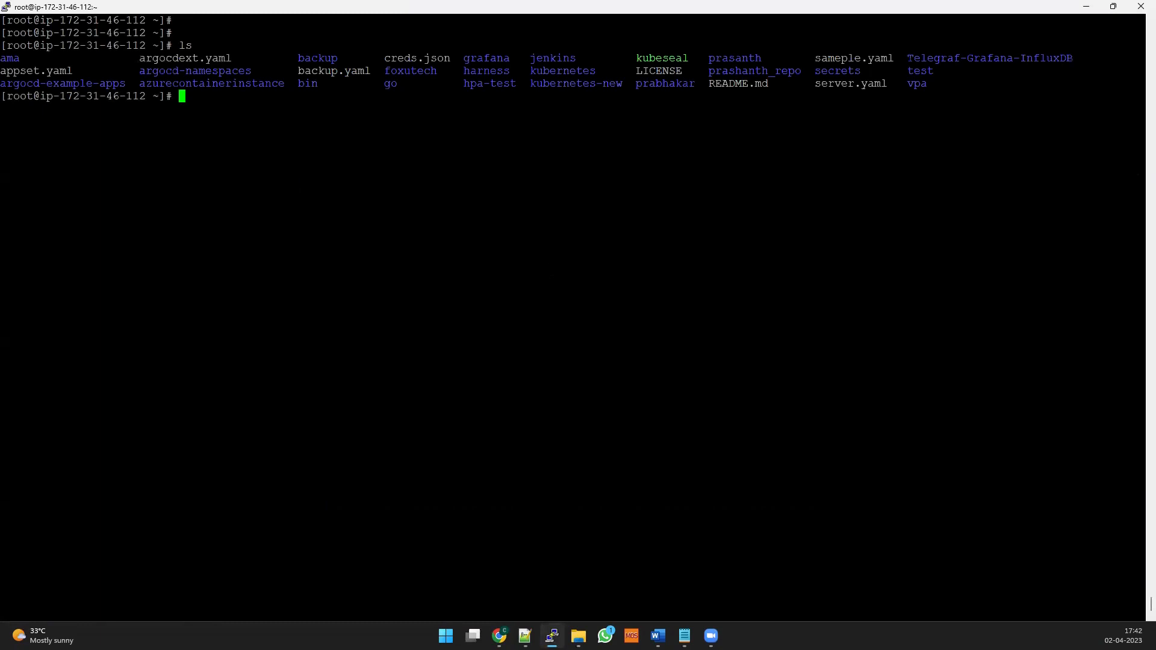
text(cd create-namespace/)
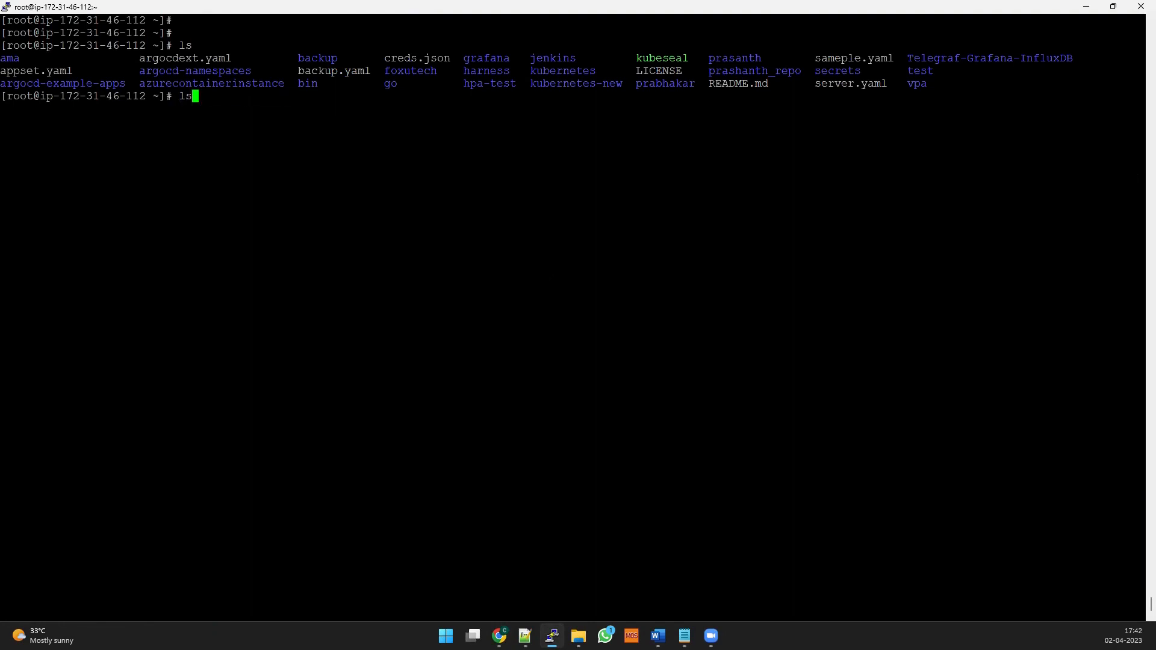
text(cd)
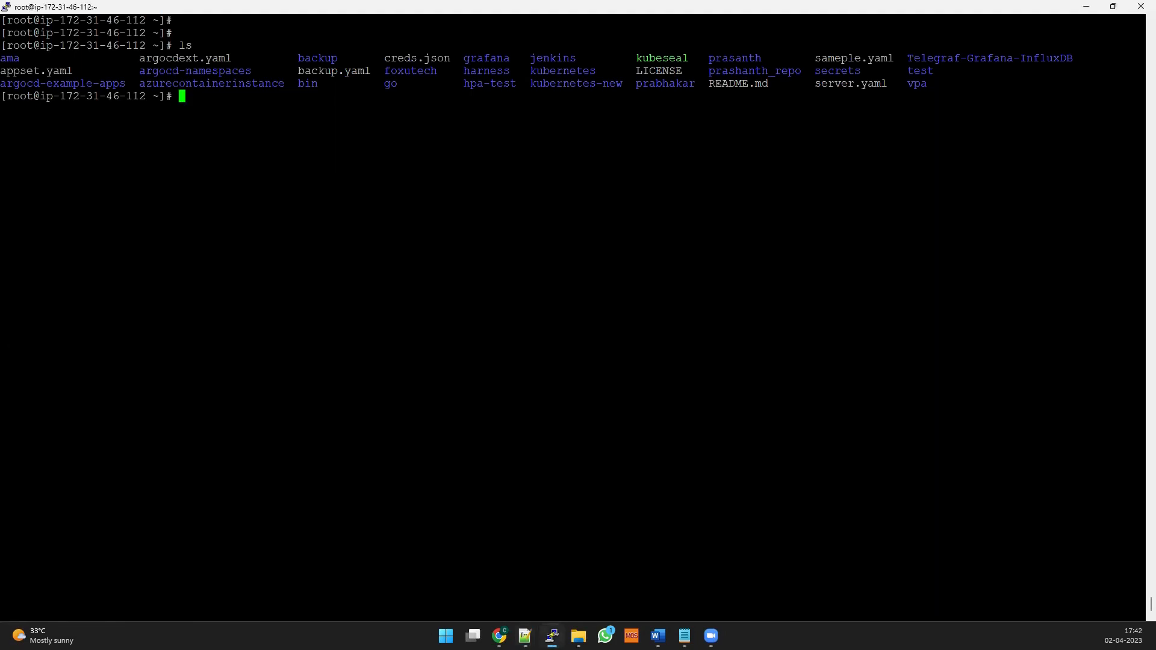
text(vim prom.ya)
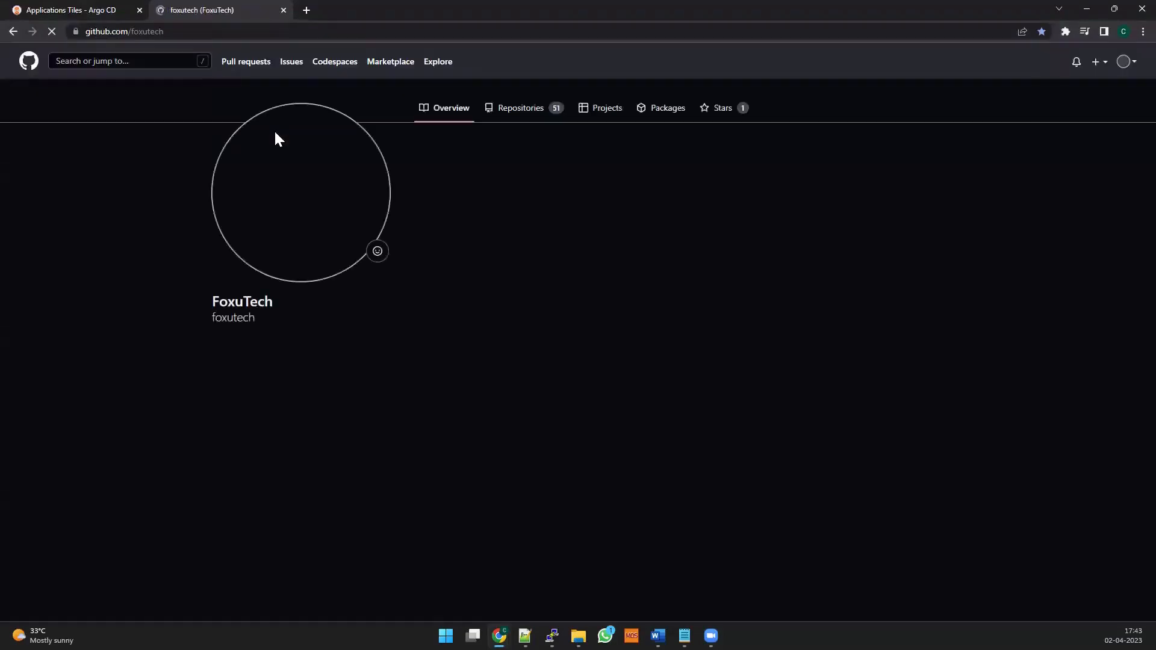
mouse_move(438, 171)
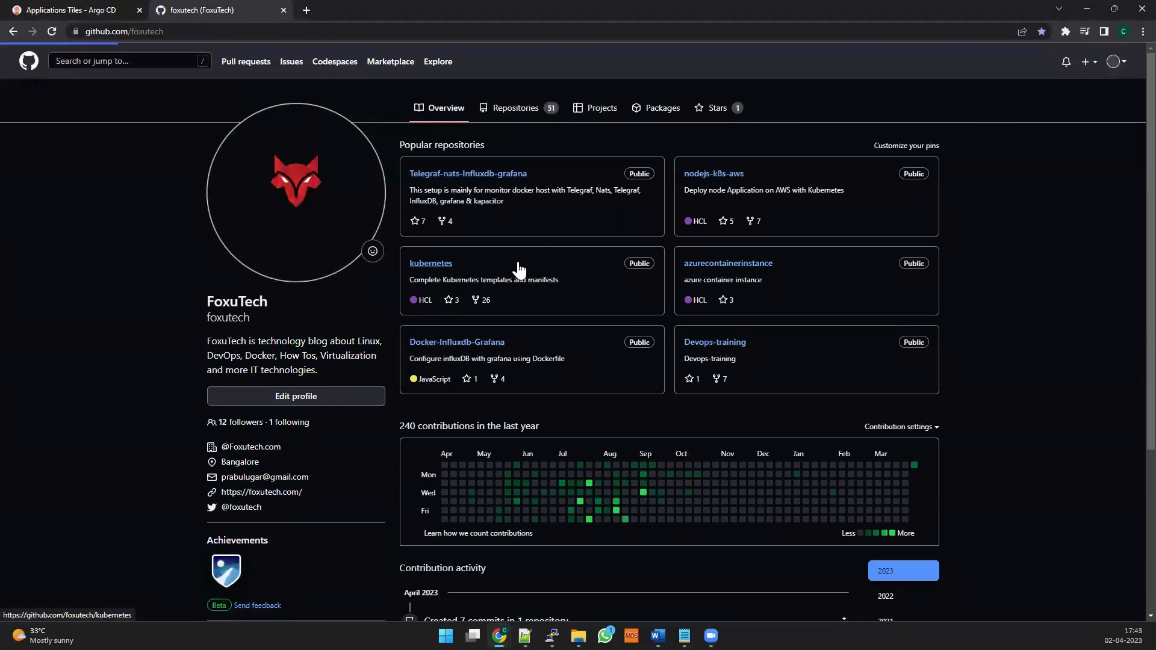
mouse_move(439, 181)
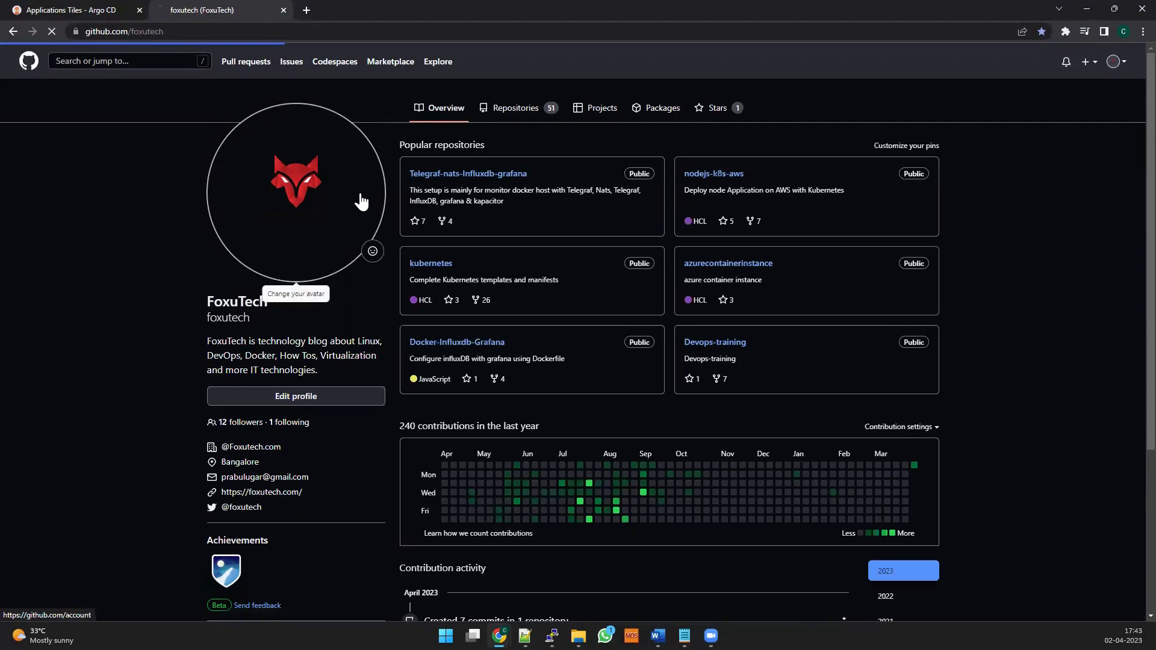
Browse the foxutech/kubernetes repository down to the argocd/sync folder
click(431, 264)
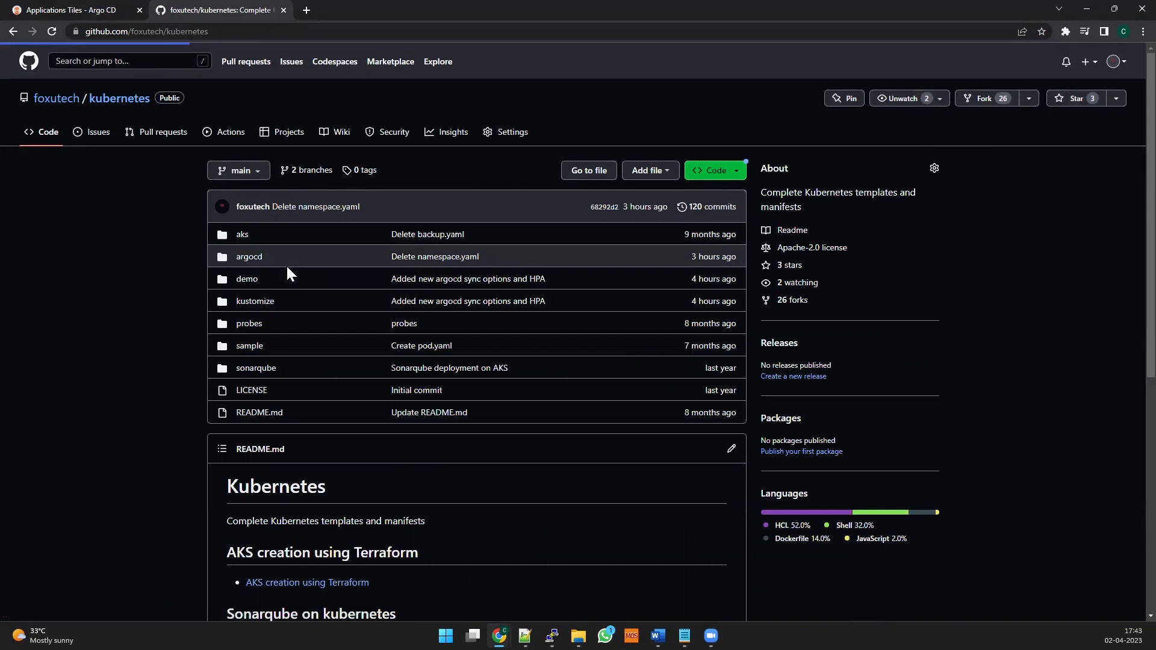
click(250, 256)
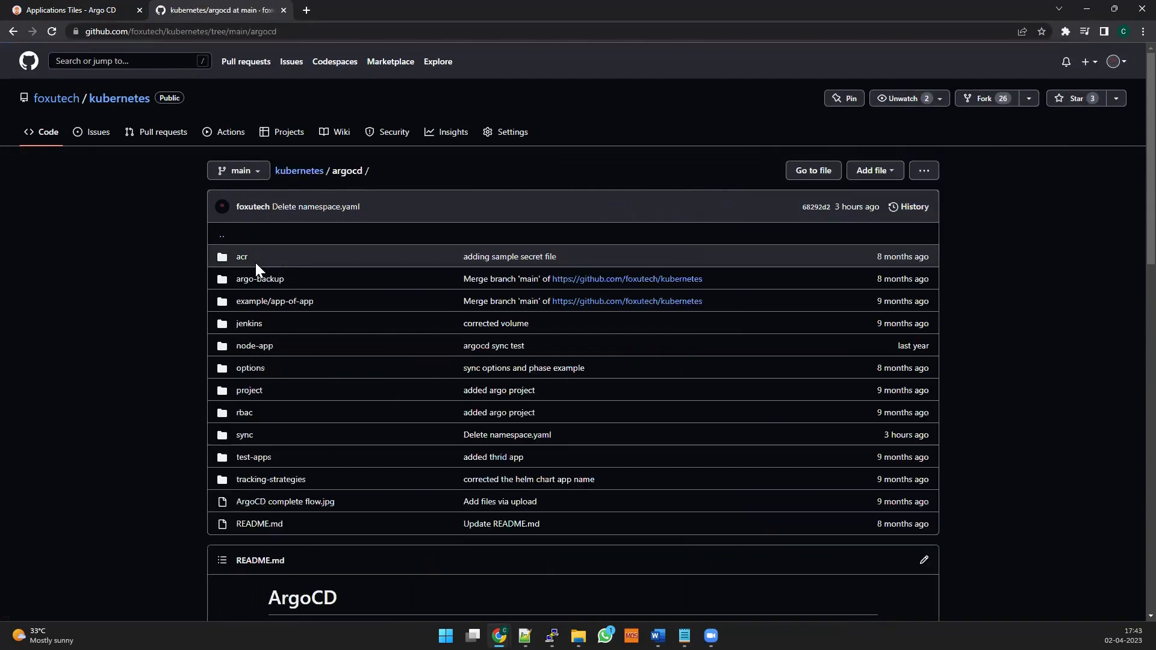
mouse_move(245, 440)
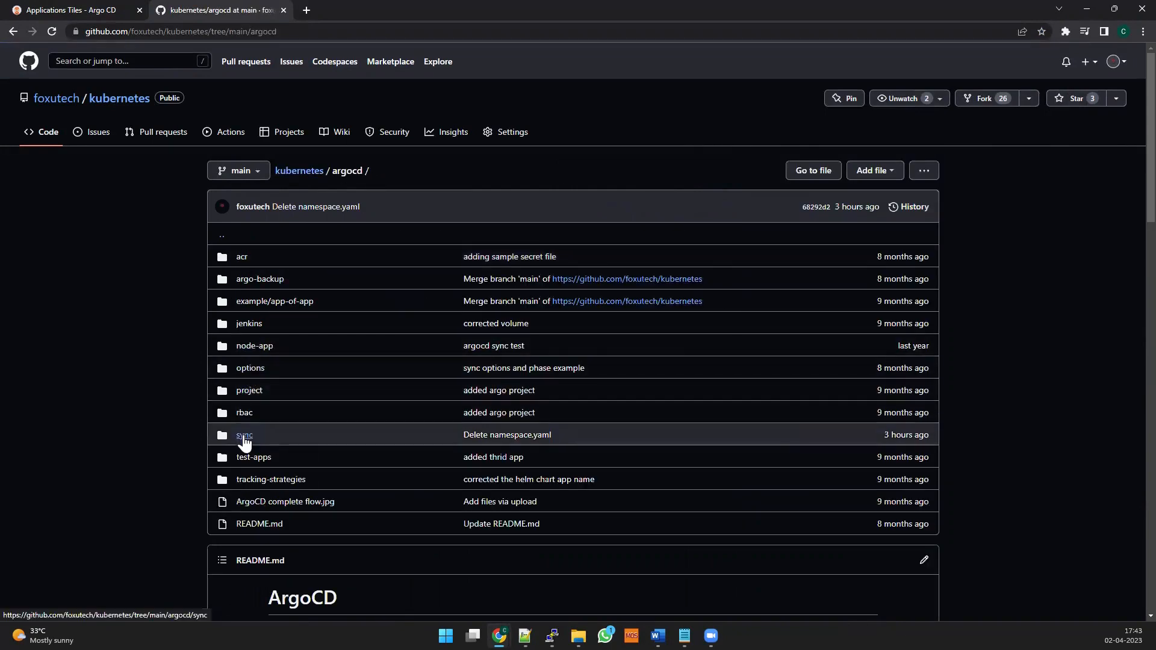
mouse_move(287, 347)
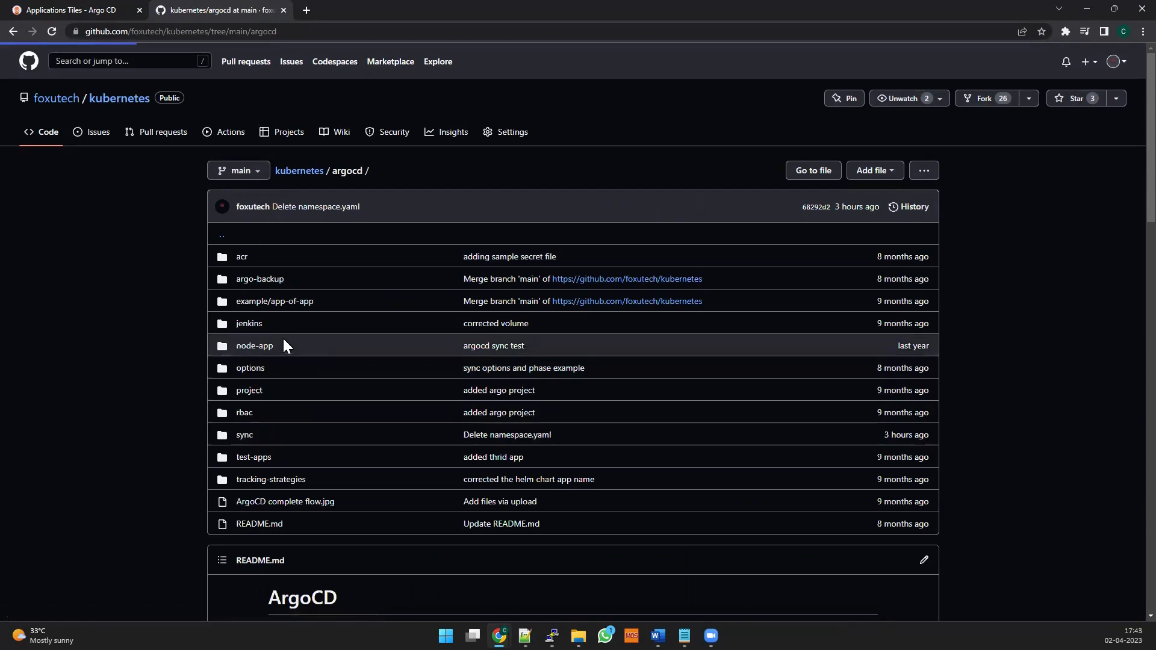
click(245, 434)
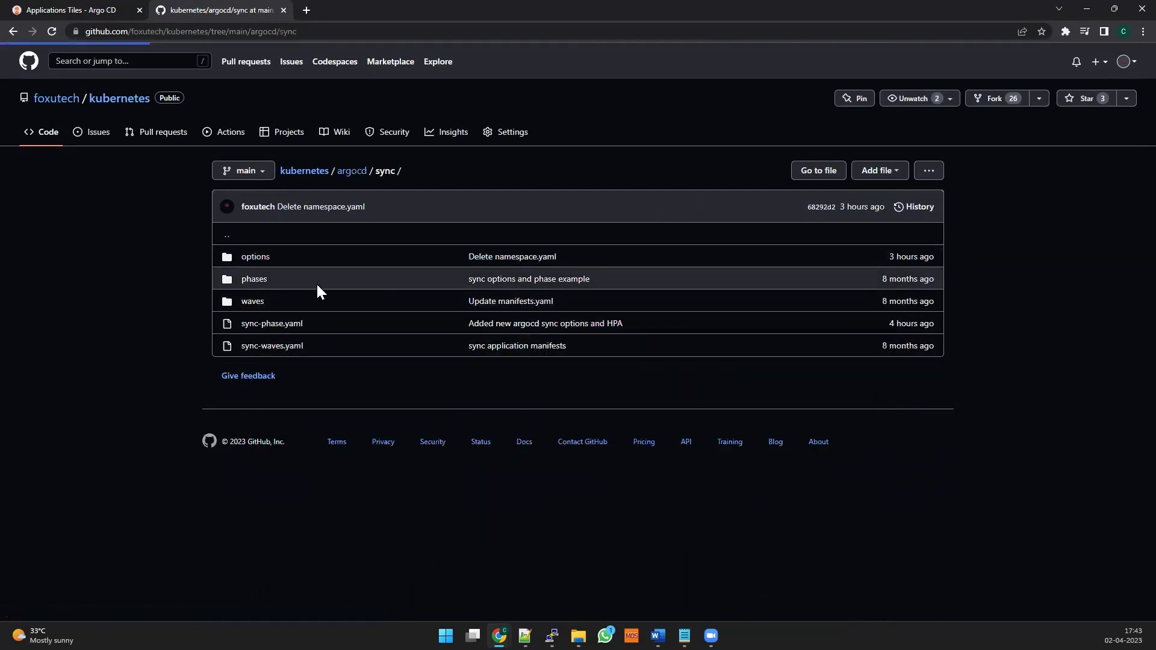
Open the server-side application.yaml under sync/options and scroll its kube-prometheus-stack manifest
click(255, 255)
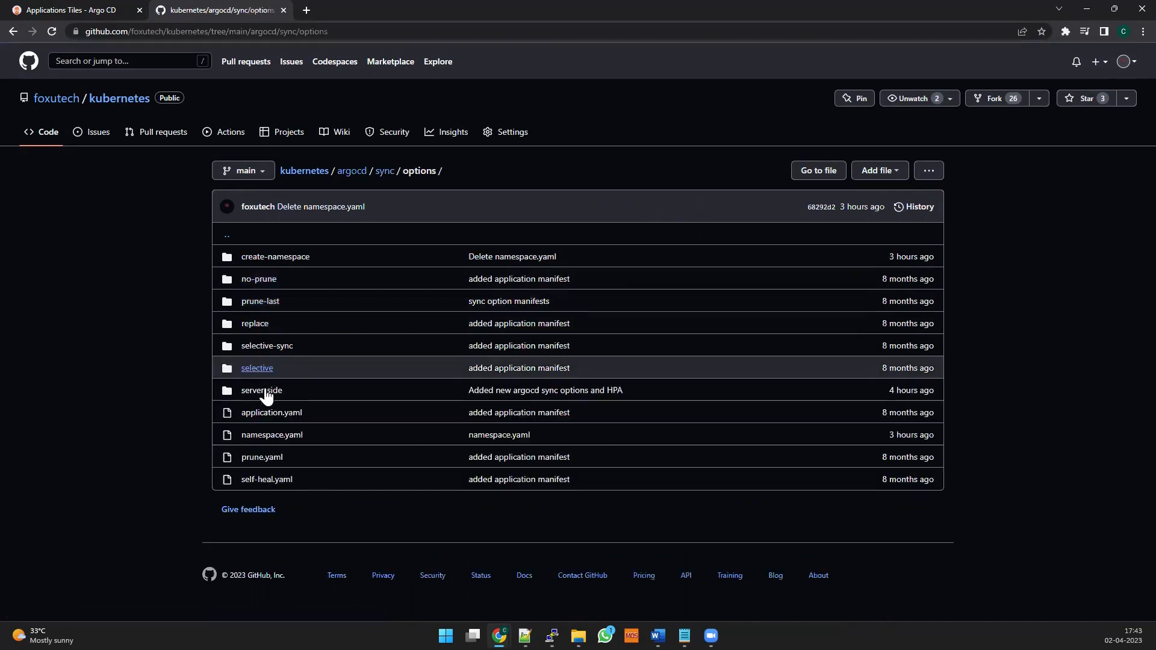
click(261, 390)
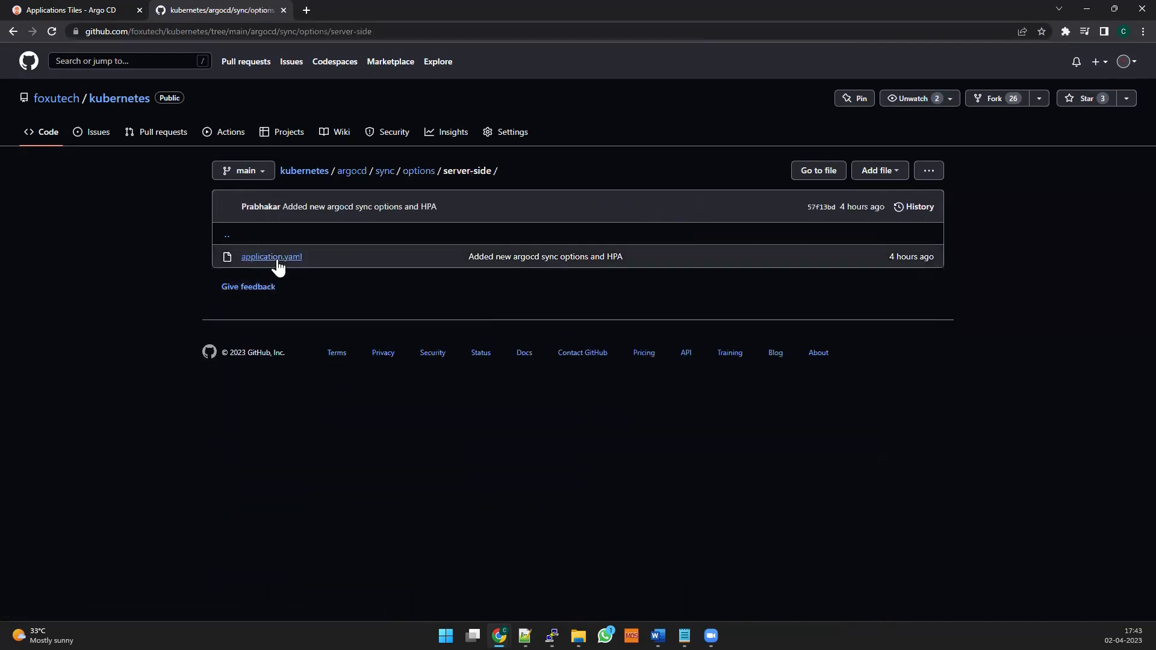
click(271, 256)
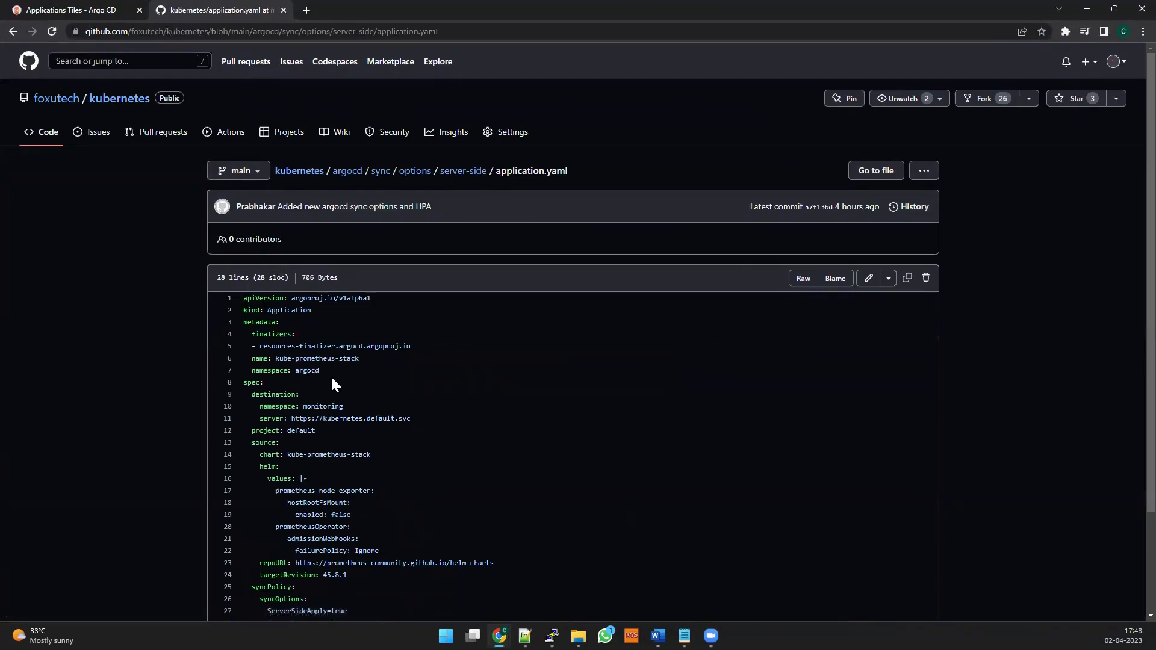
scroll(down, 3)
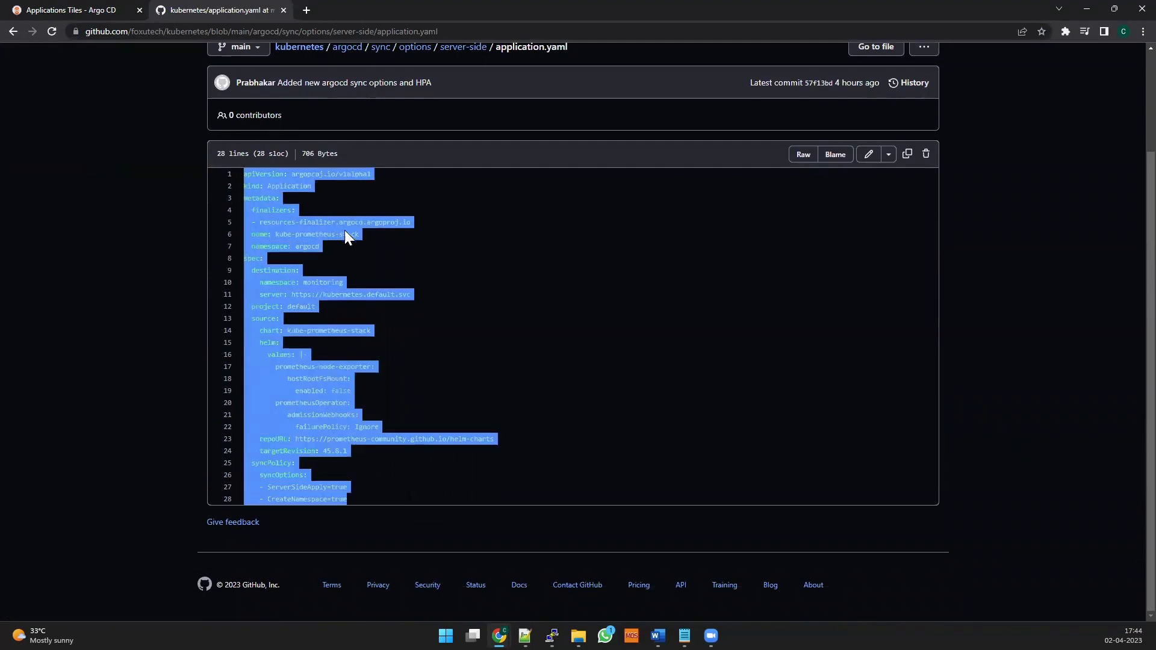
mouse_move(286, 82)
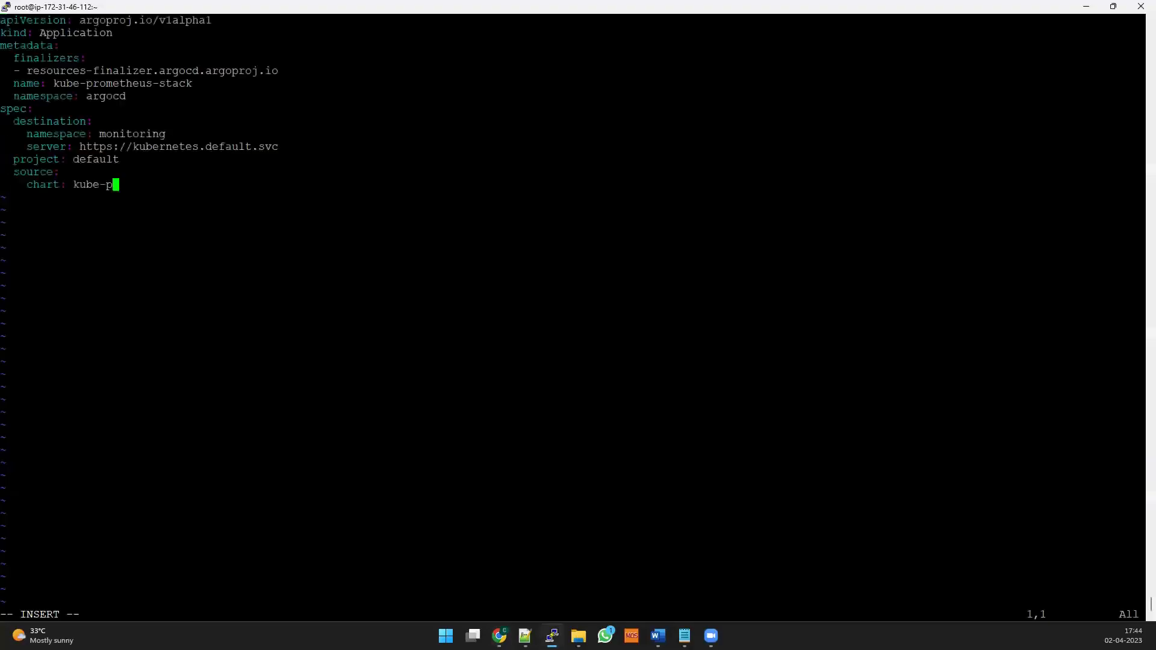
Finish the kube-prometheus-stack manifest in prom.yaml, apply it with kubectl apply -f prom.yaml, and return to Argo CD
text(rometheus-stack)
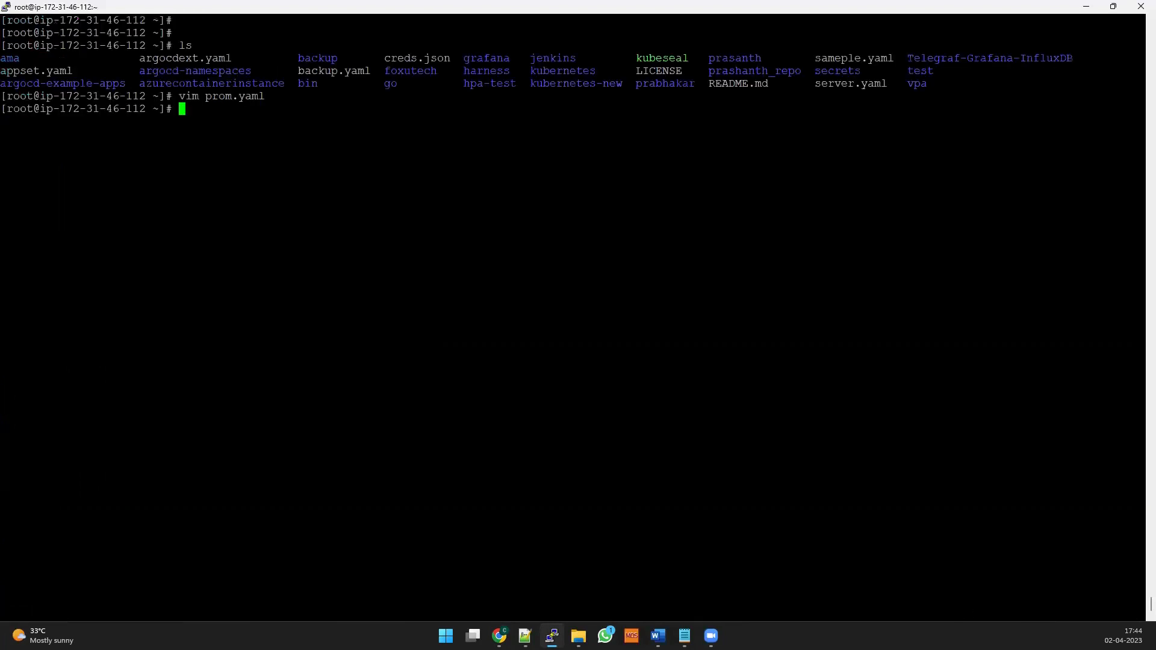
text(kubec)
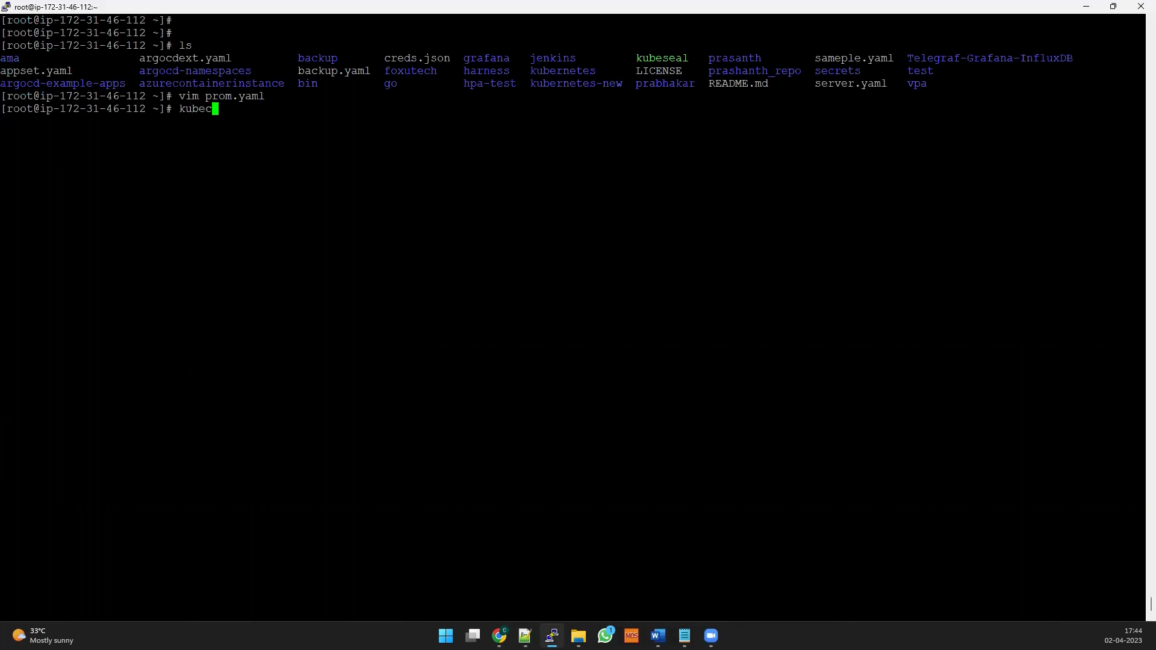
text(tl apply)
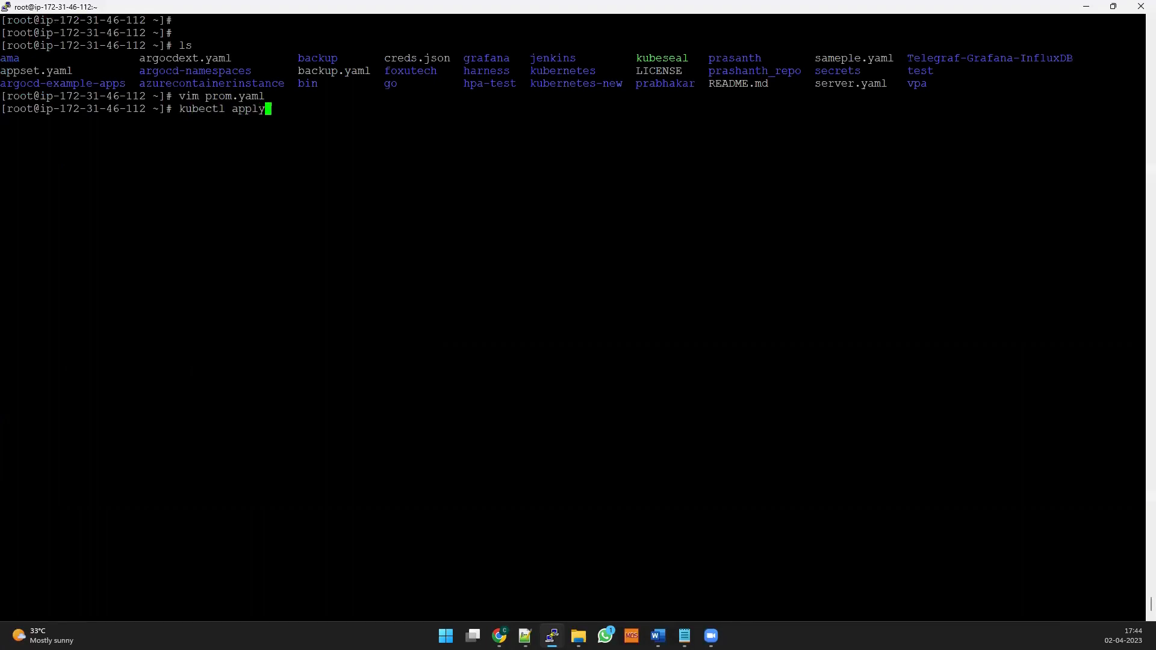
text(-f)
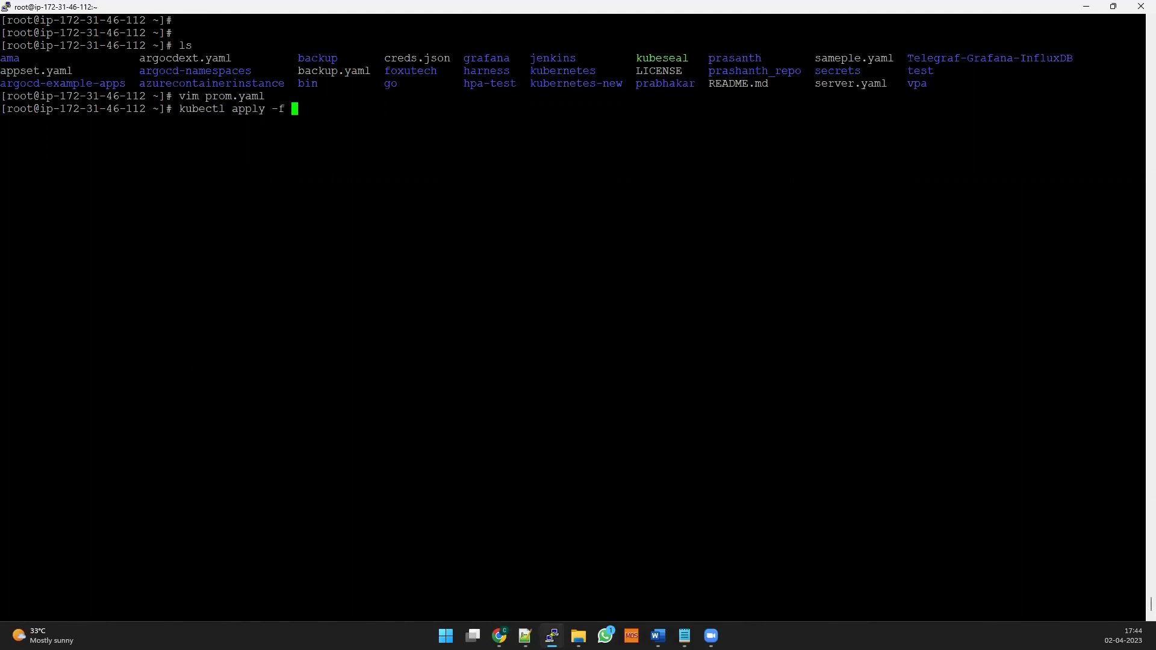
text(prom.yaml)
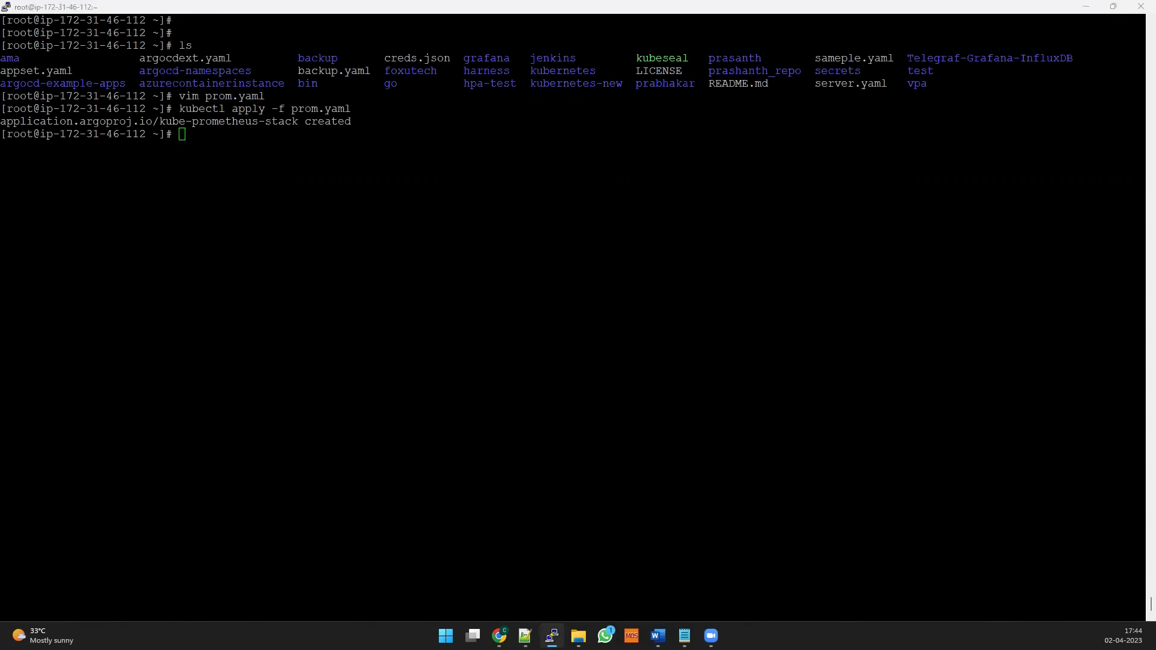
click(498, 634)
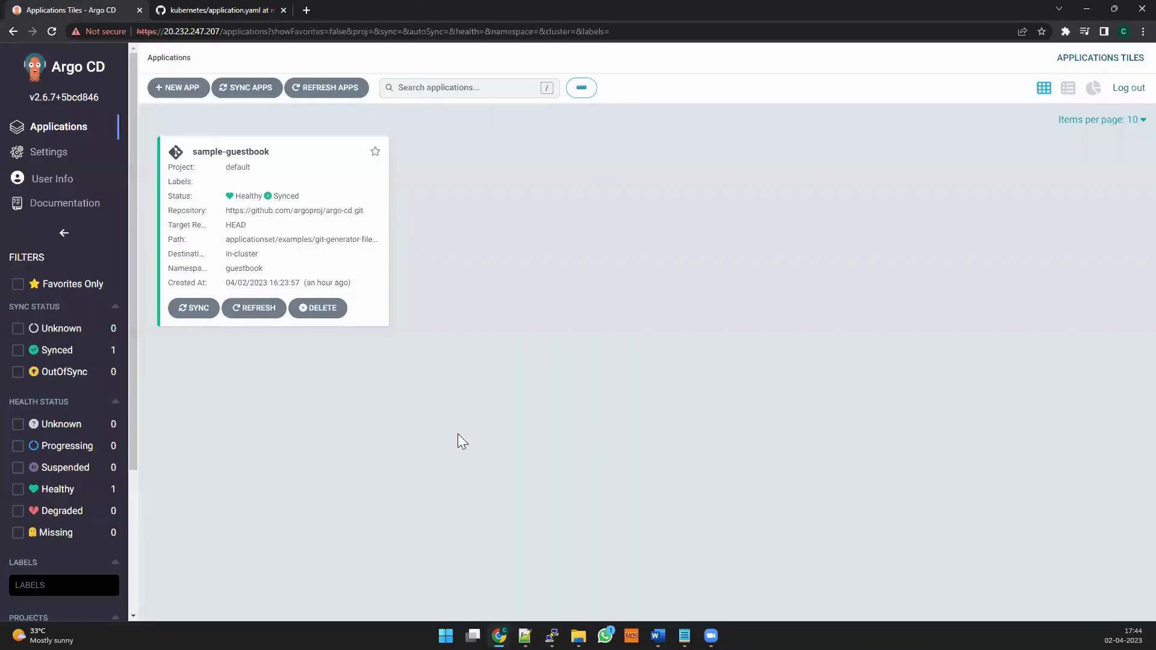
Refresh the Applications overview until the kube-prometheus-stack tile shows as Missing and OutOfSync
right_click(310, 375)
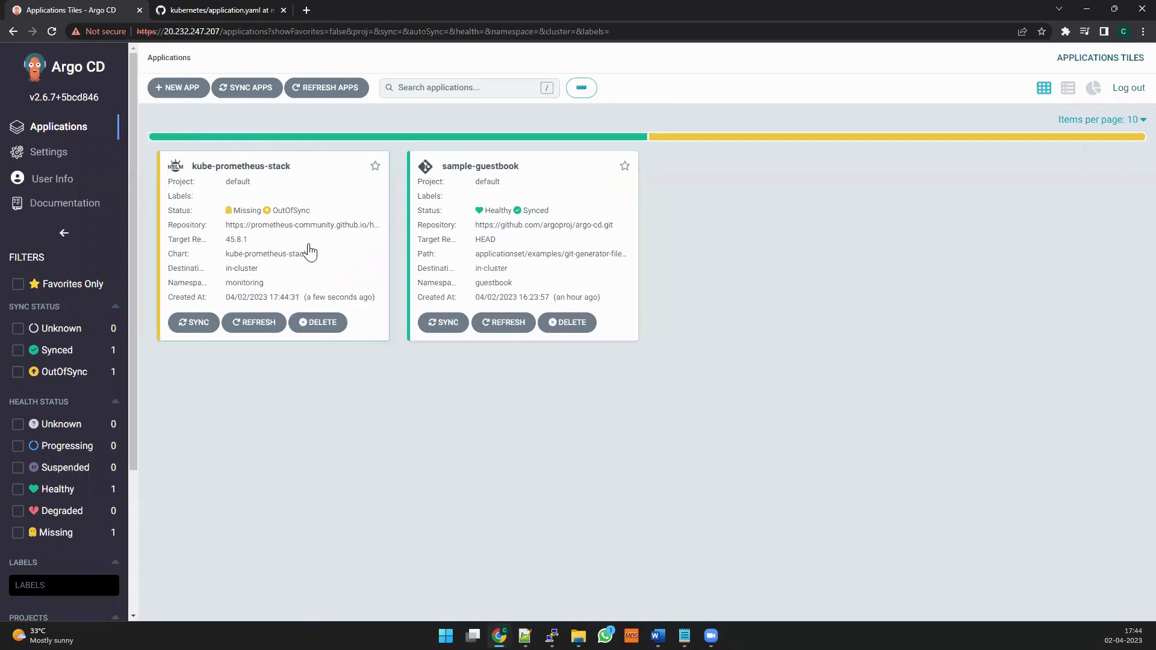
mouse_move(322, 264)
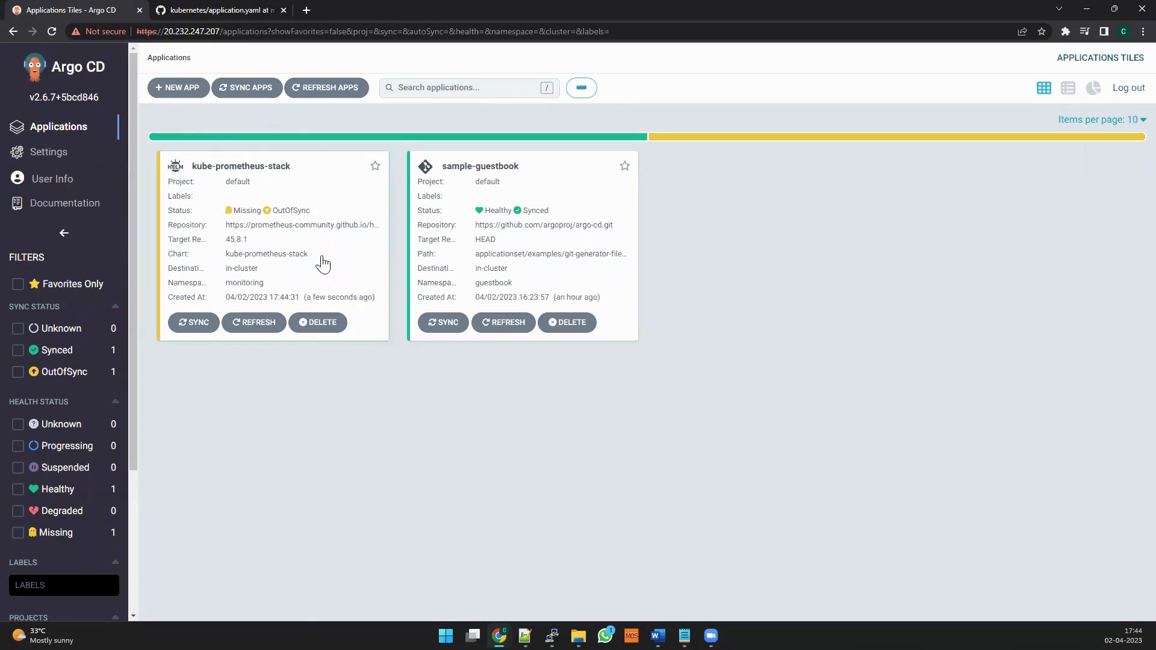
Synchronize the kube-prometheus-stack application and watch the attempt end as Sync failed
click(241, 166)
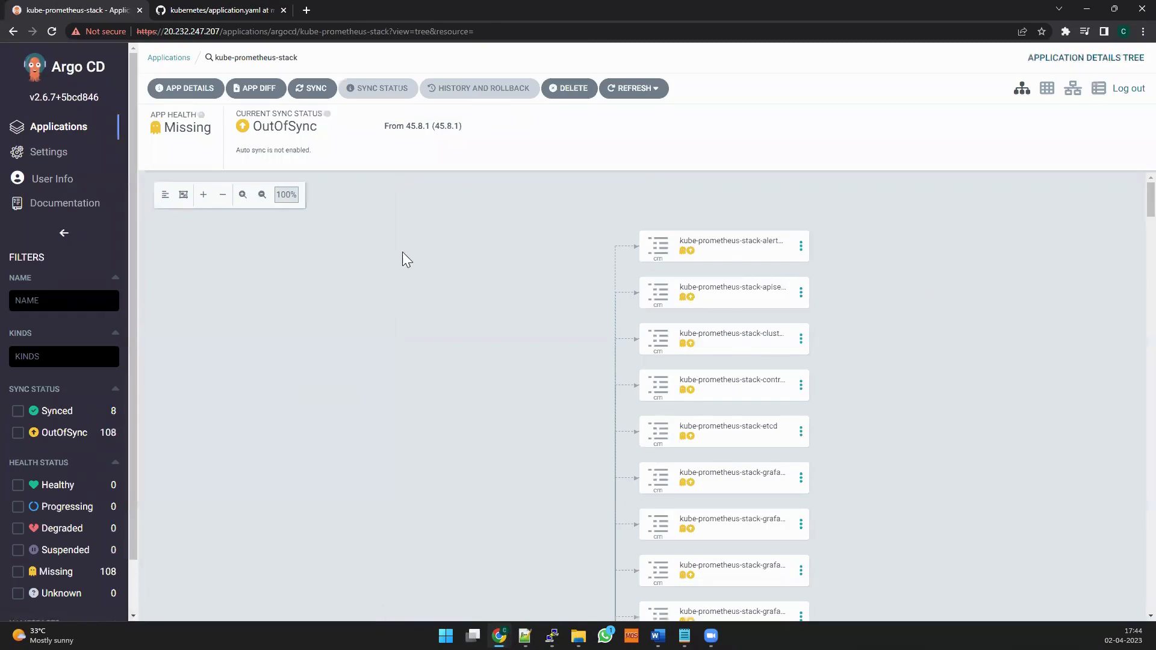
click(311, 88)
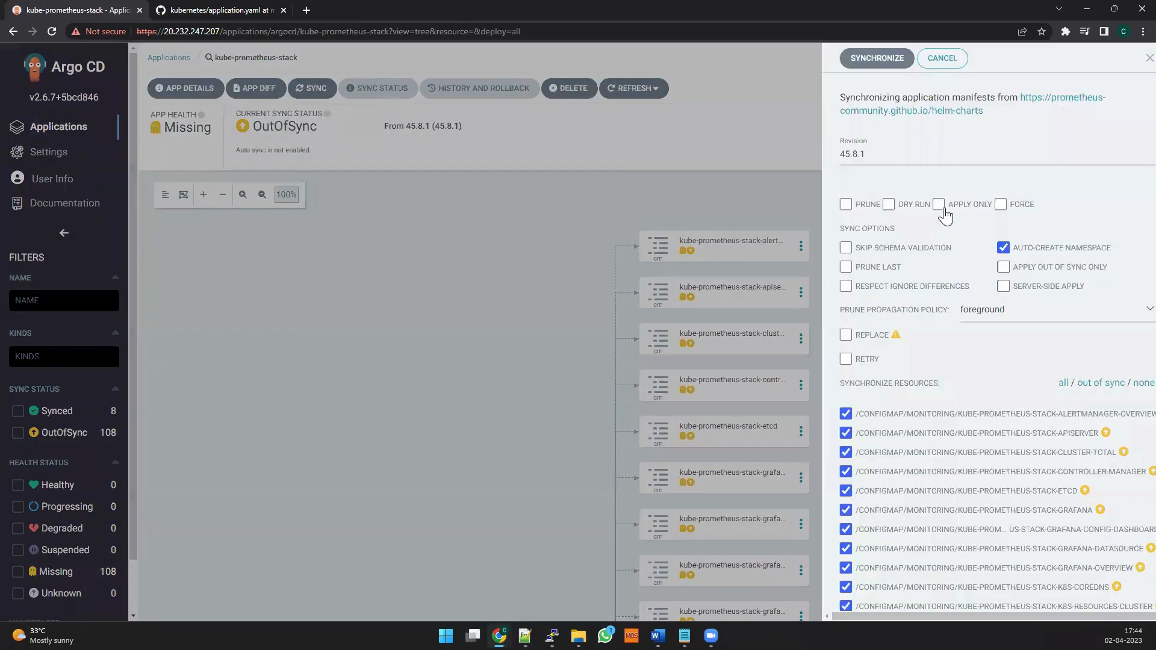
click(876, 58)
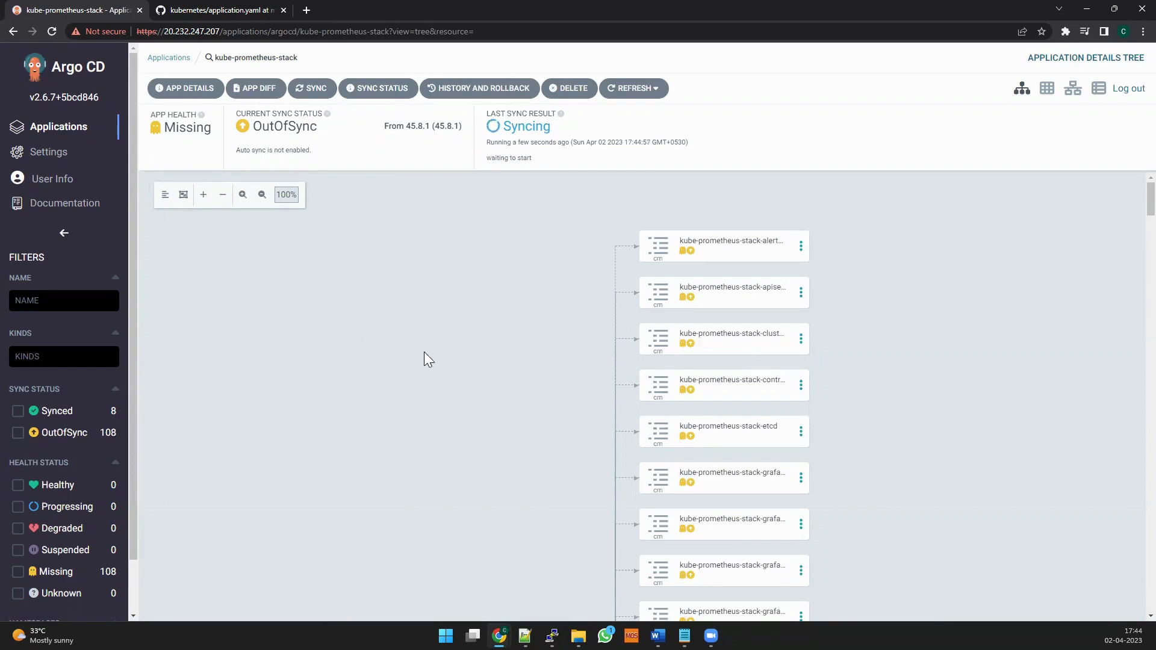
mouse_move(439, 370)
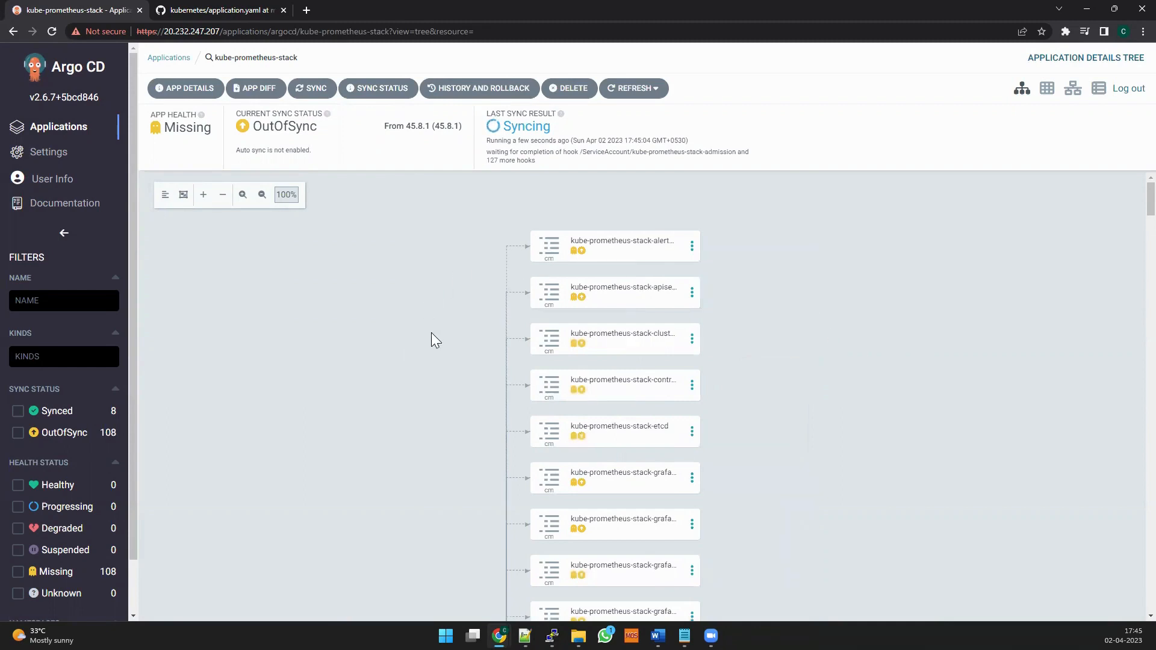
scroll(down, 3)
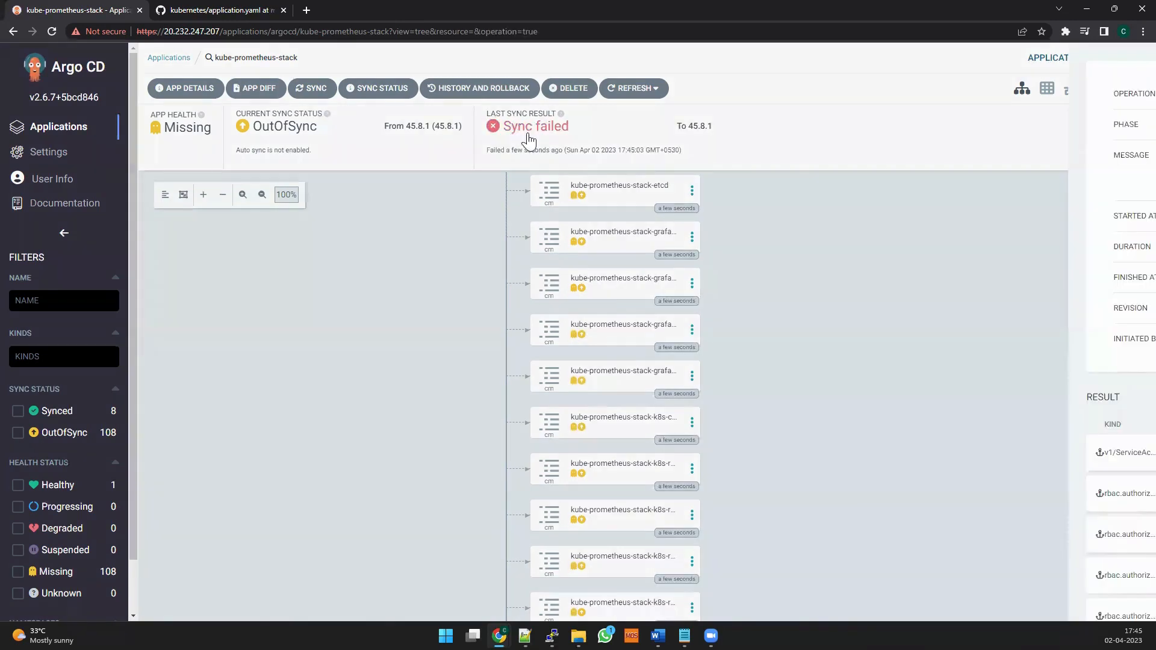
Review the failed sync operation's details from the Last Sync Result
click(533, 126)
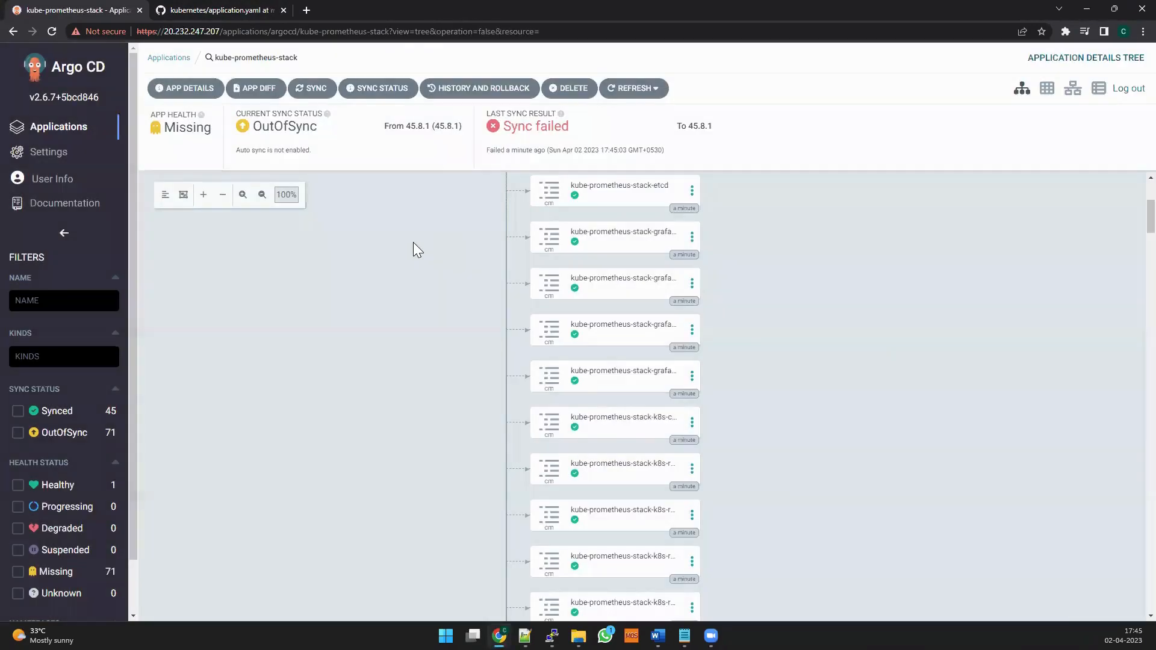
Review the app summary, which lists only the CreateNamespace sync option, and start editing its settings
click(186, 88)
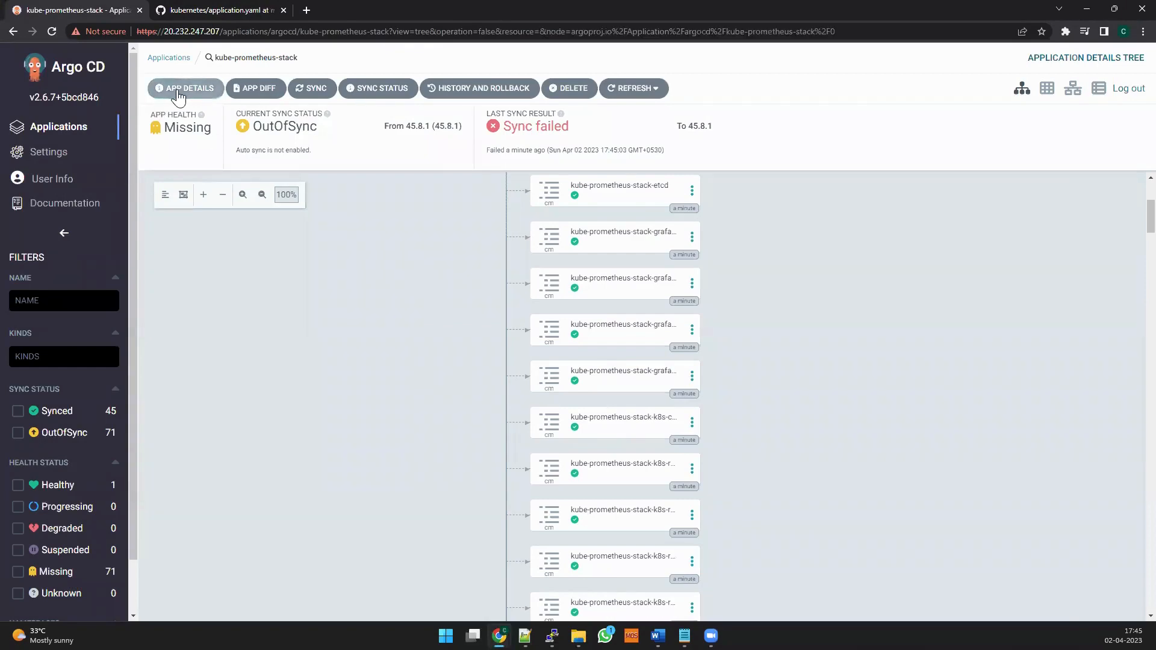
click(186, 88)
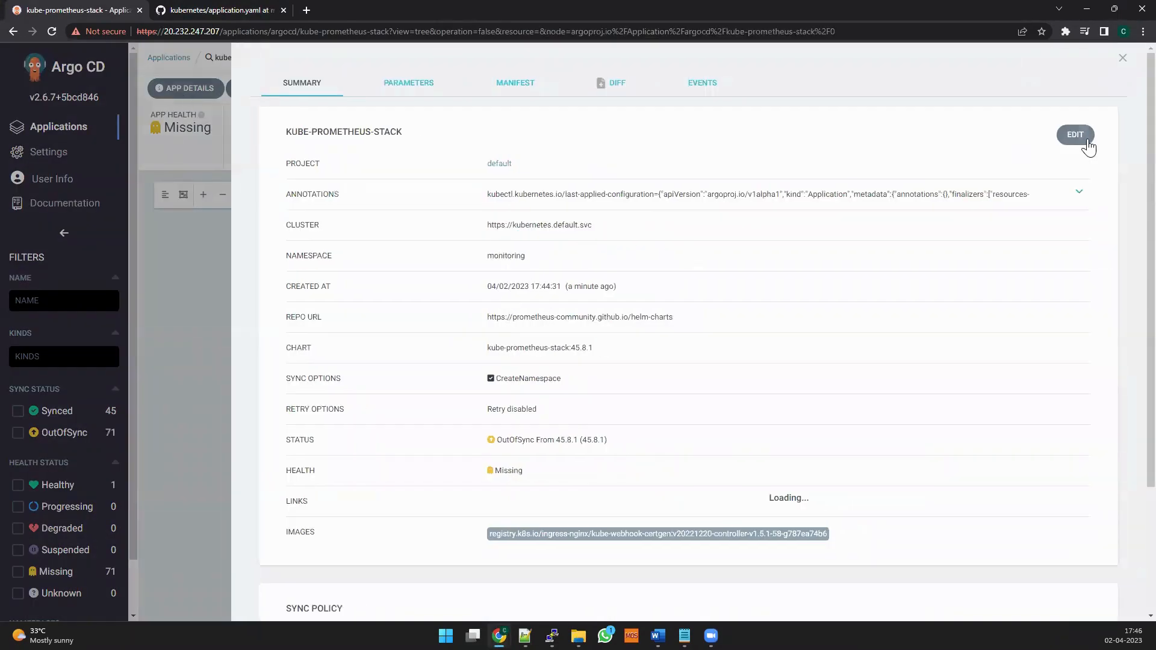
click(1075, 134)
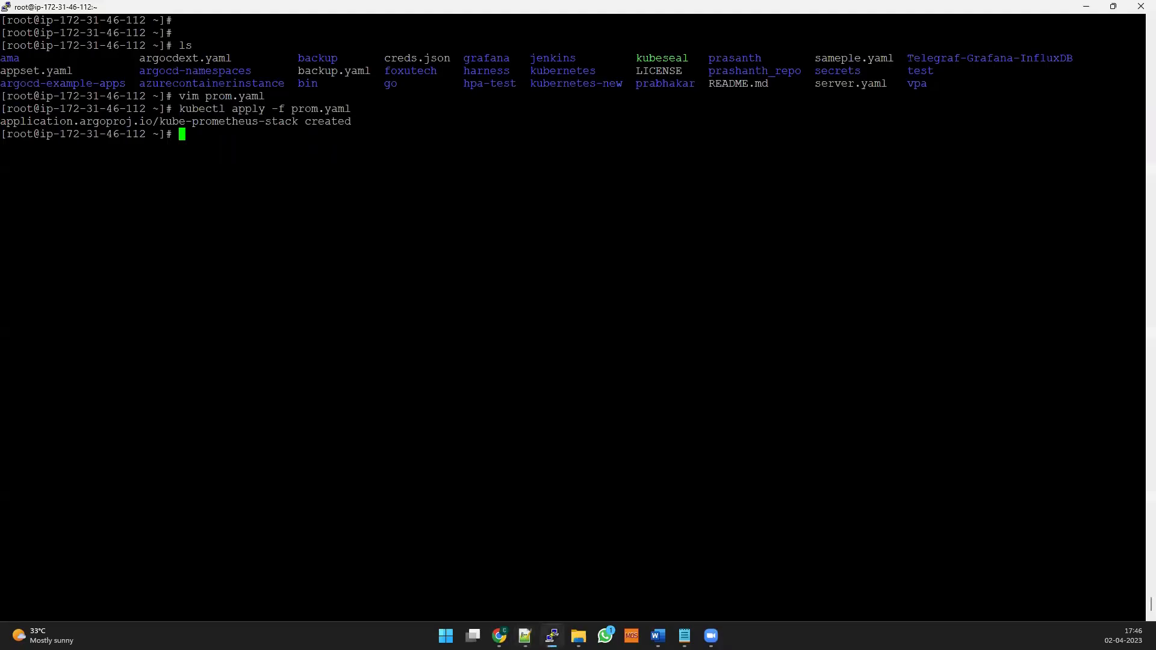
Edit prom.yaml in vim to add a ServerSideApply=true sync option above CreateNamespace
text(vim)
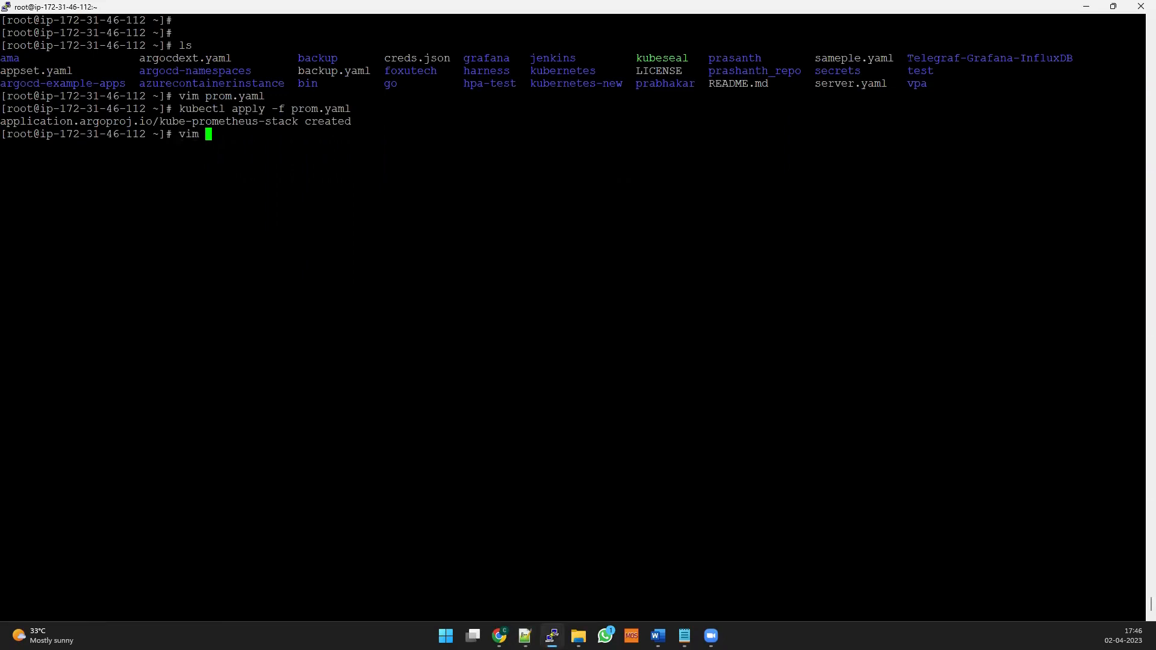
text(p)
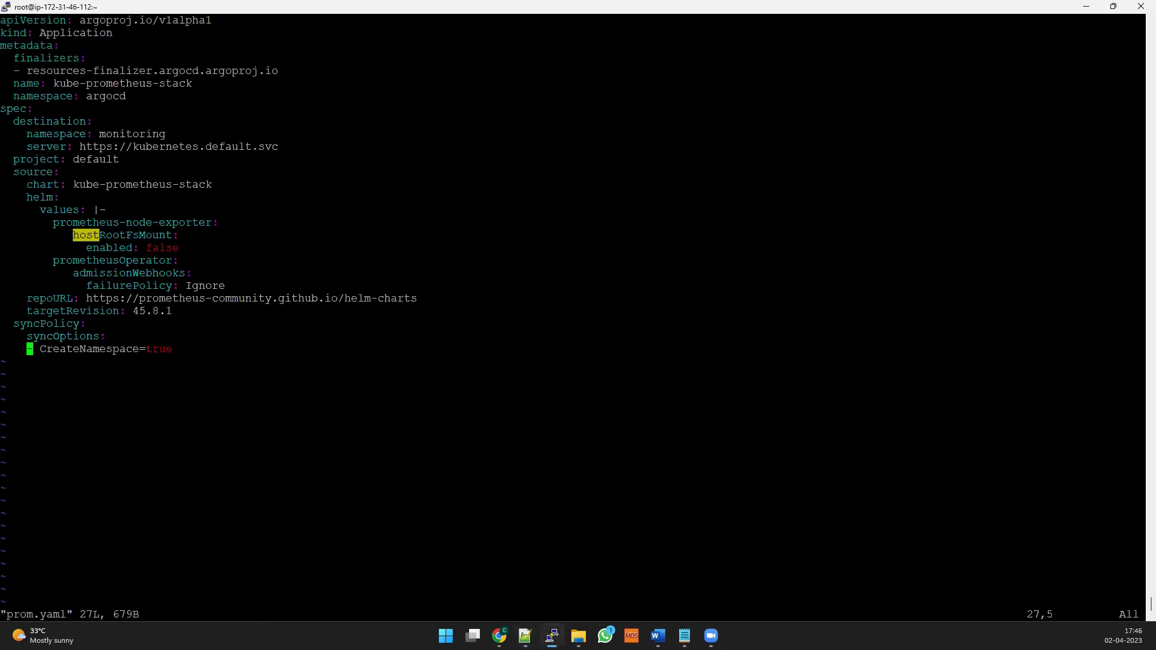
key(i)
text(- Se)
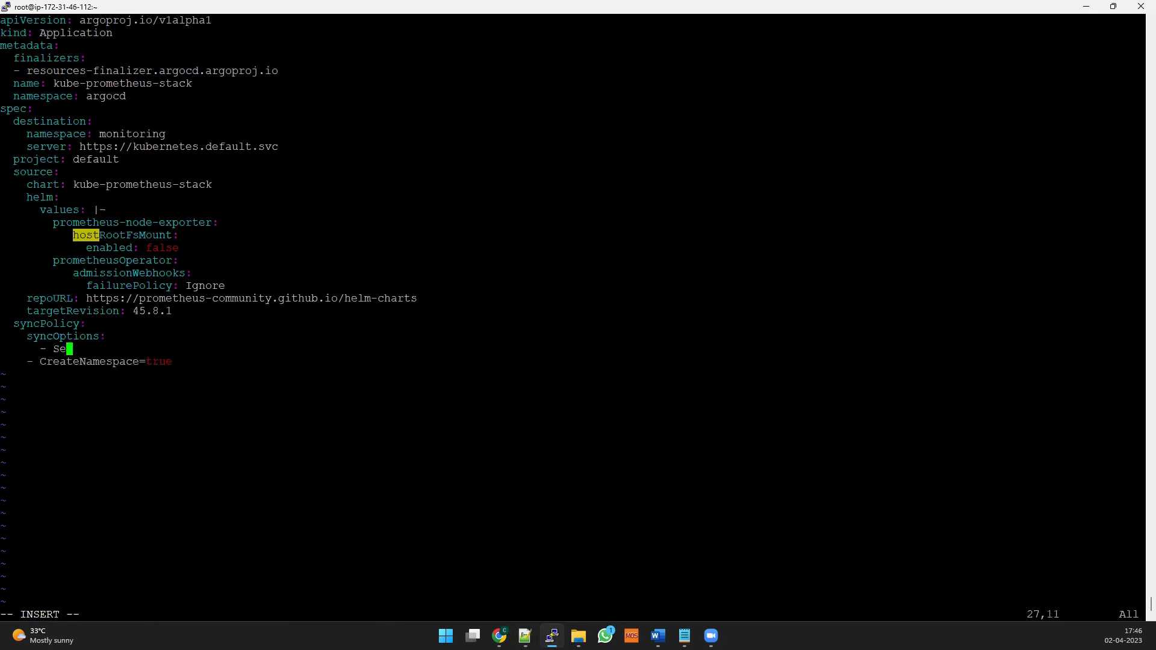
text(rvers)
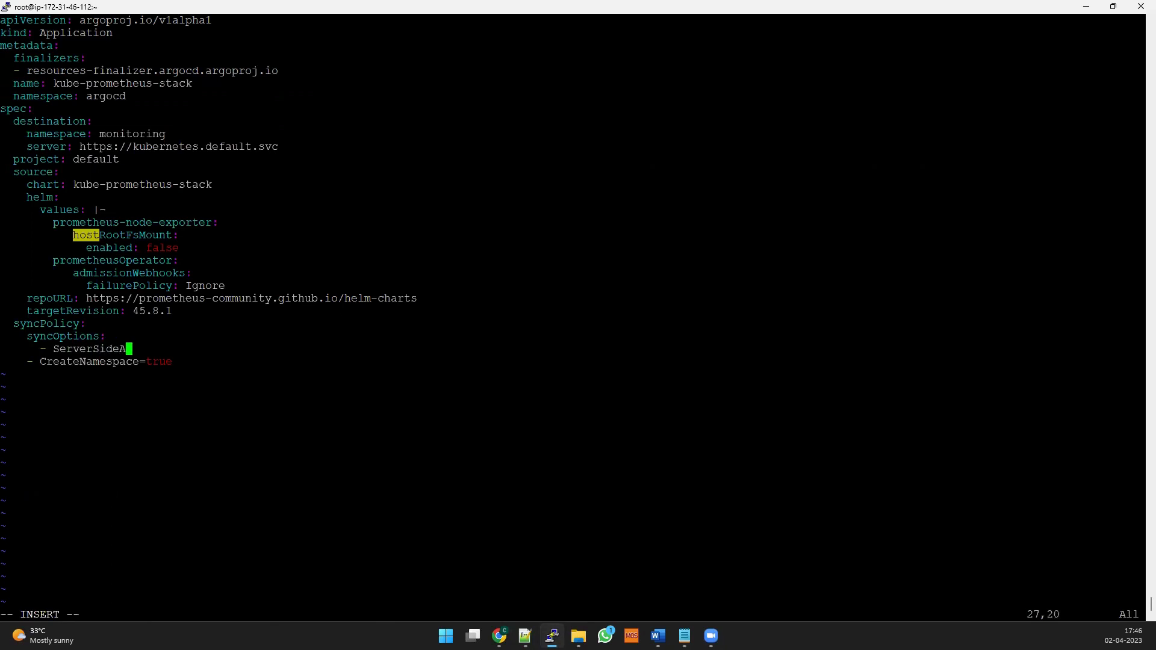
text(pply)
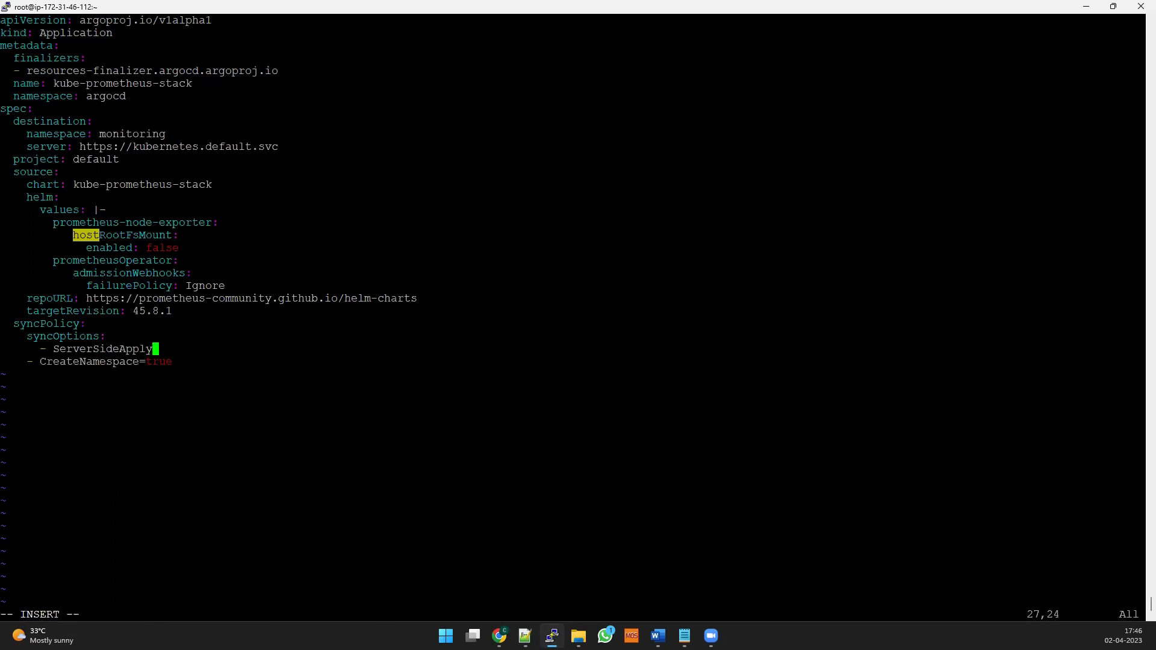
text(=tr)
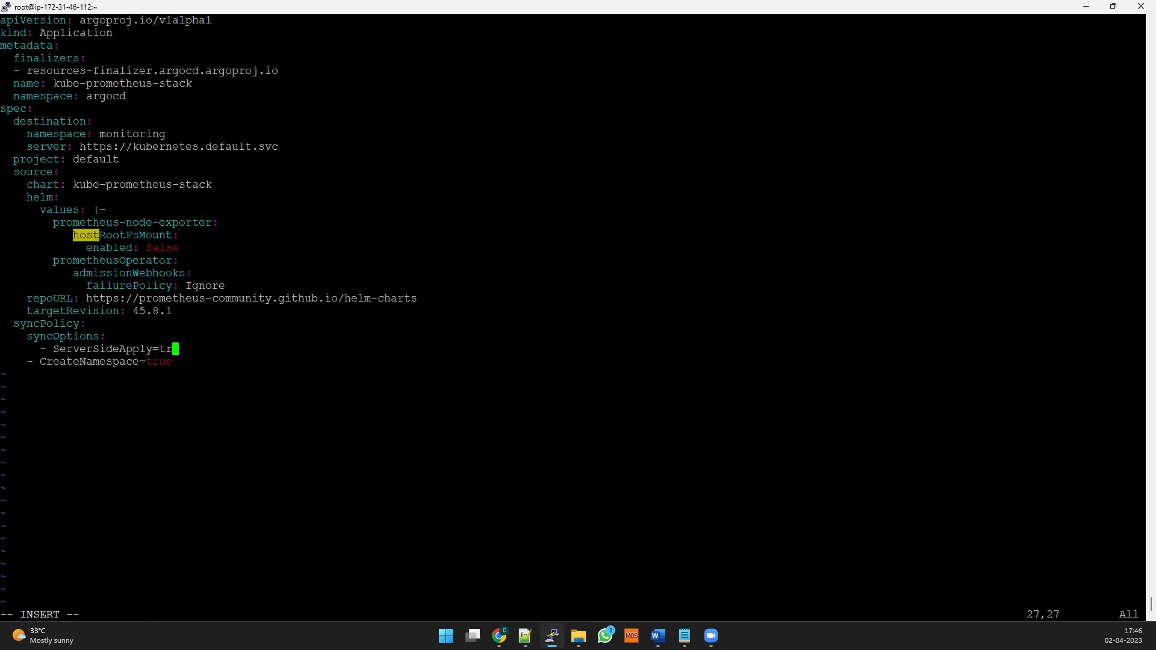
text(ue)
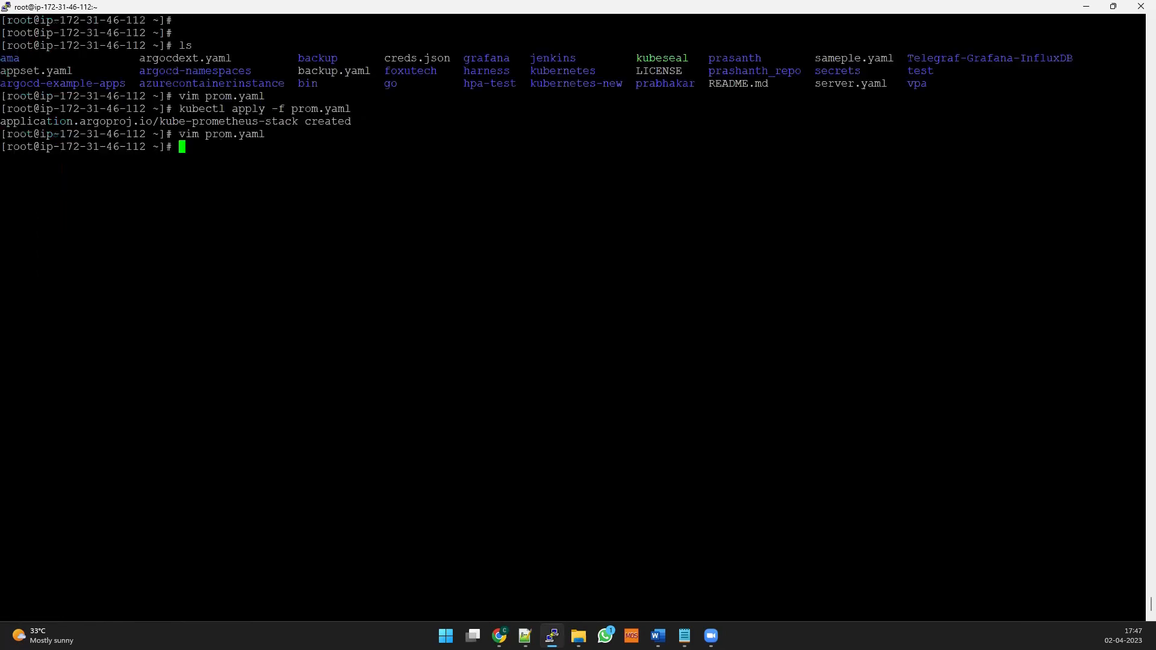
text(kubectl apply -f prom.yaml)
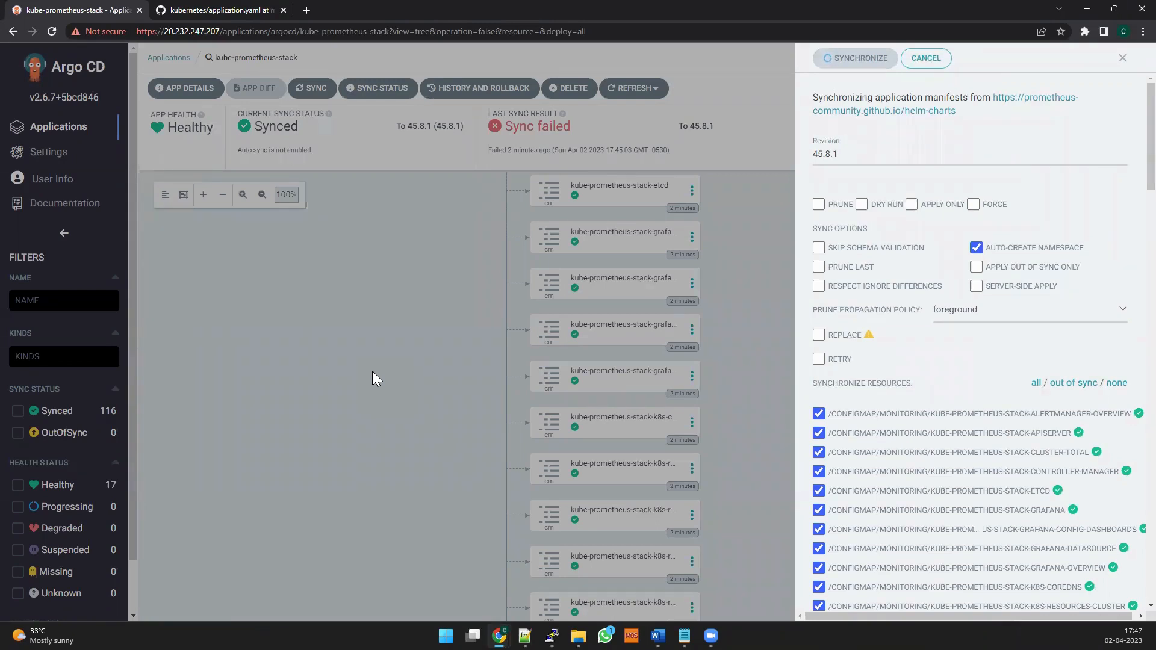
mouse_move(530, 328)
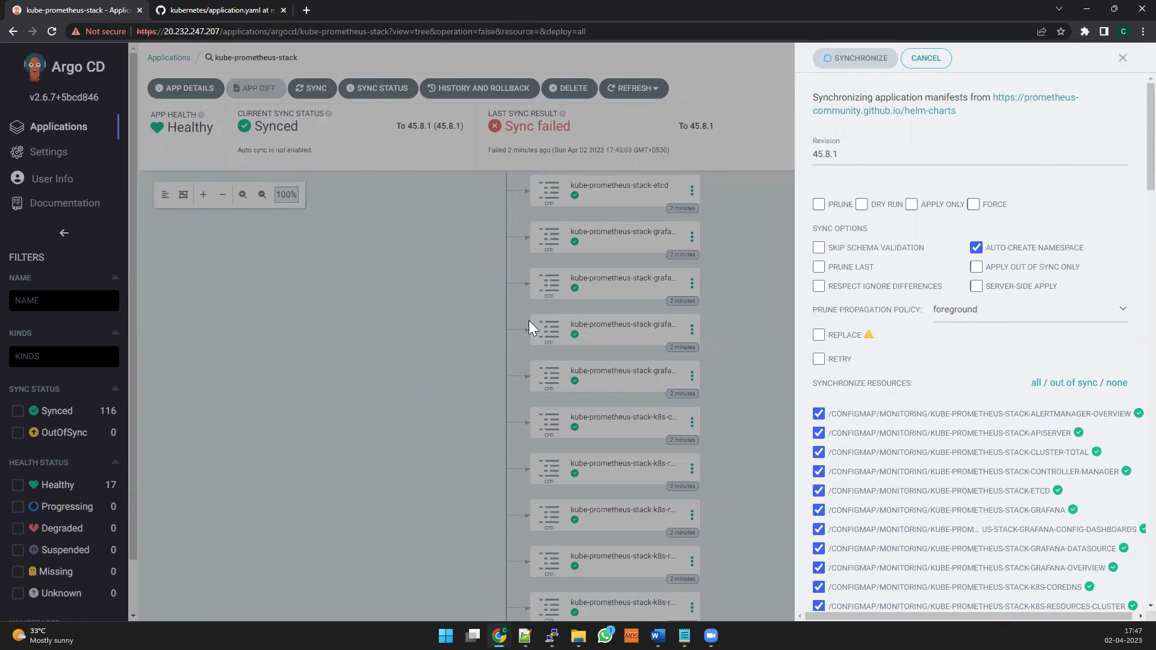
Synchronize kube-prometheus-stack and follow its resource tree until the sync ends as failed with 116 Synced
click(855, 58)
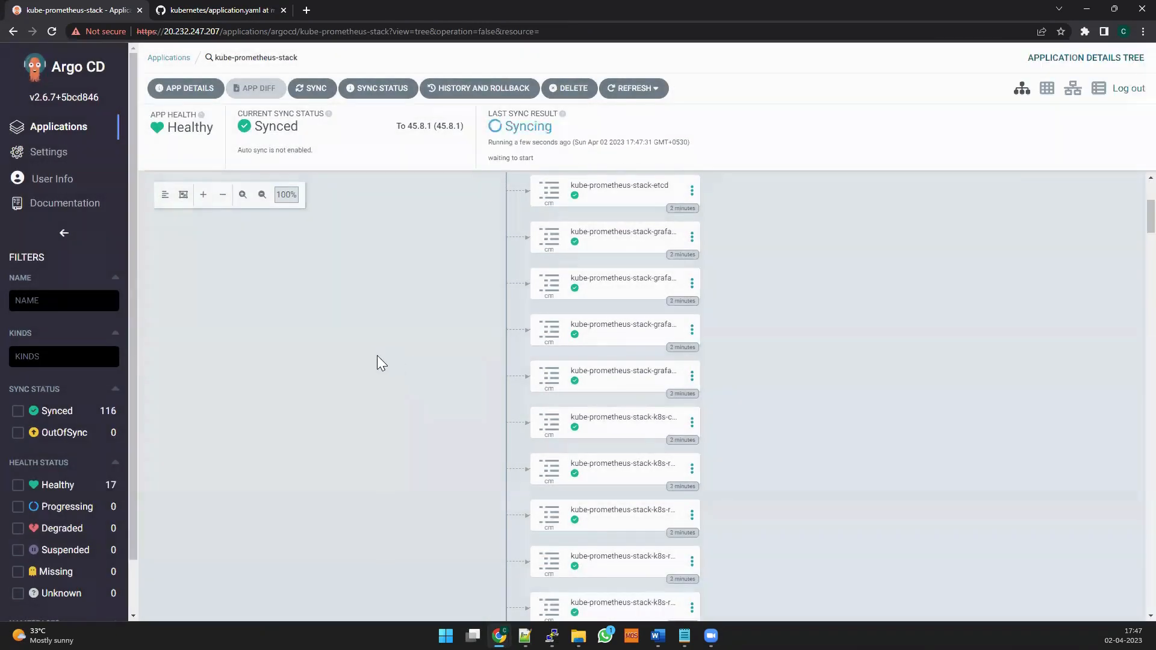
mouse_move(351, 376)
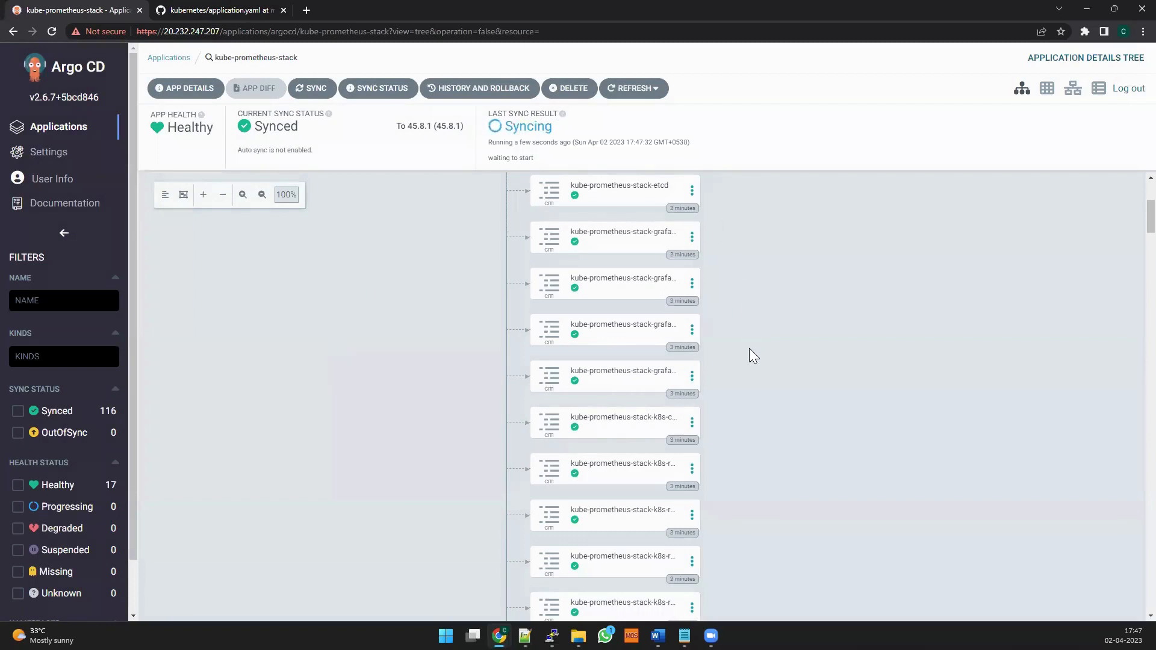
scroll(down, 3)
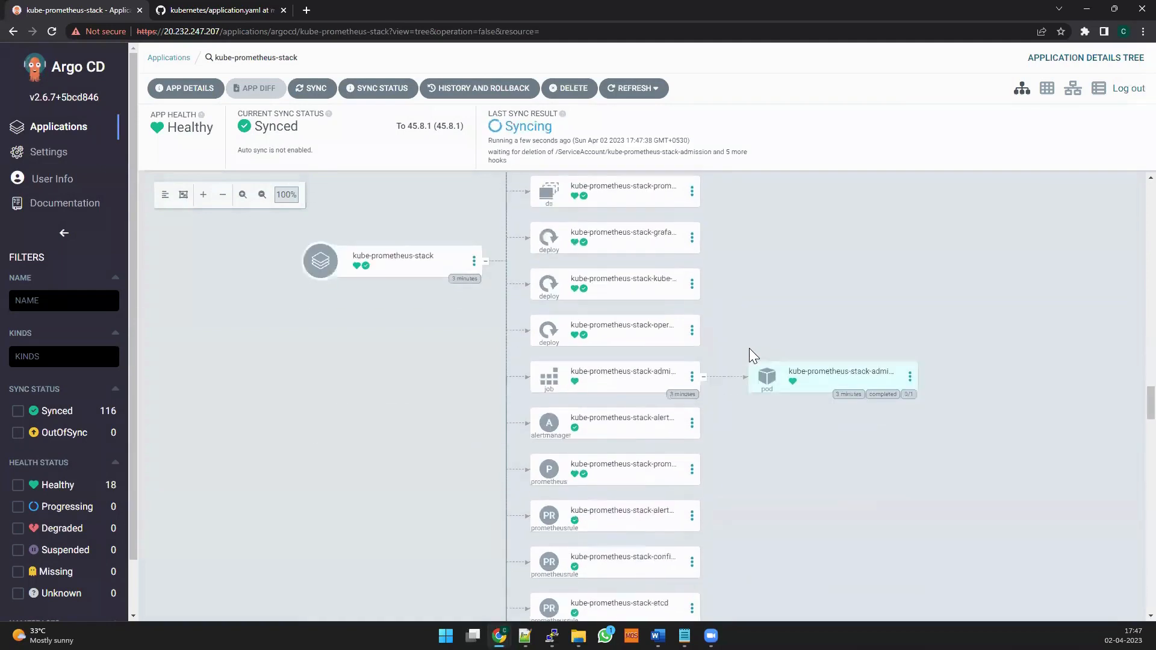
scroll(down, 3)
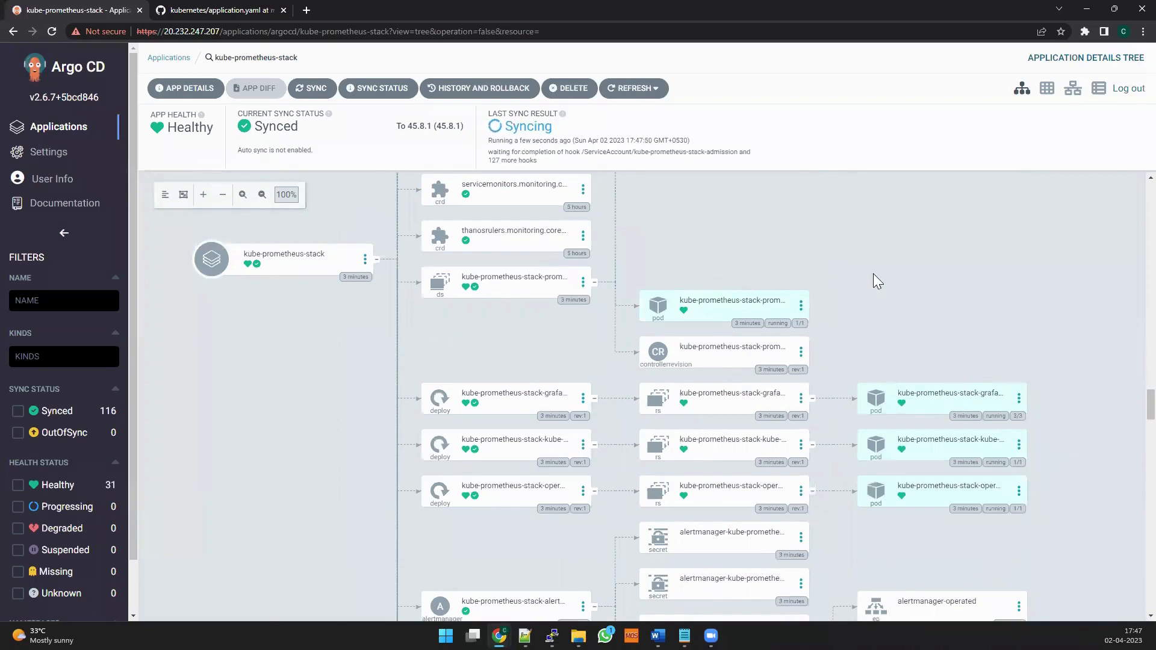
scroll(down, 3)
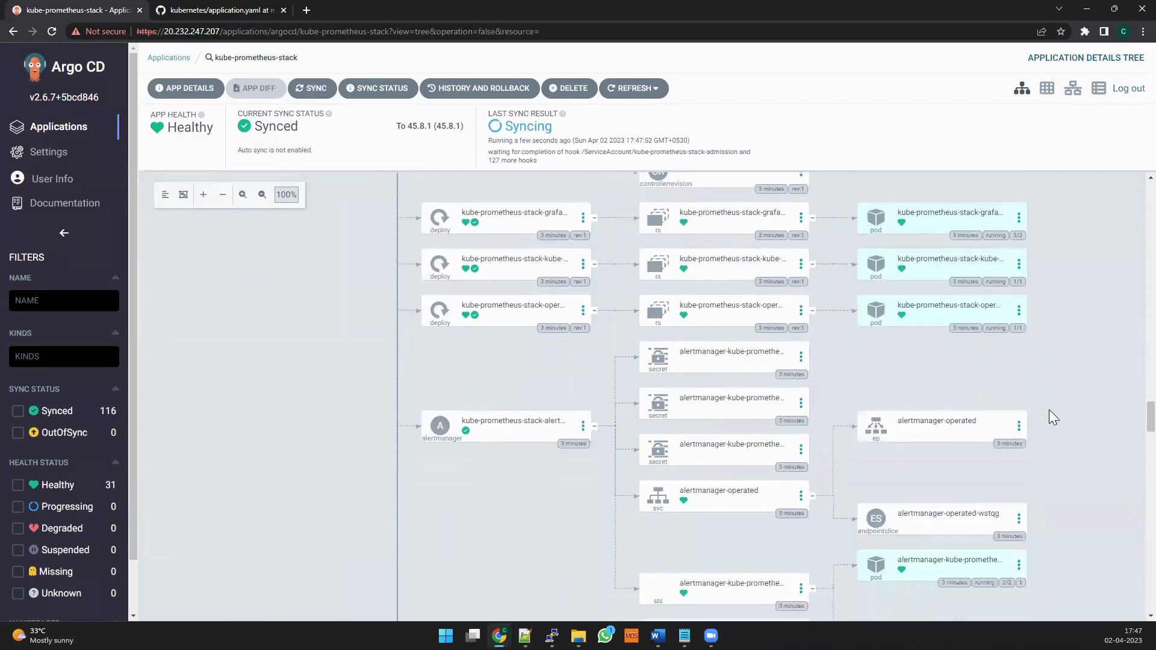
scroll(down, 3)
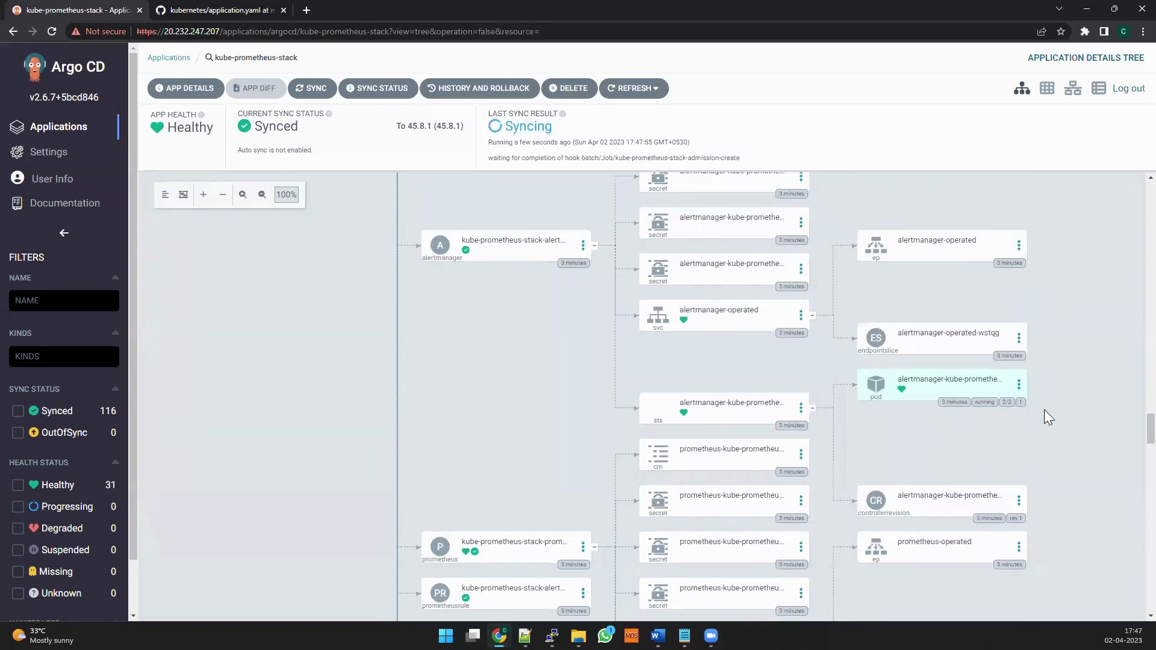
mouse_move(1052, 436)
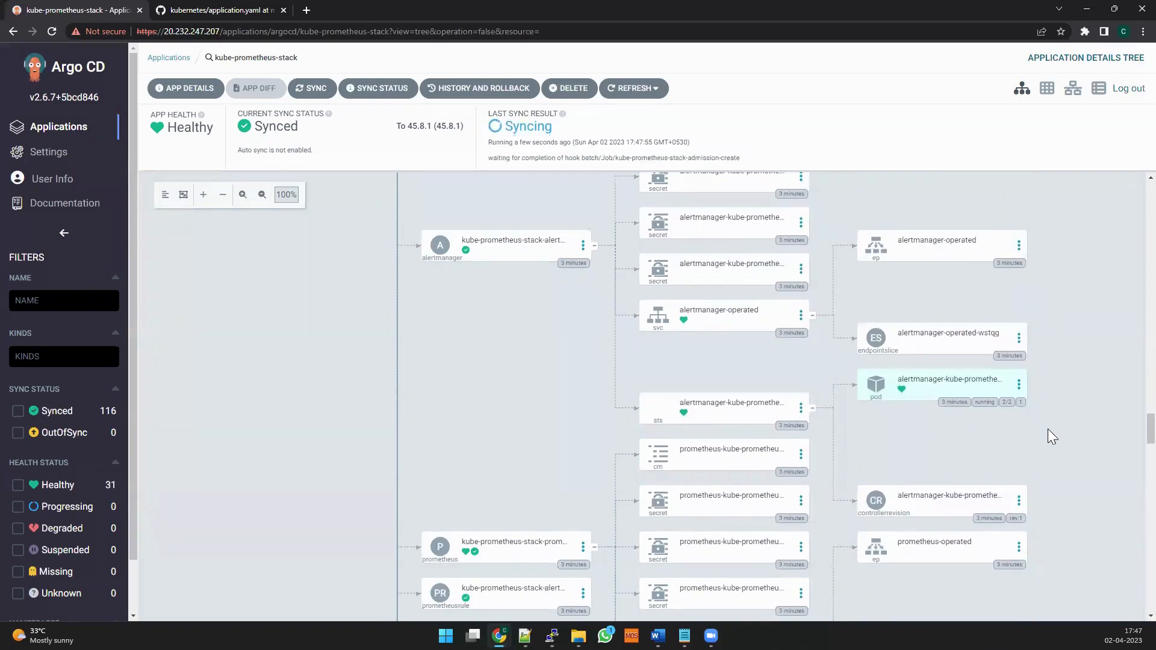
mouse_move(1043, 422)
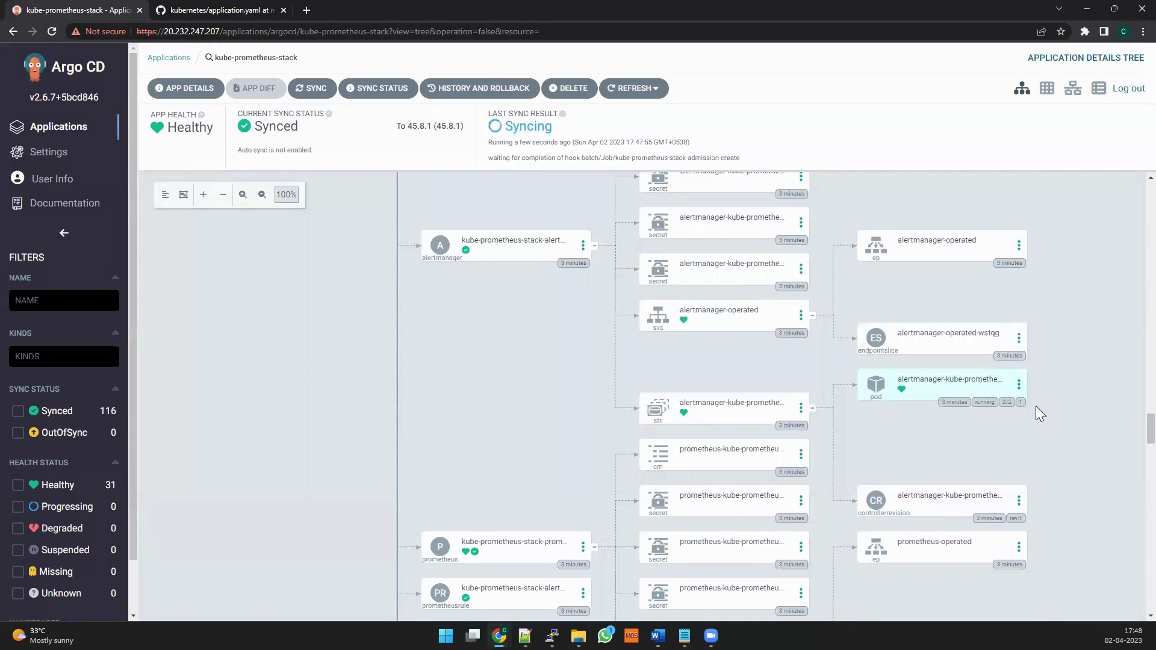
mouse_move(1046, 444)
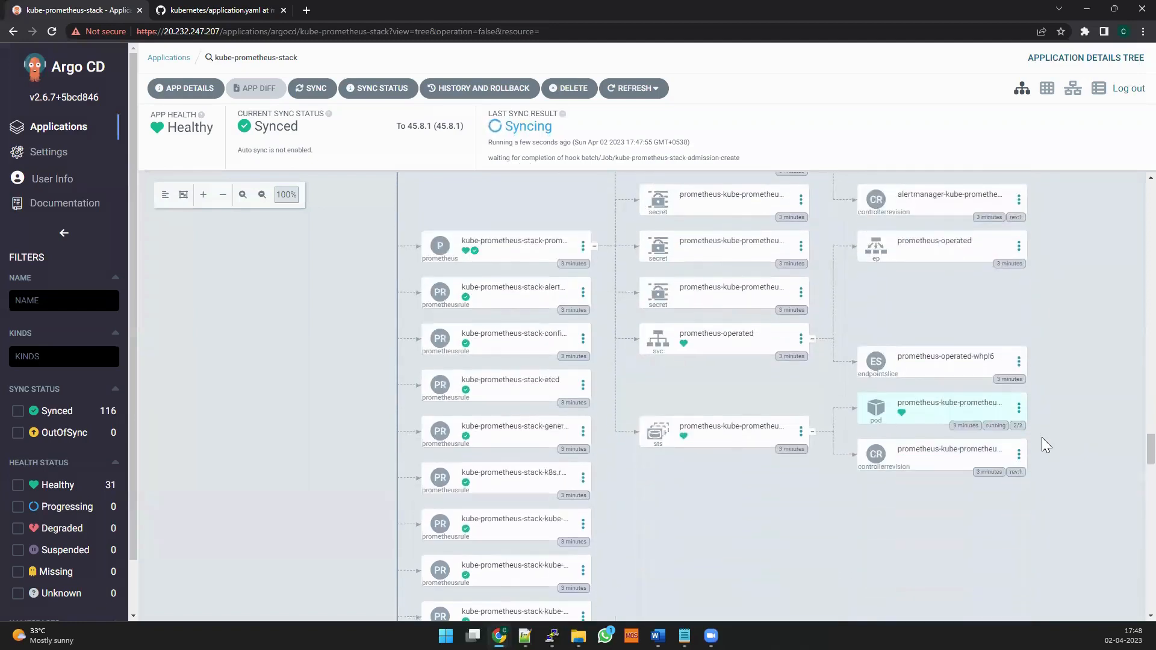
scroll(down, 3)
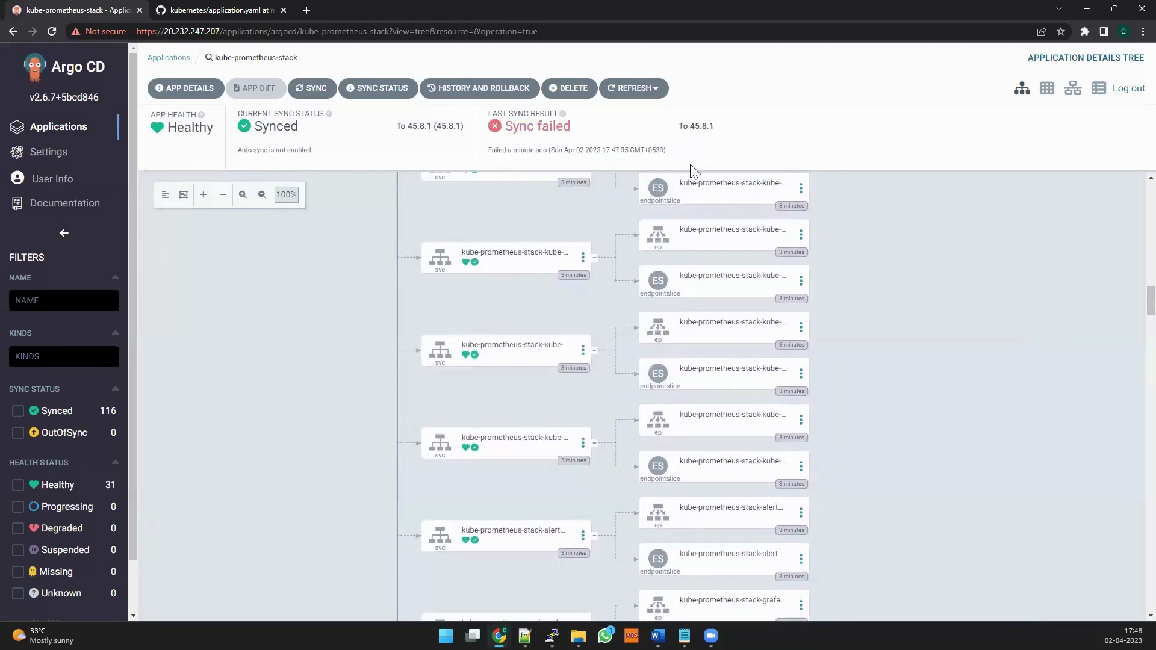
Read the sync failure error, then resync kube-prometheus-stack with SERVER-SIDE APPLY enabled
click(537, 127)
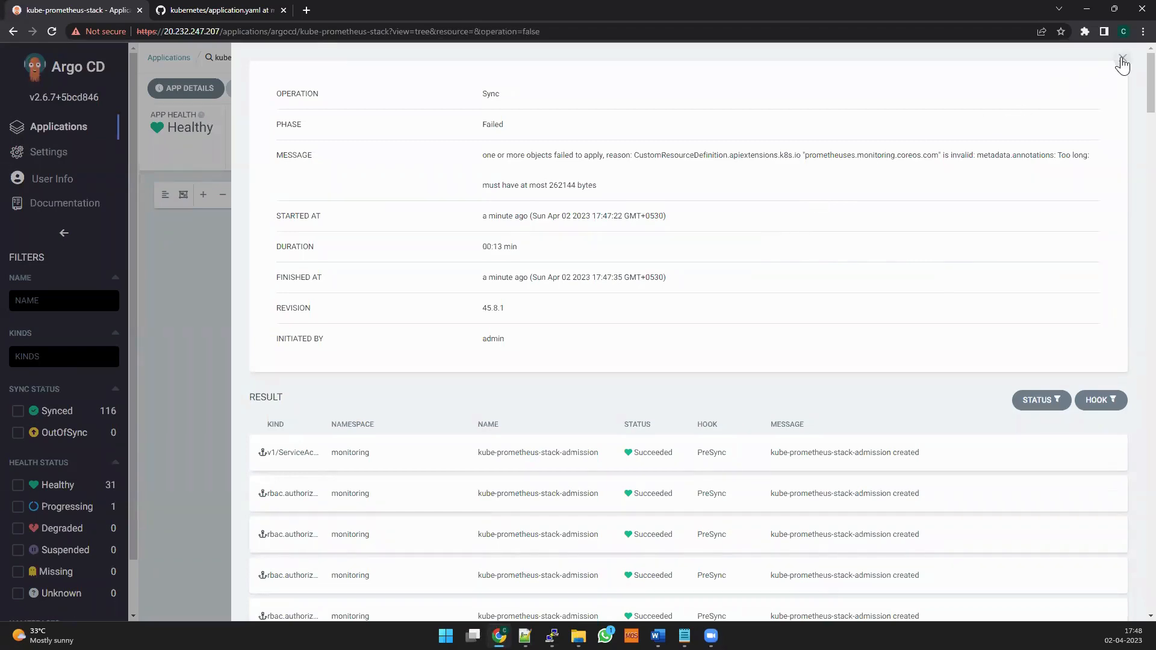
click(1121, 59)
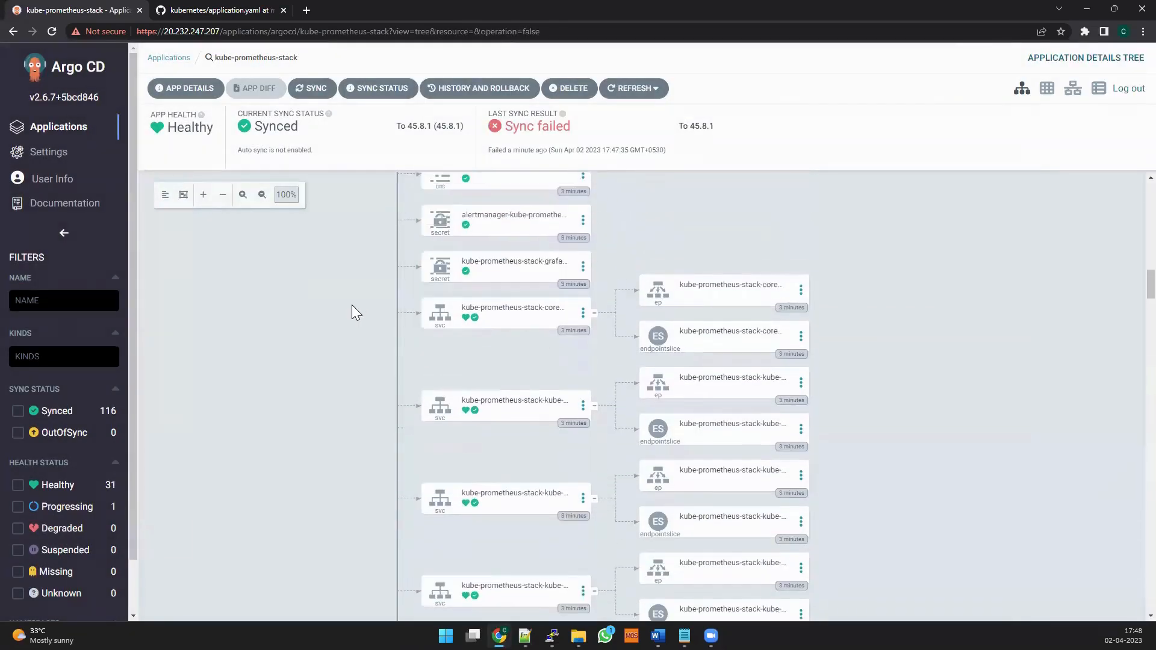
click(311, 88)
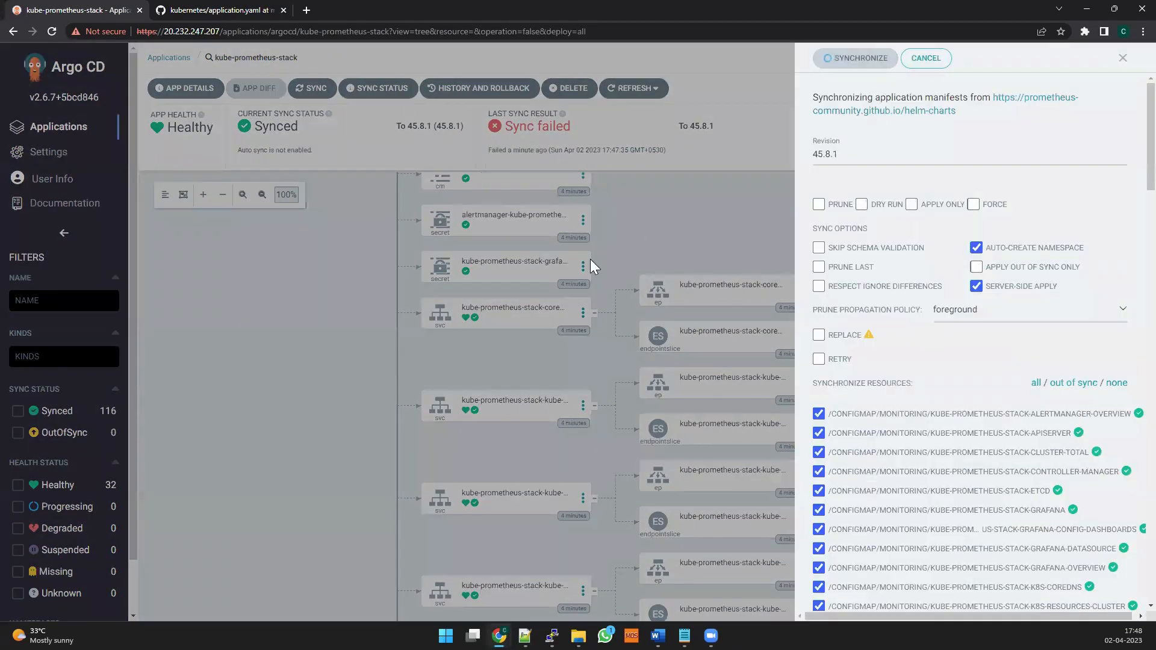
mouse_move(660, 247)
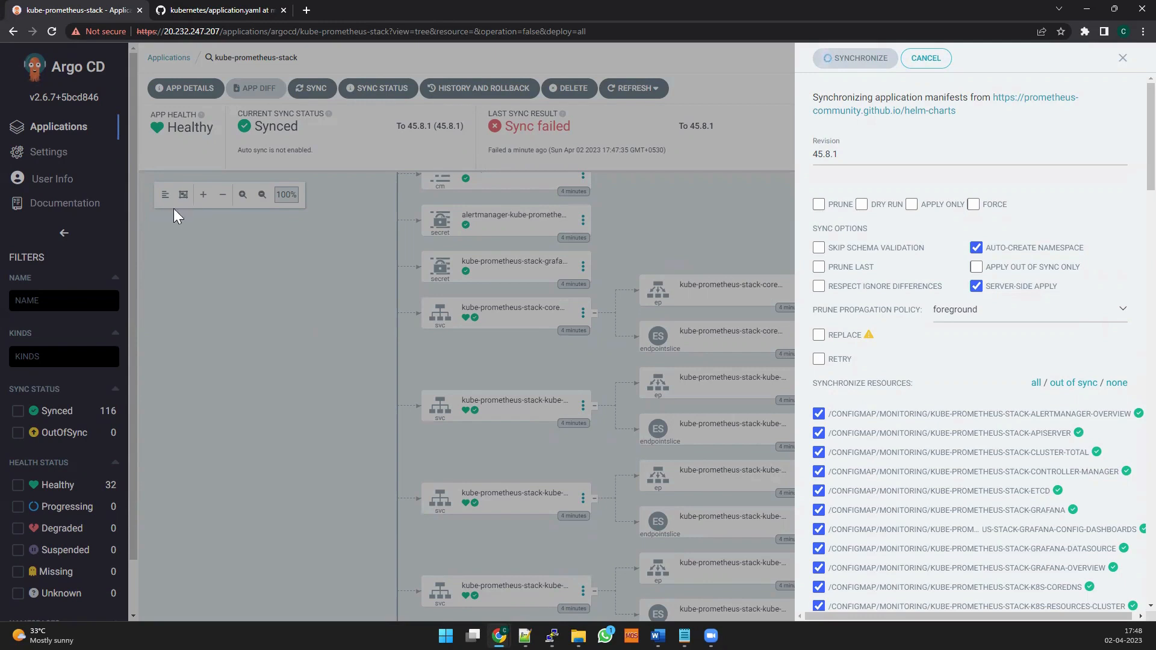
click(858, 58)
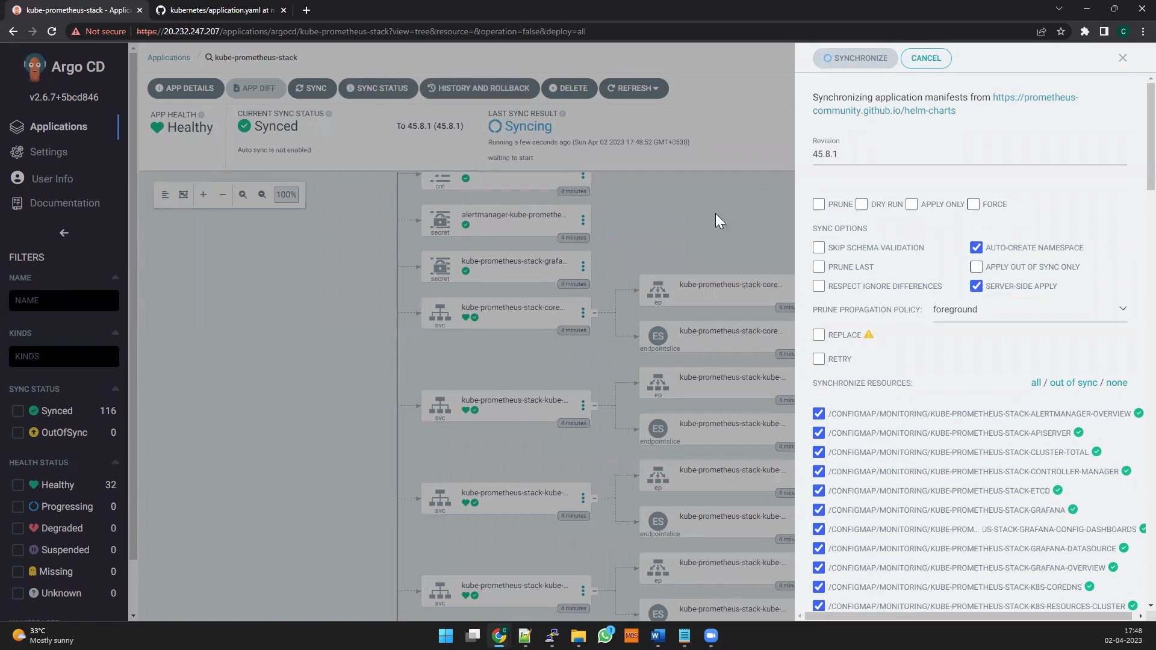
click(925, 58)
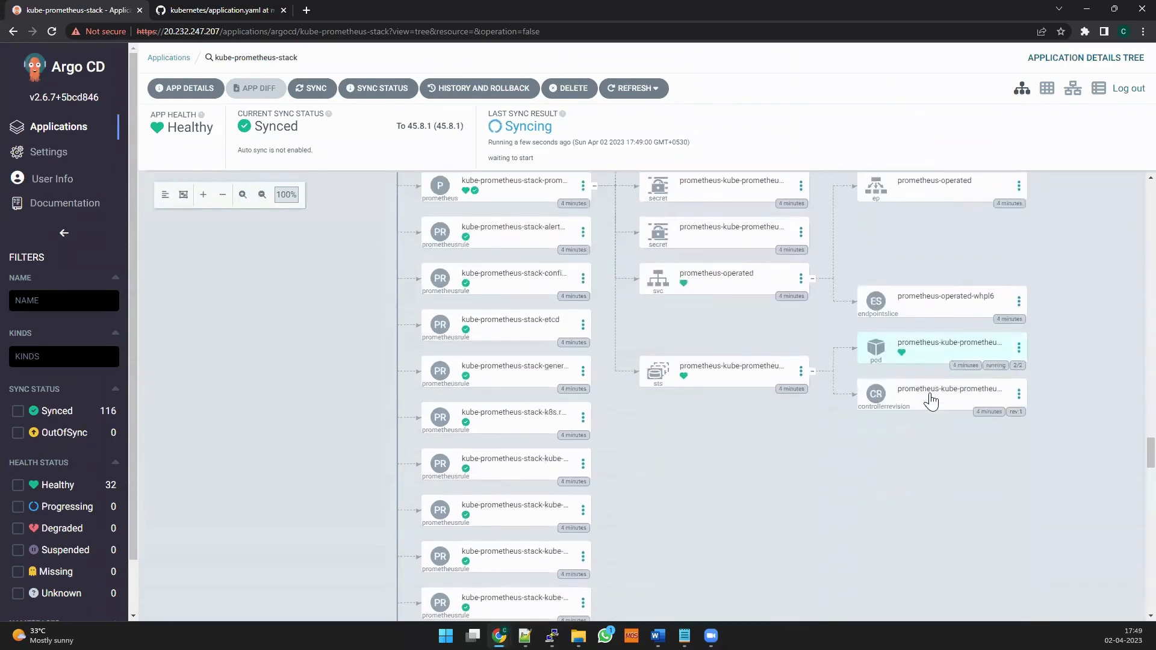
Reload the kube-prometheus-stack page while the server-side apply sync waits on admission hook deletion
scroll(down, 3)
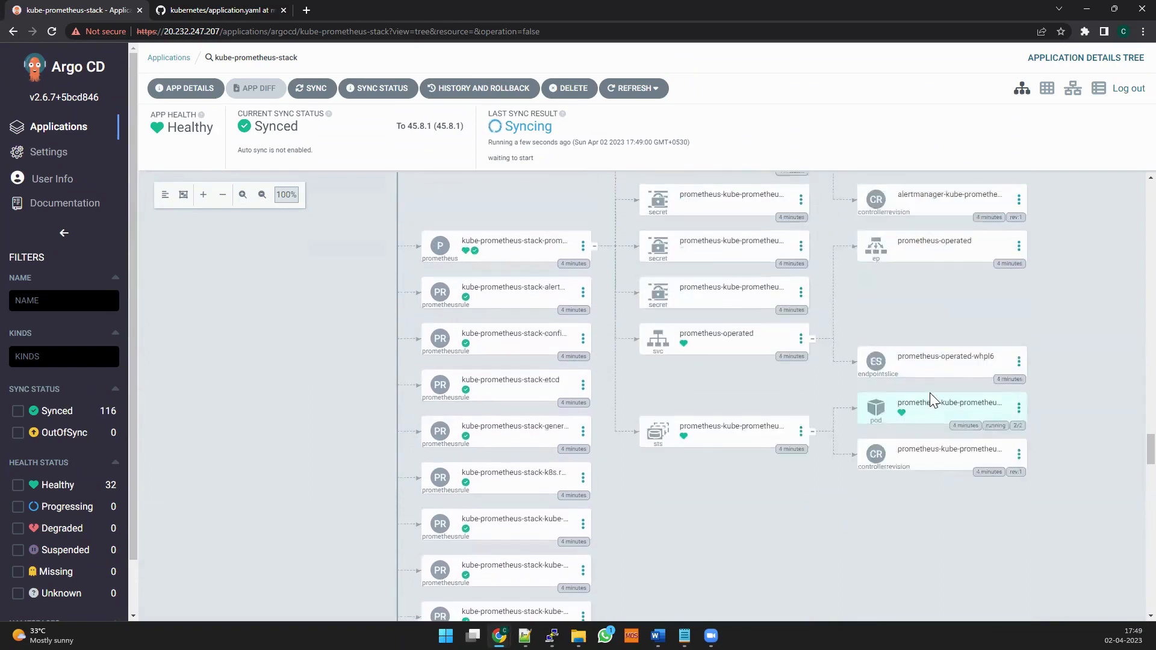
mouse_move(58, 512)
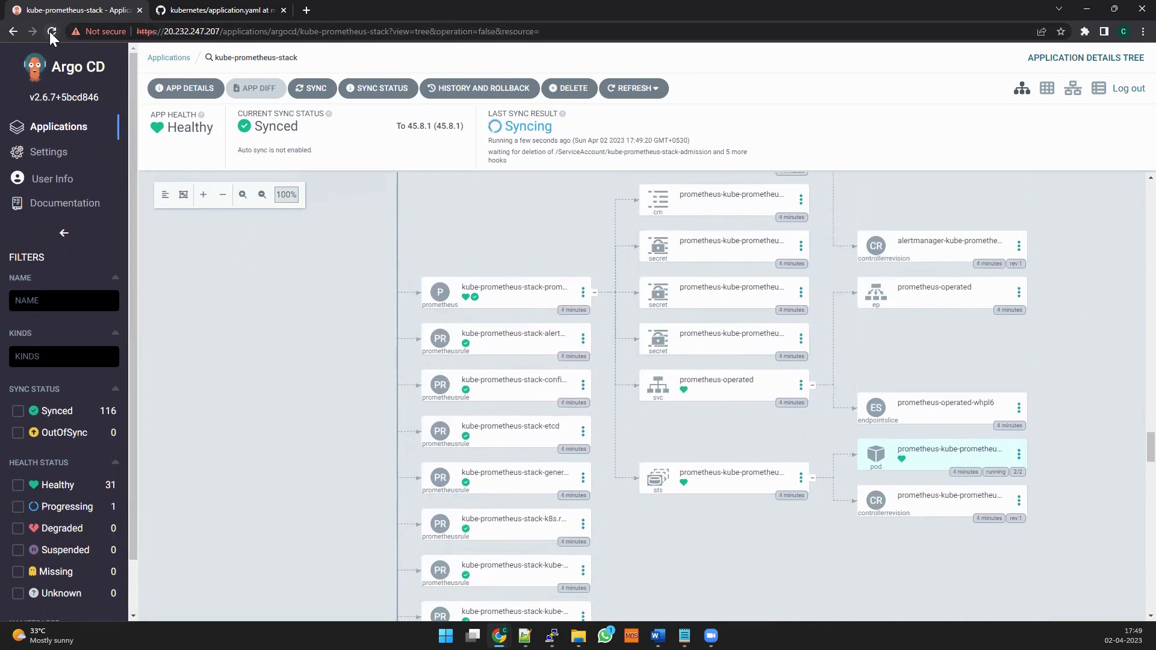
click(52, 31)
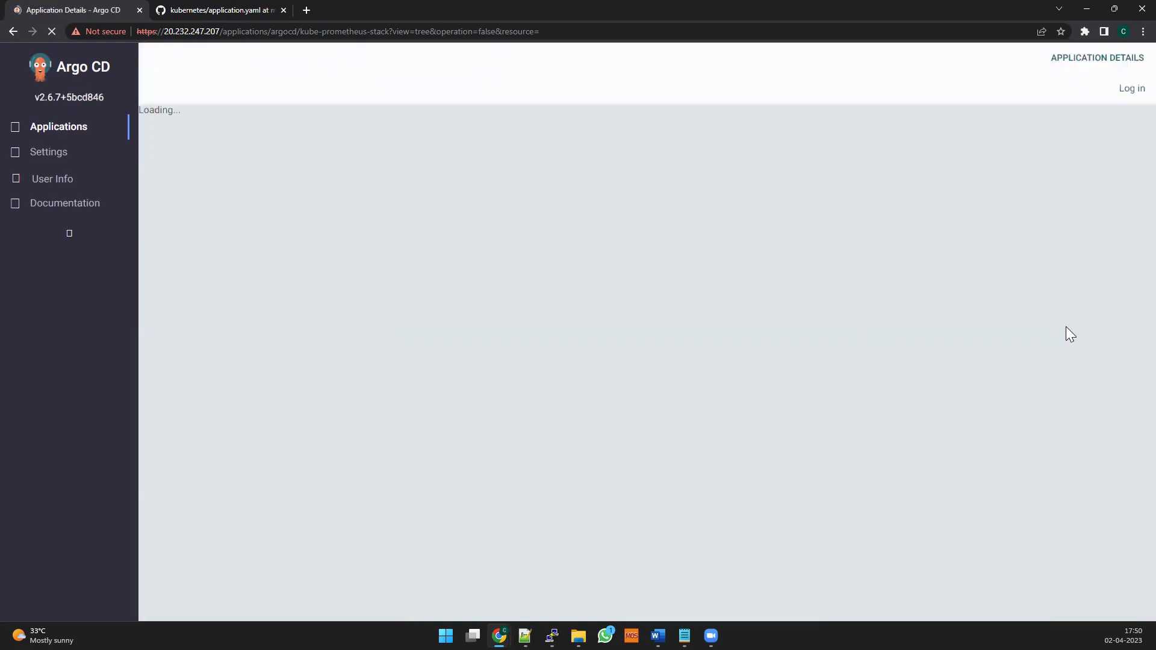
mouse_move(1020, 313)
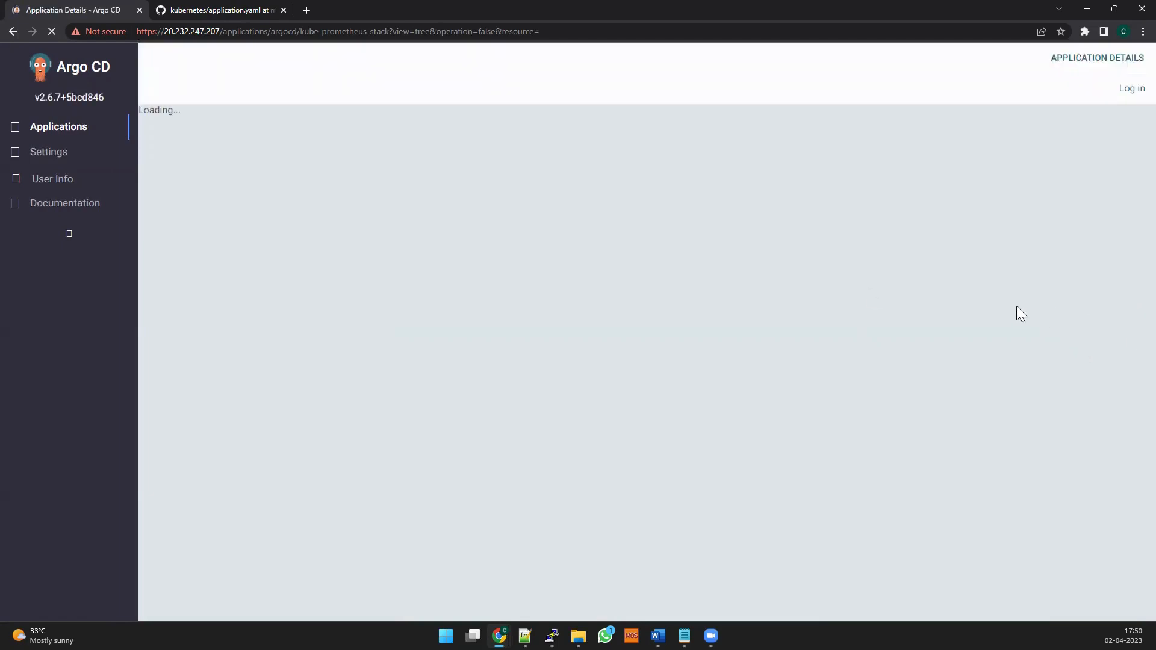
mouse_move(437, 277)
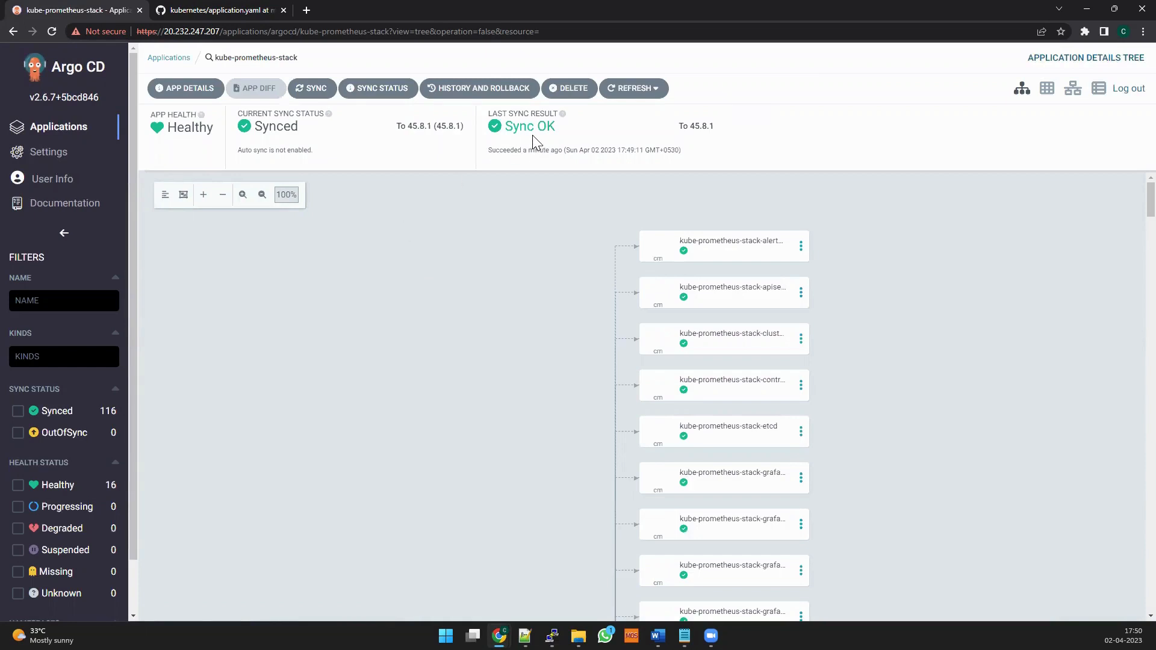
mouse_move(584, 205)
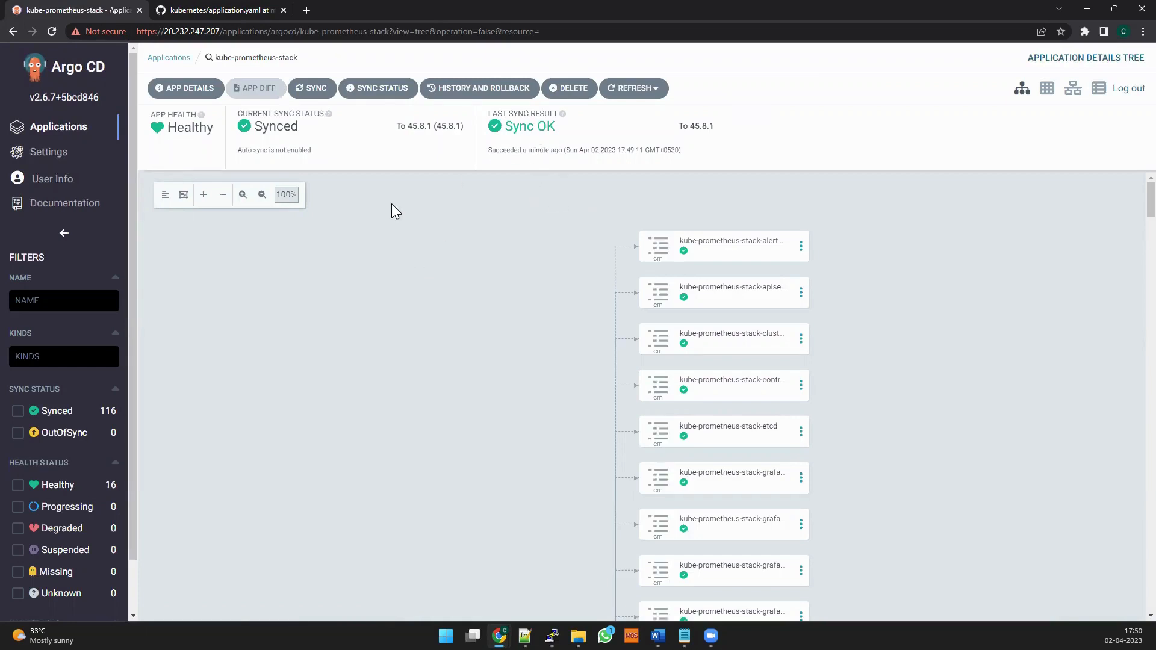
mouse_move(403, 300)
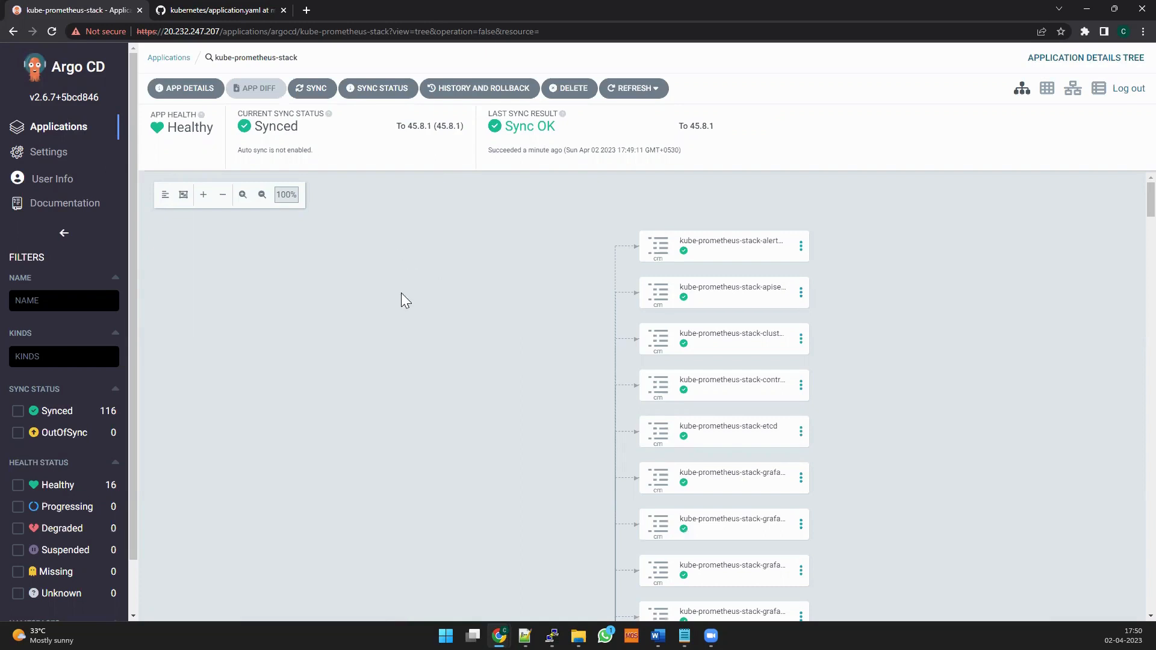